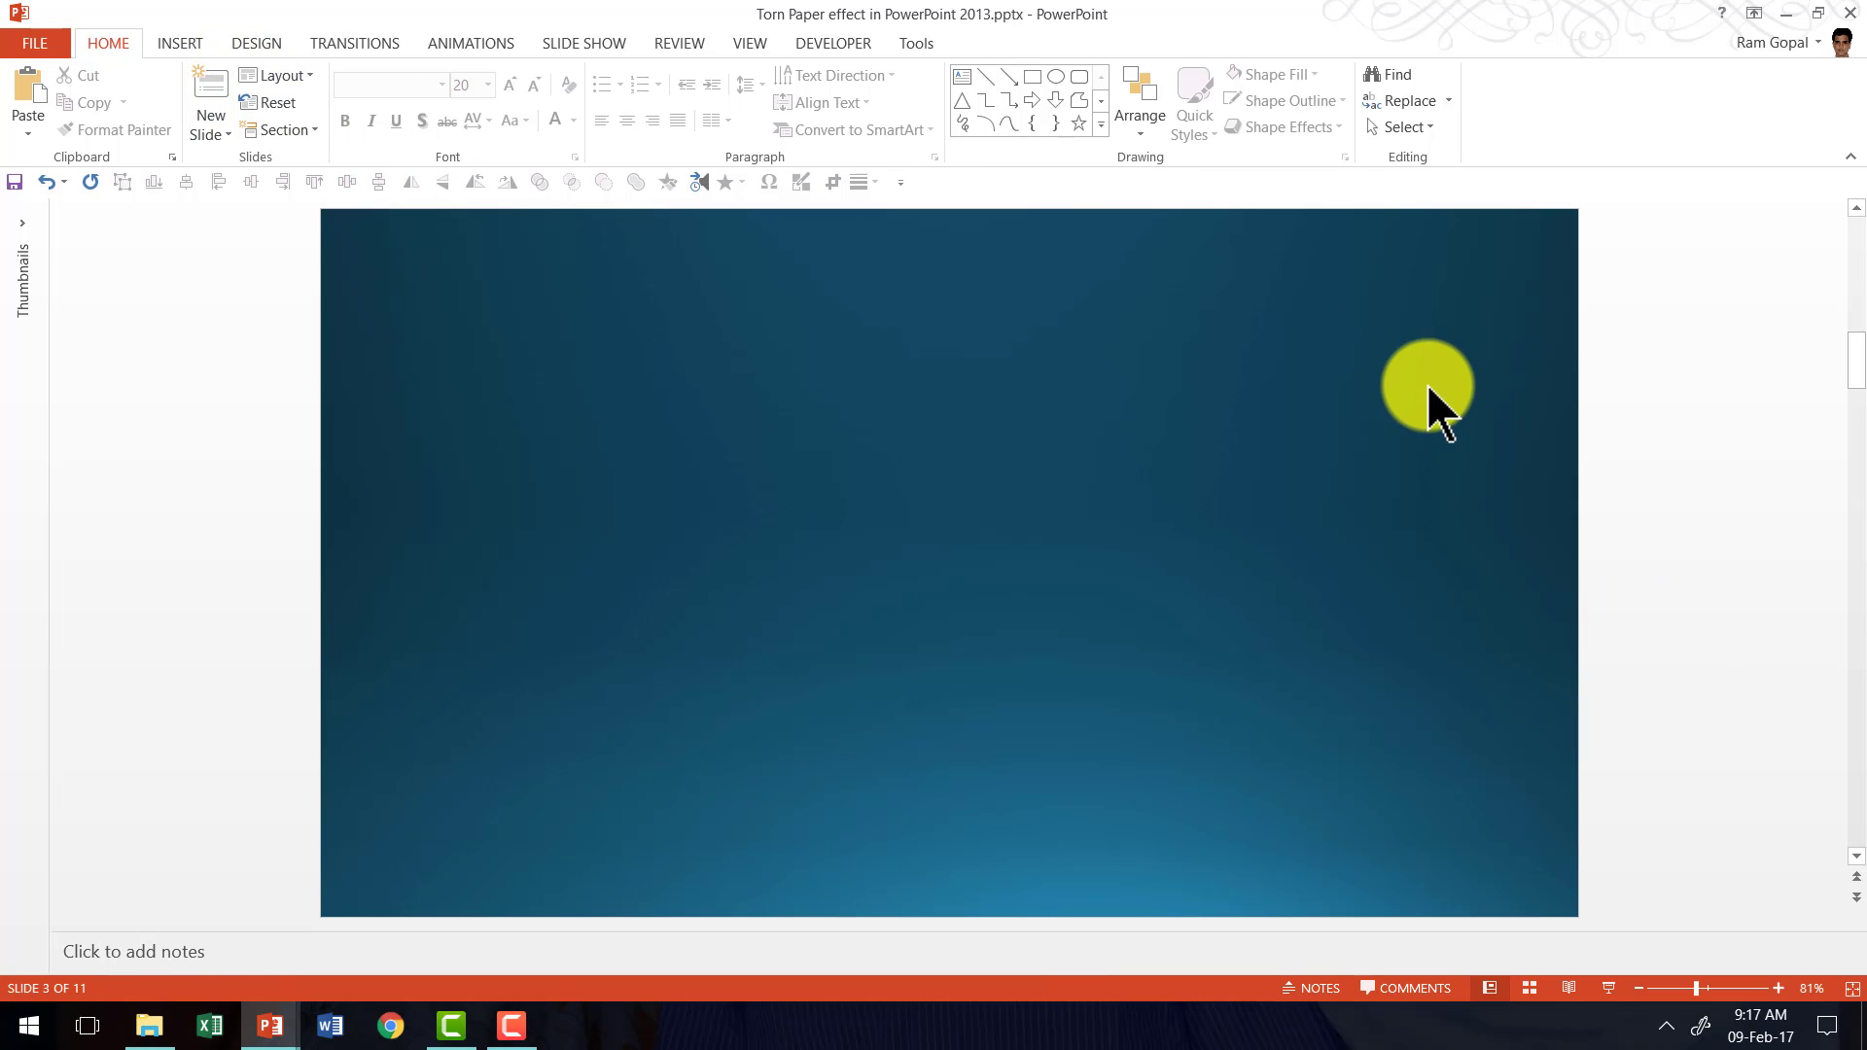
Draw a light blue rectangle on dark blue slide 3 as the paper sheet.
left_click(1103, 124)
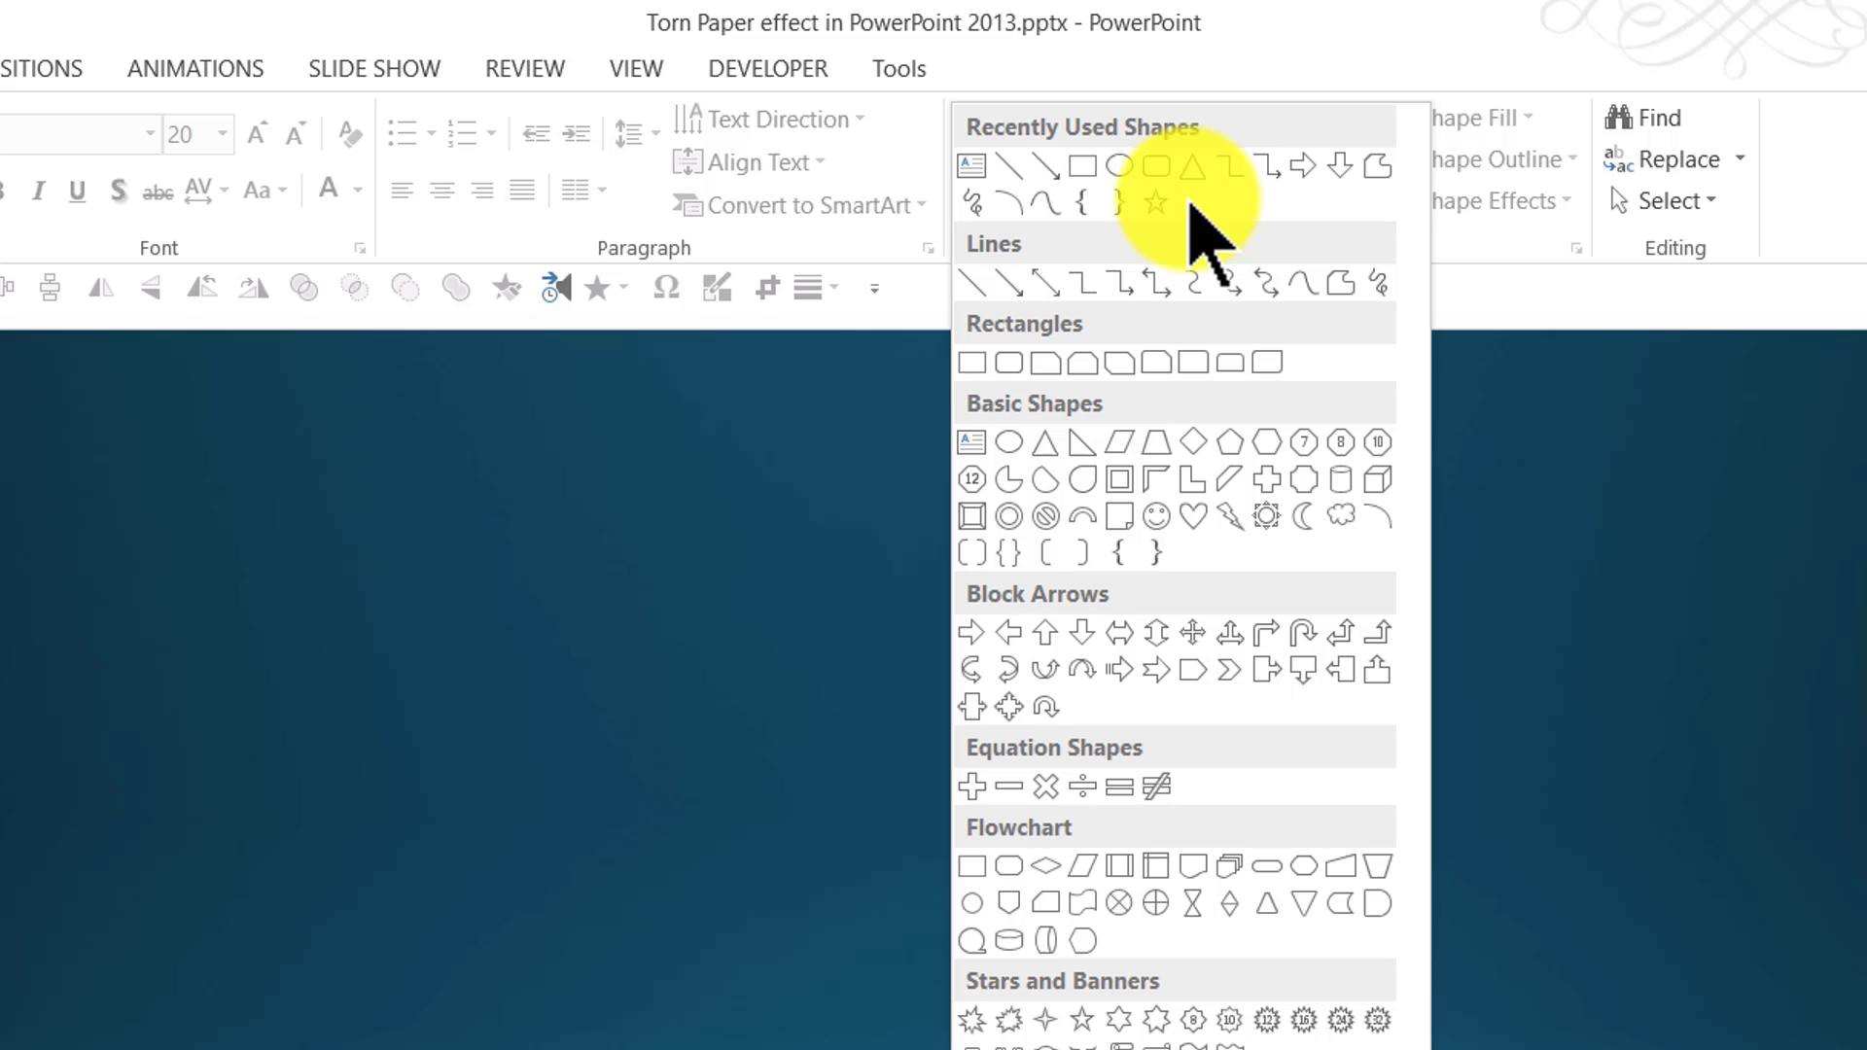
mouse_move(987, 389)
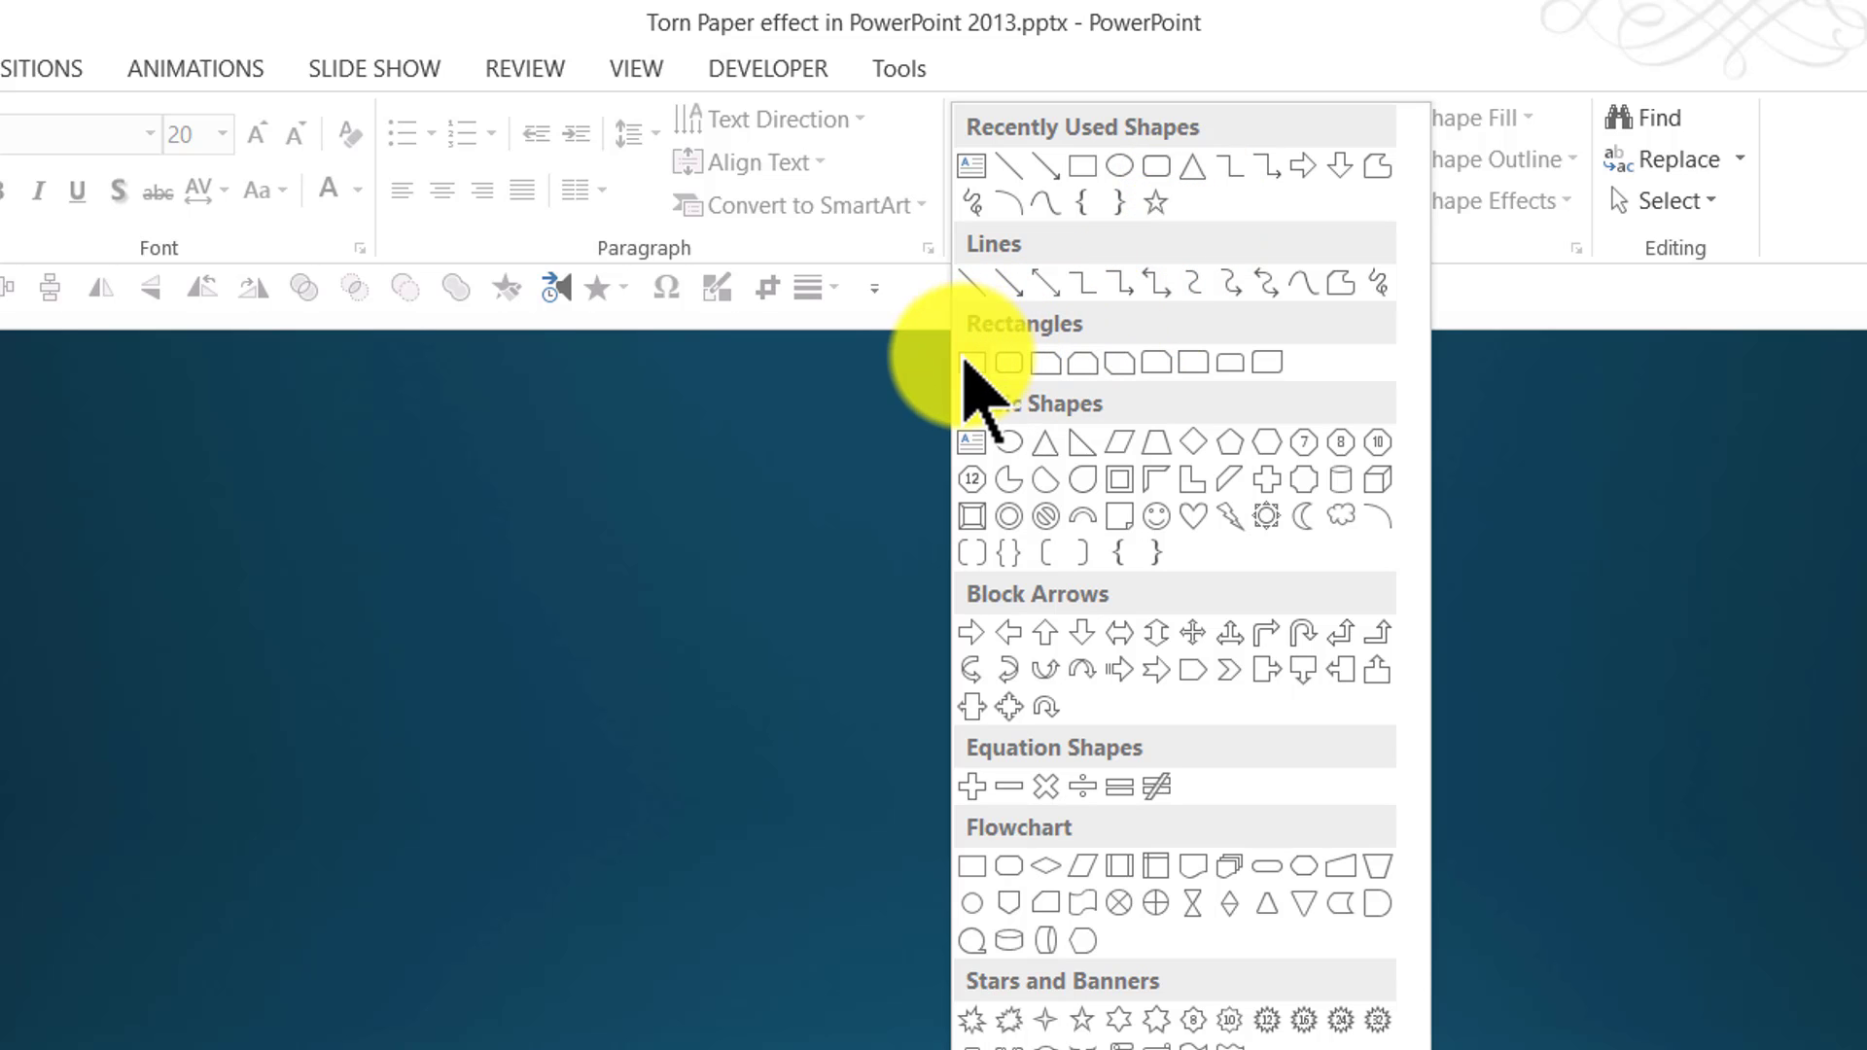
mouse_move(972, 362)
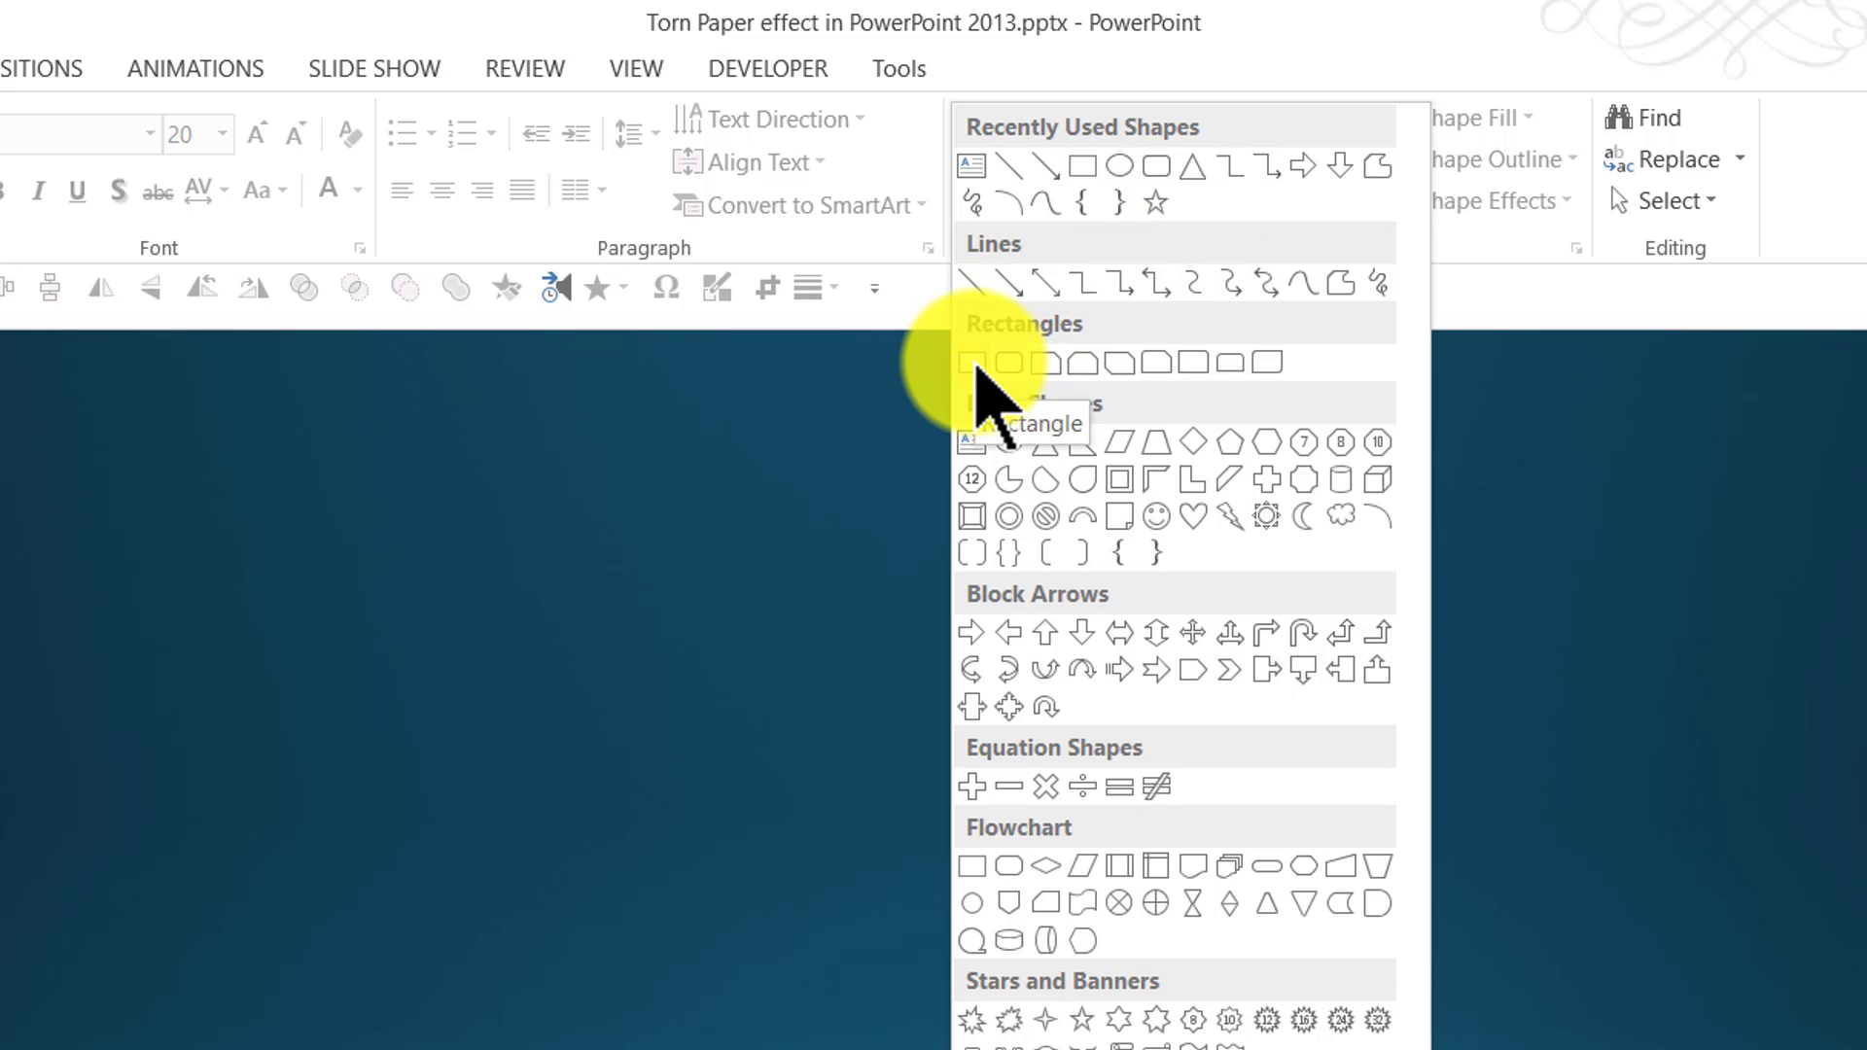
left_click(973, 362)
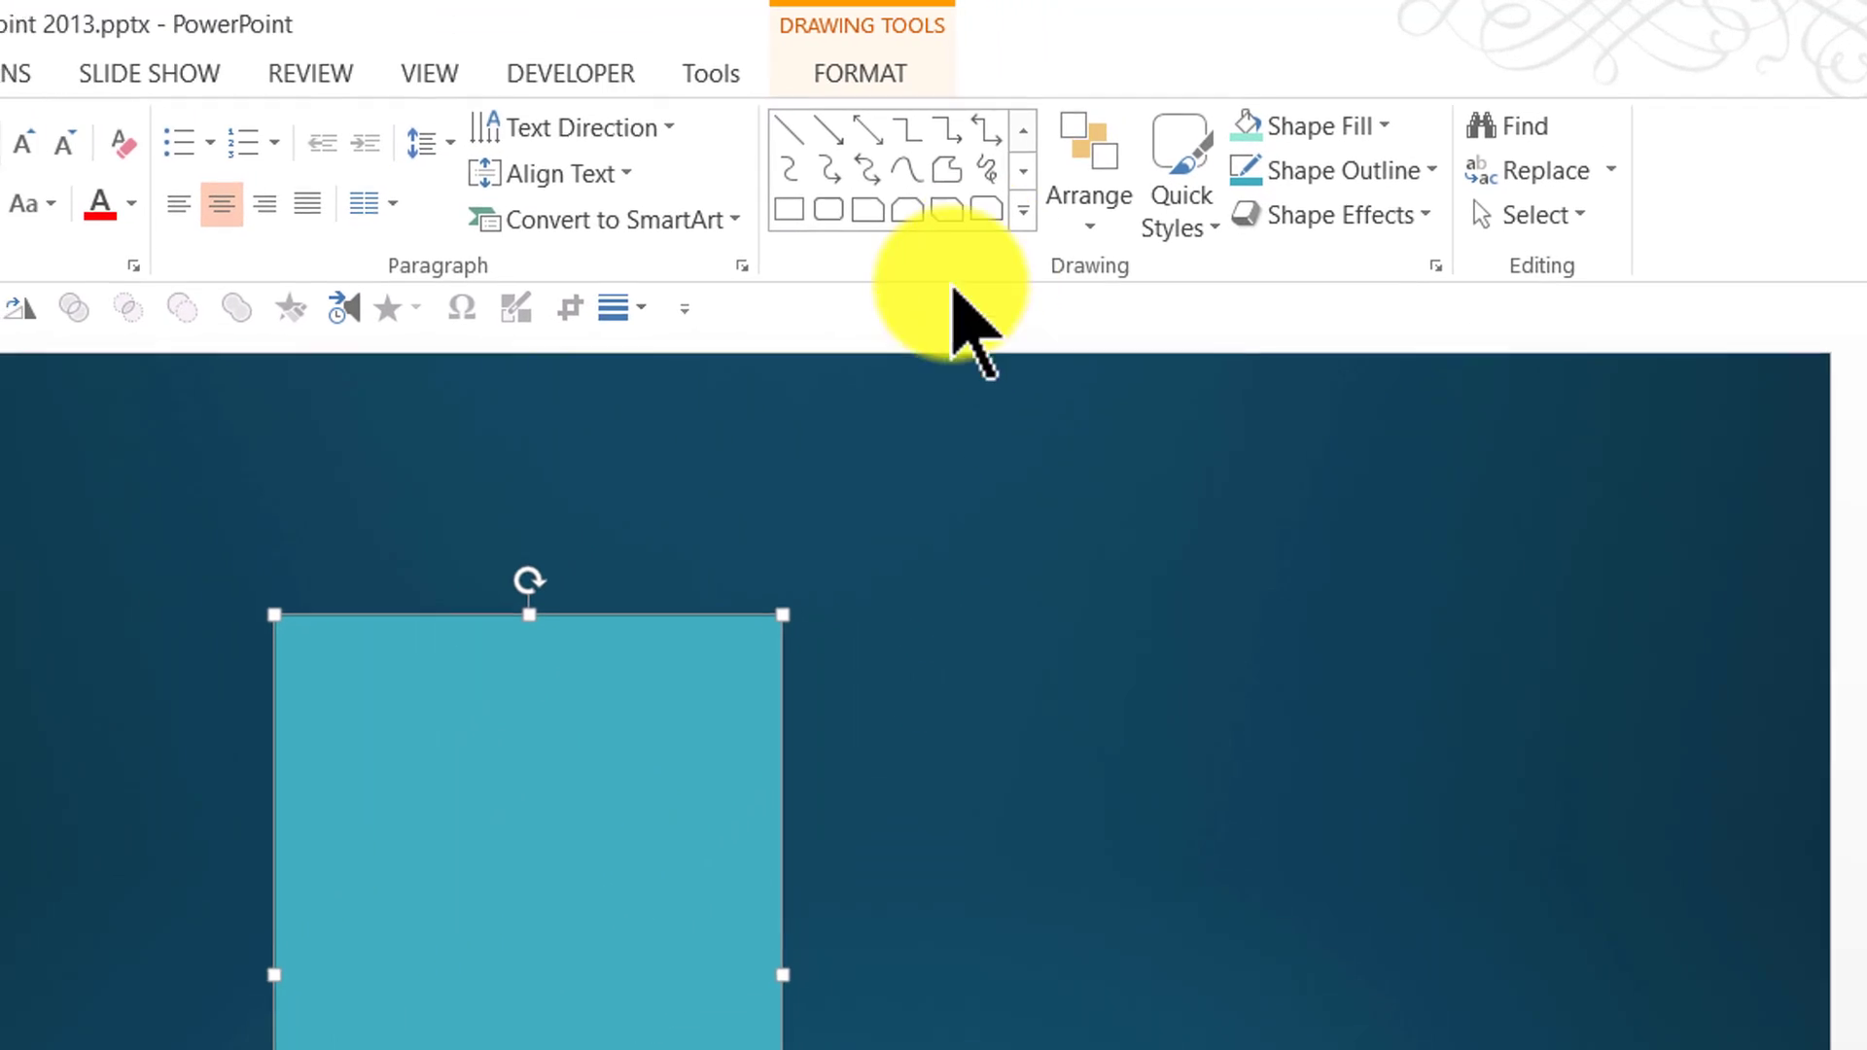
Place a small circle and a small overlapping rectangle on the slide's right side.
left_click(1023, 206)
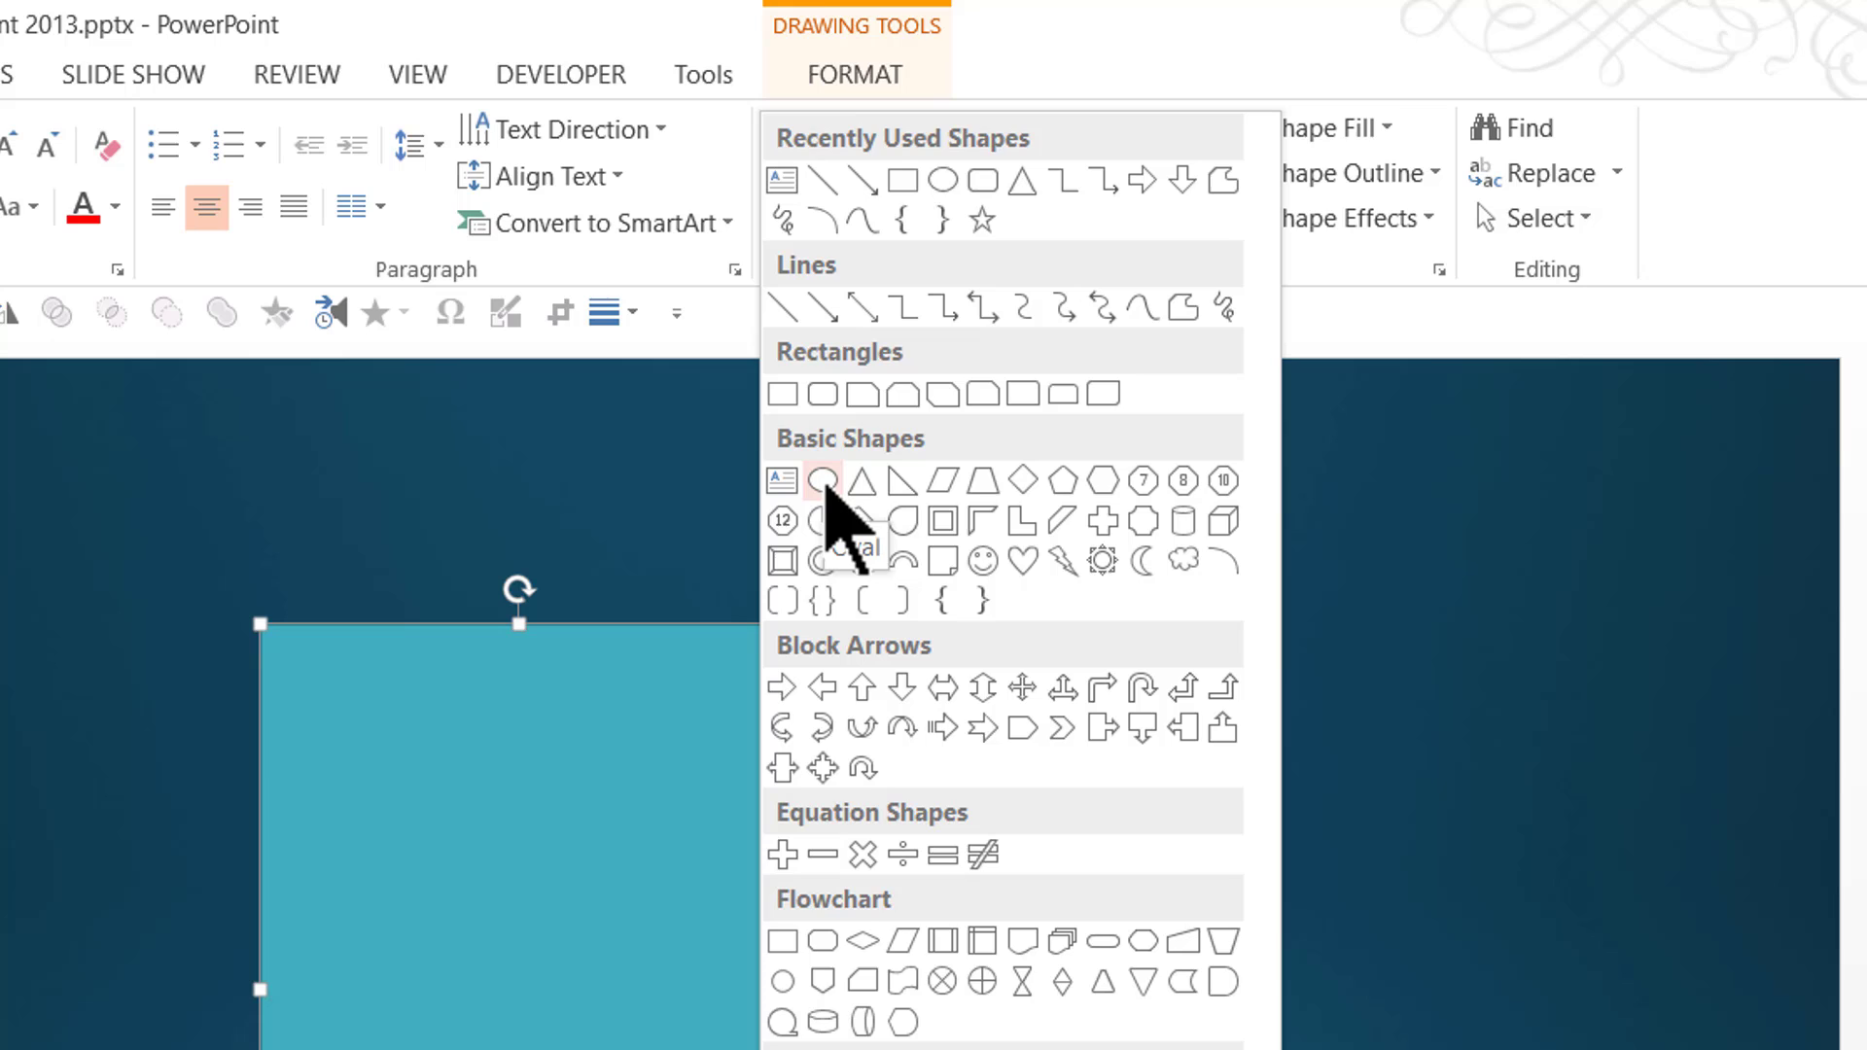
left_click(825, 482)
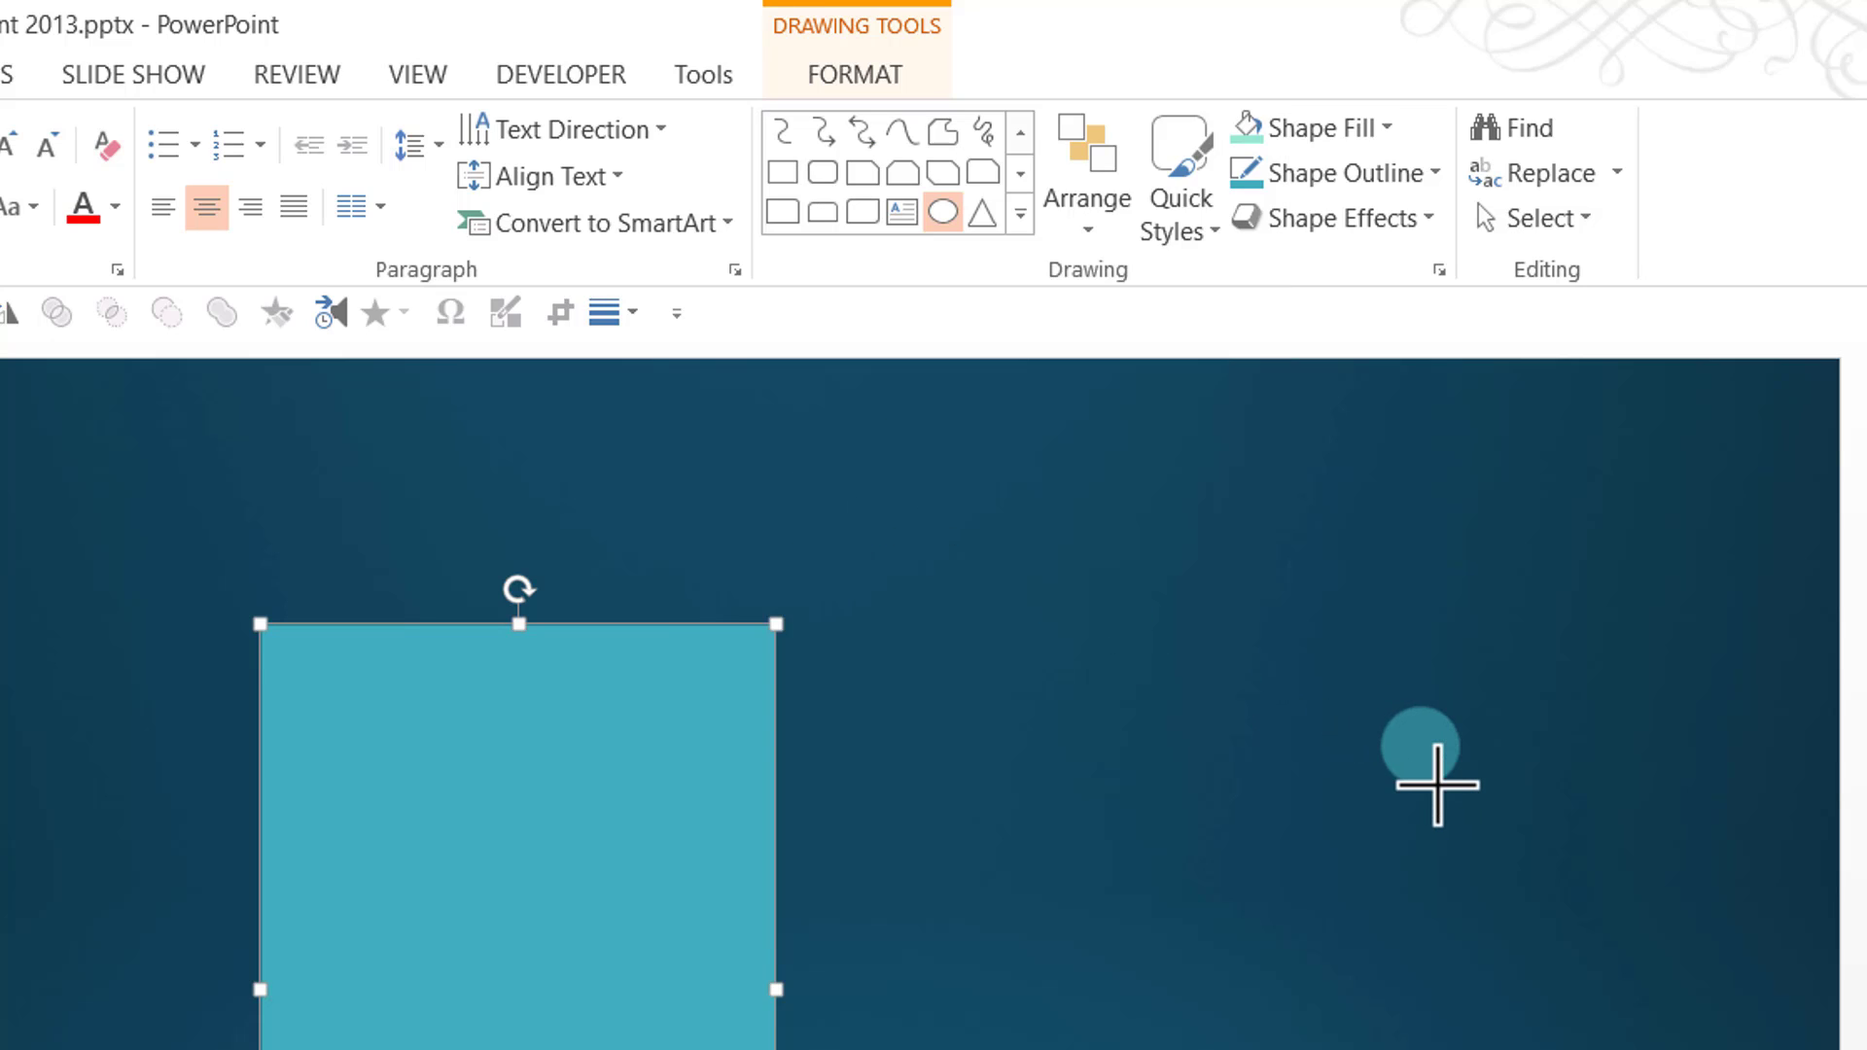
left_click(1420, 758)
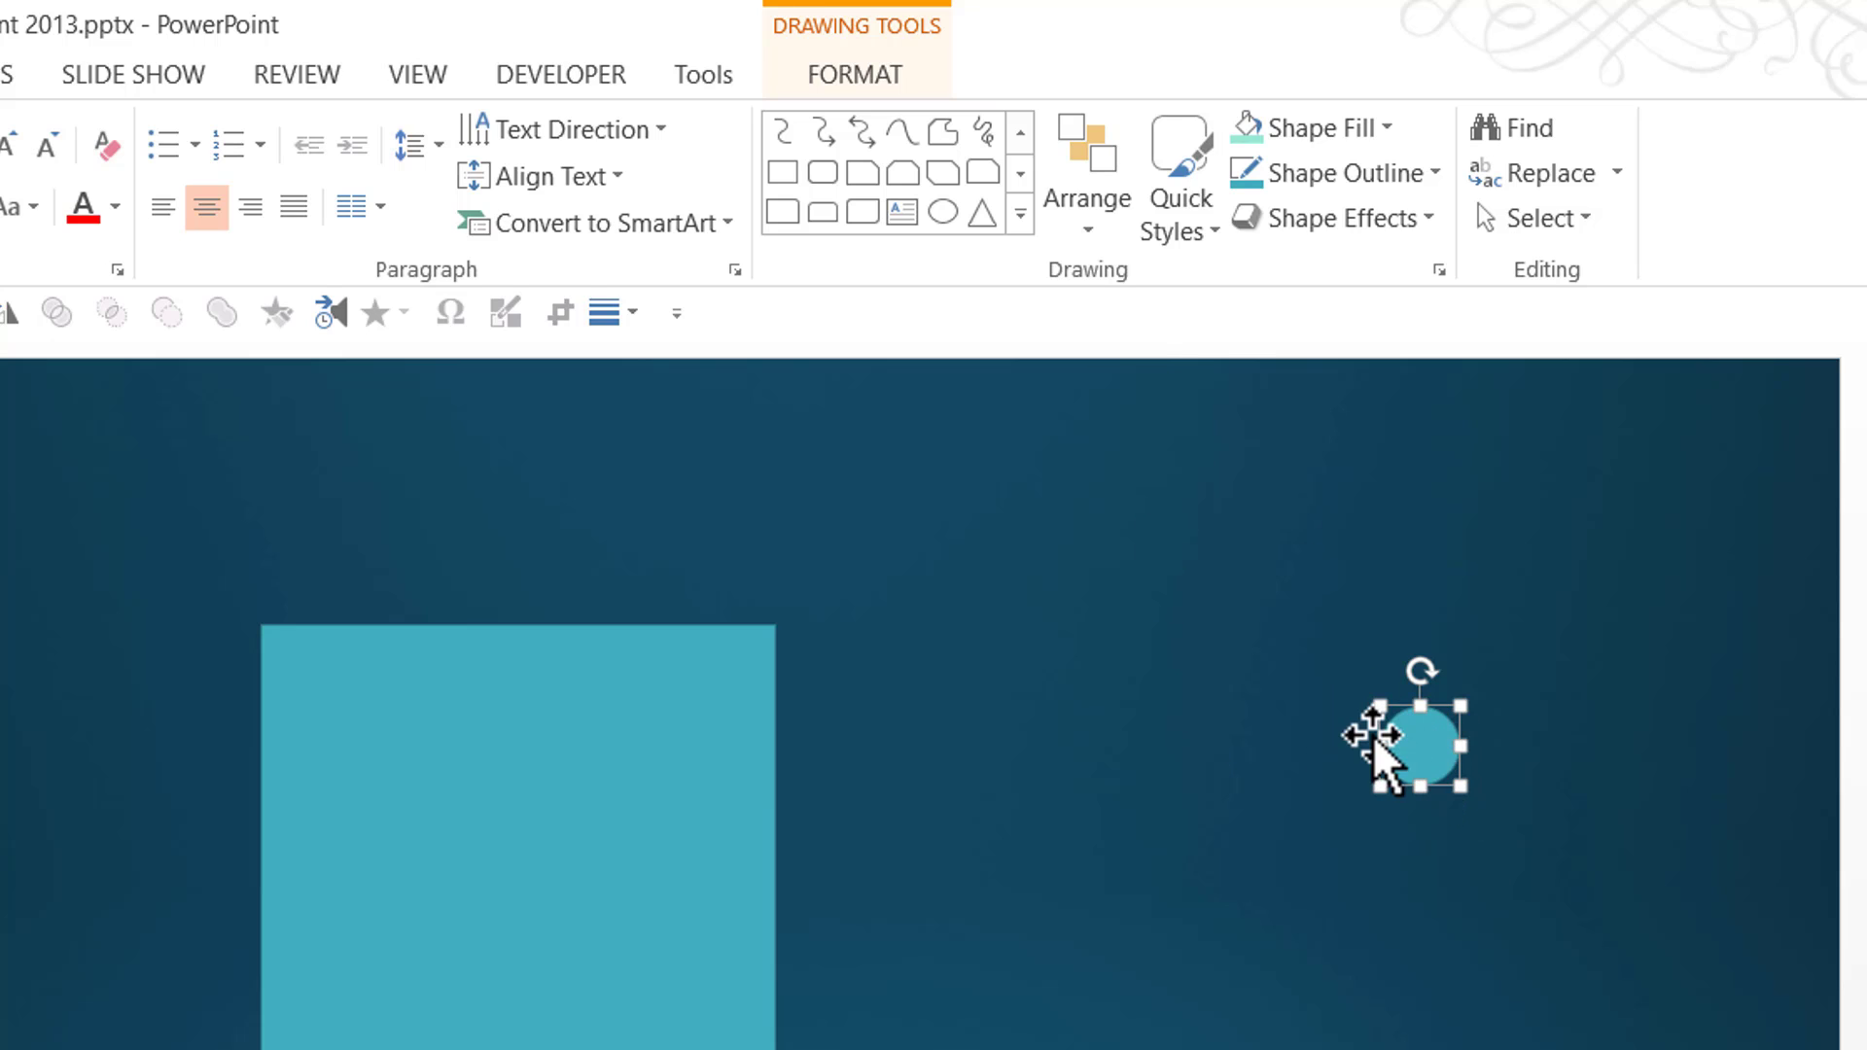
mouse_move(1020, 212)
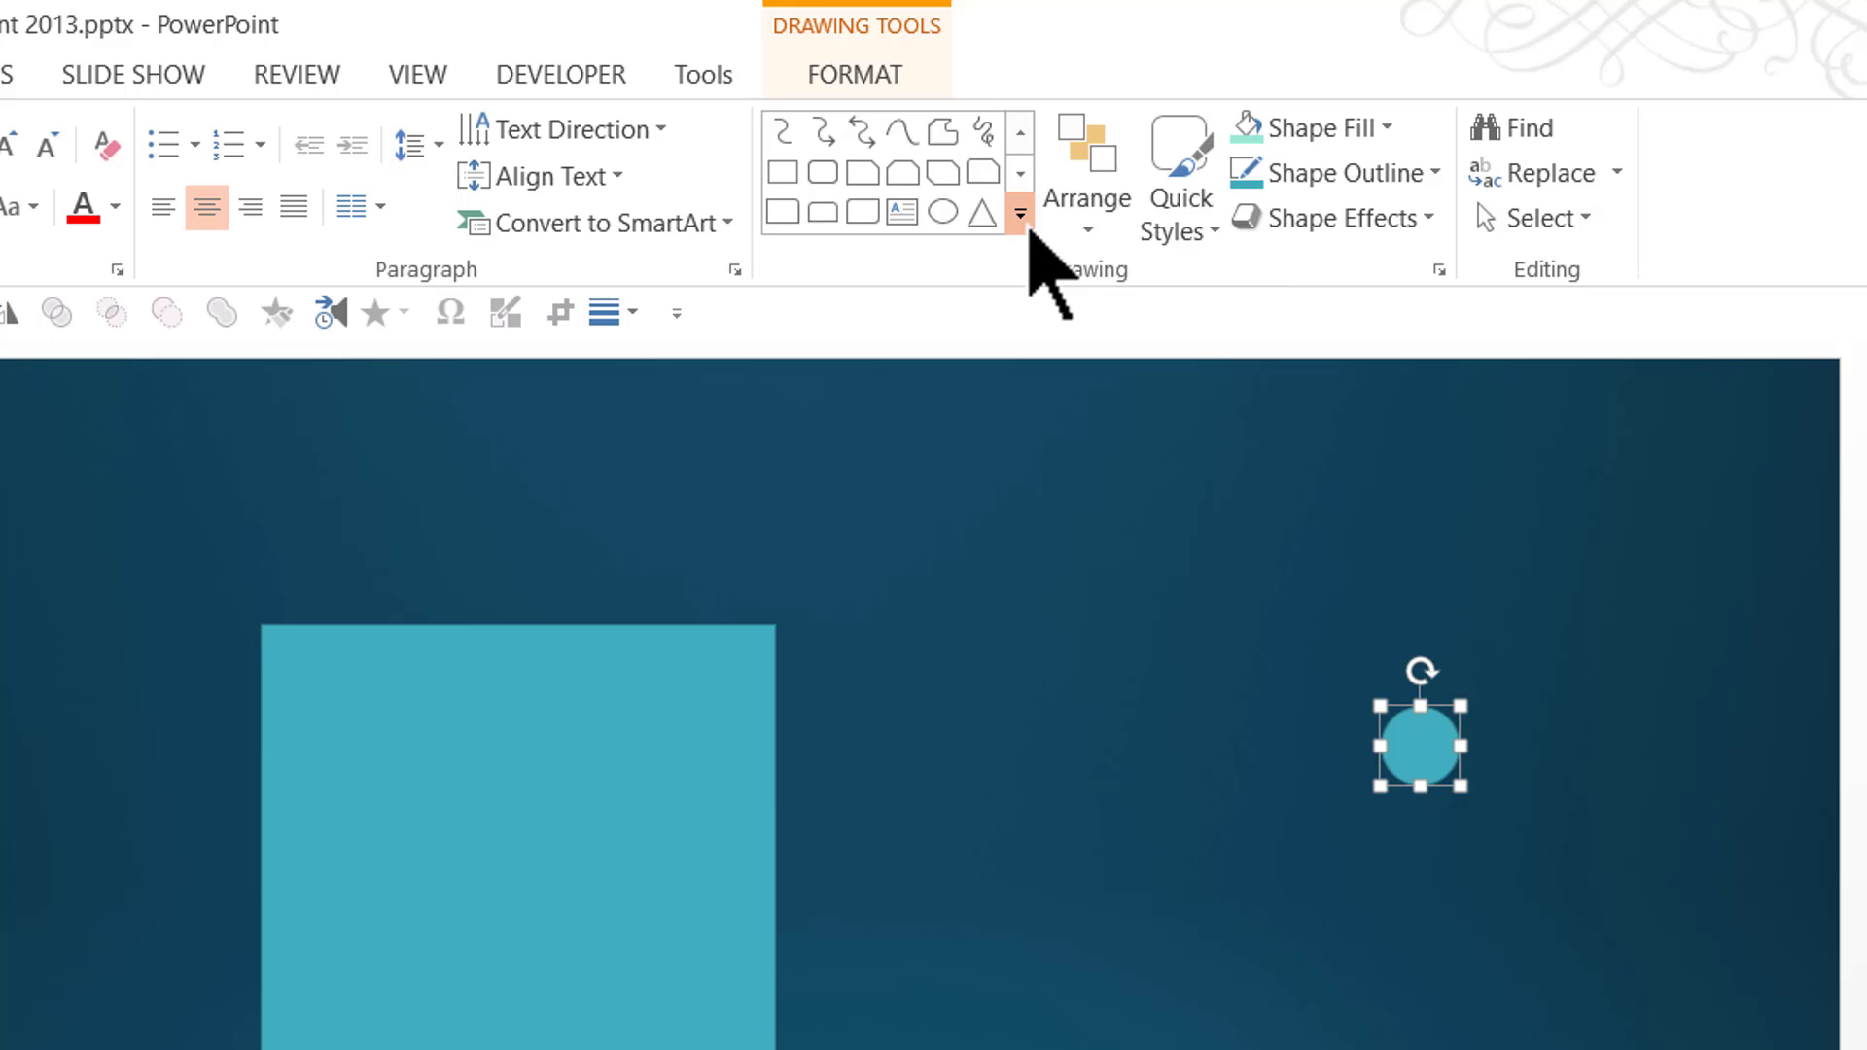
left_click(1020, 210)
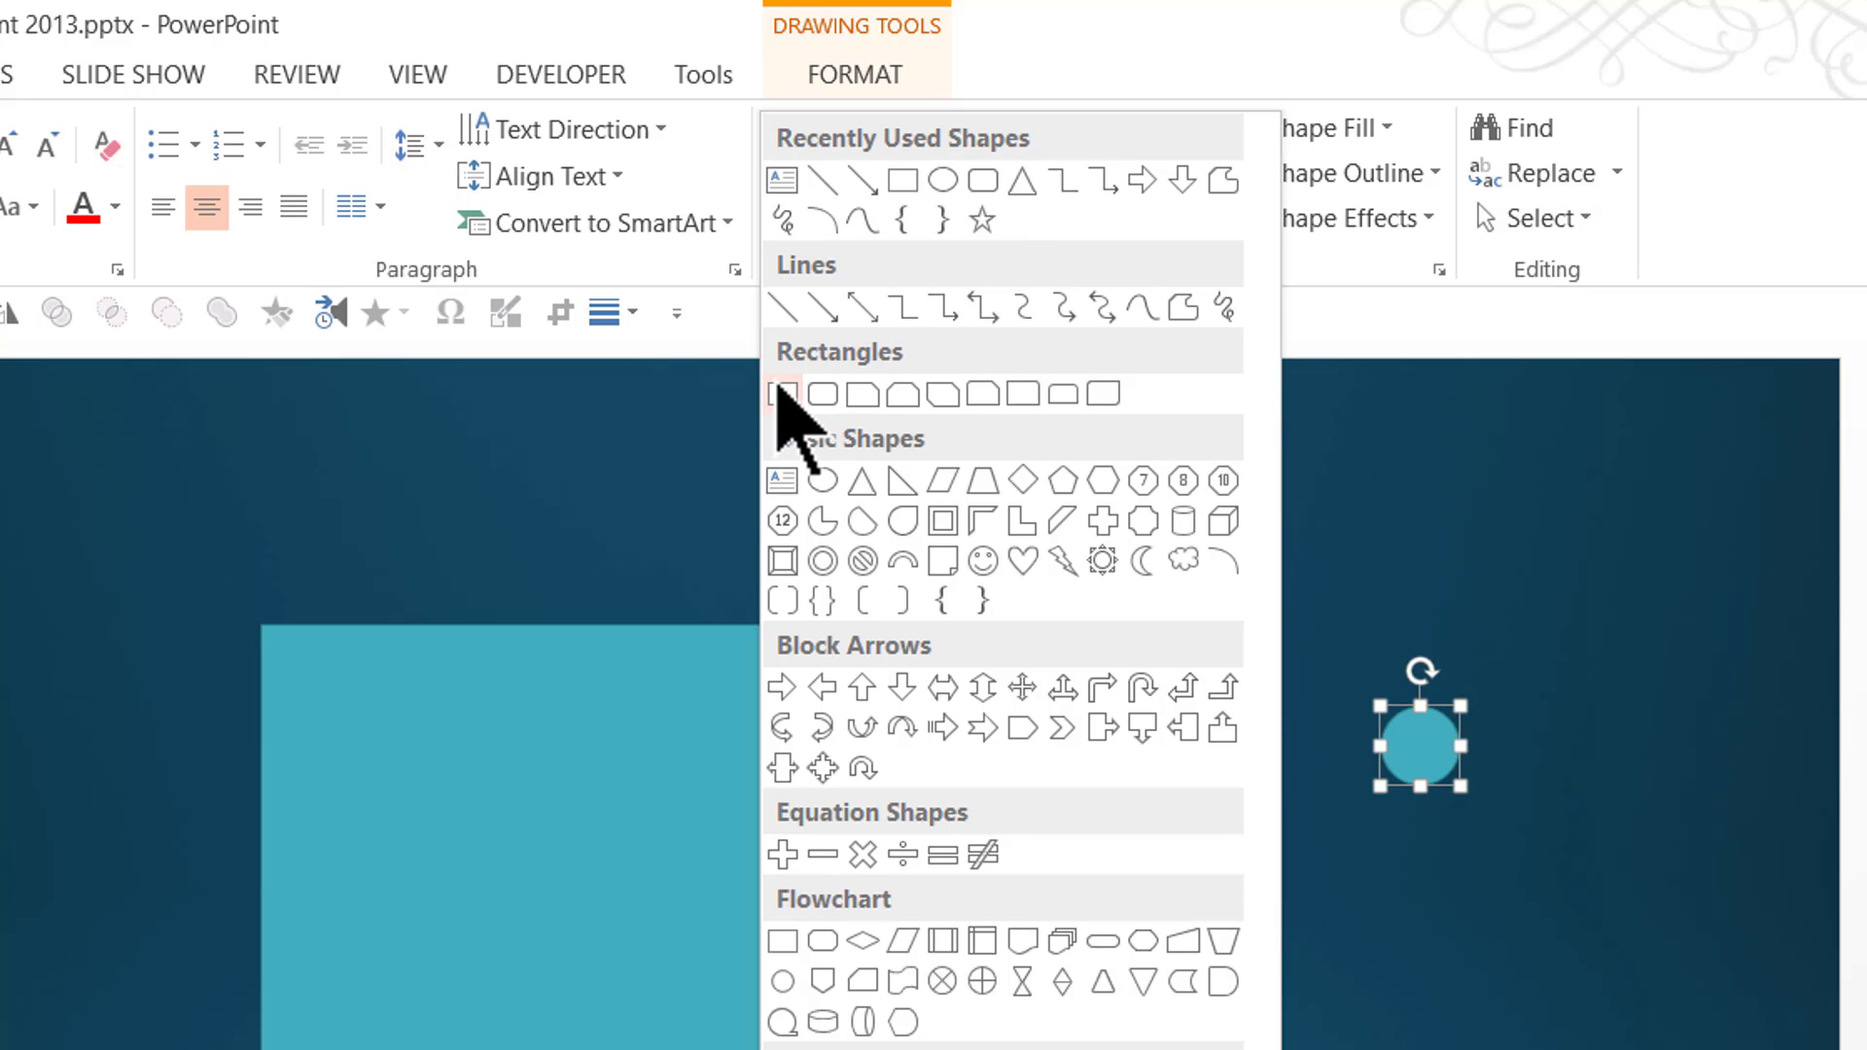
left_click(782, 395)
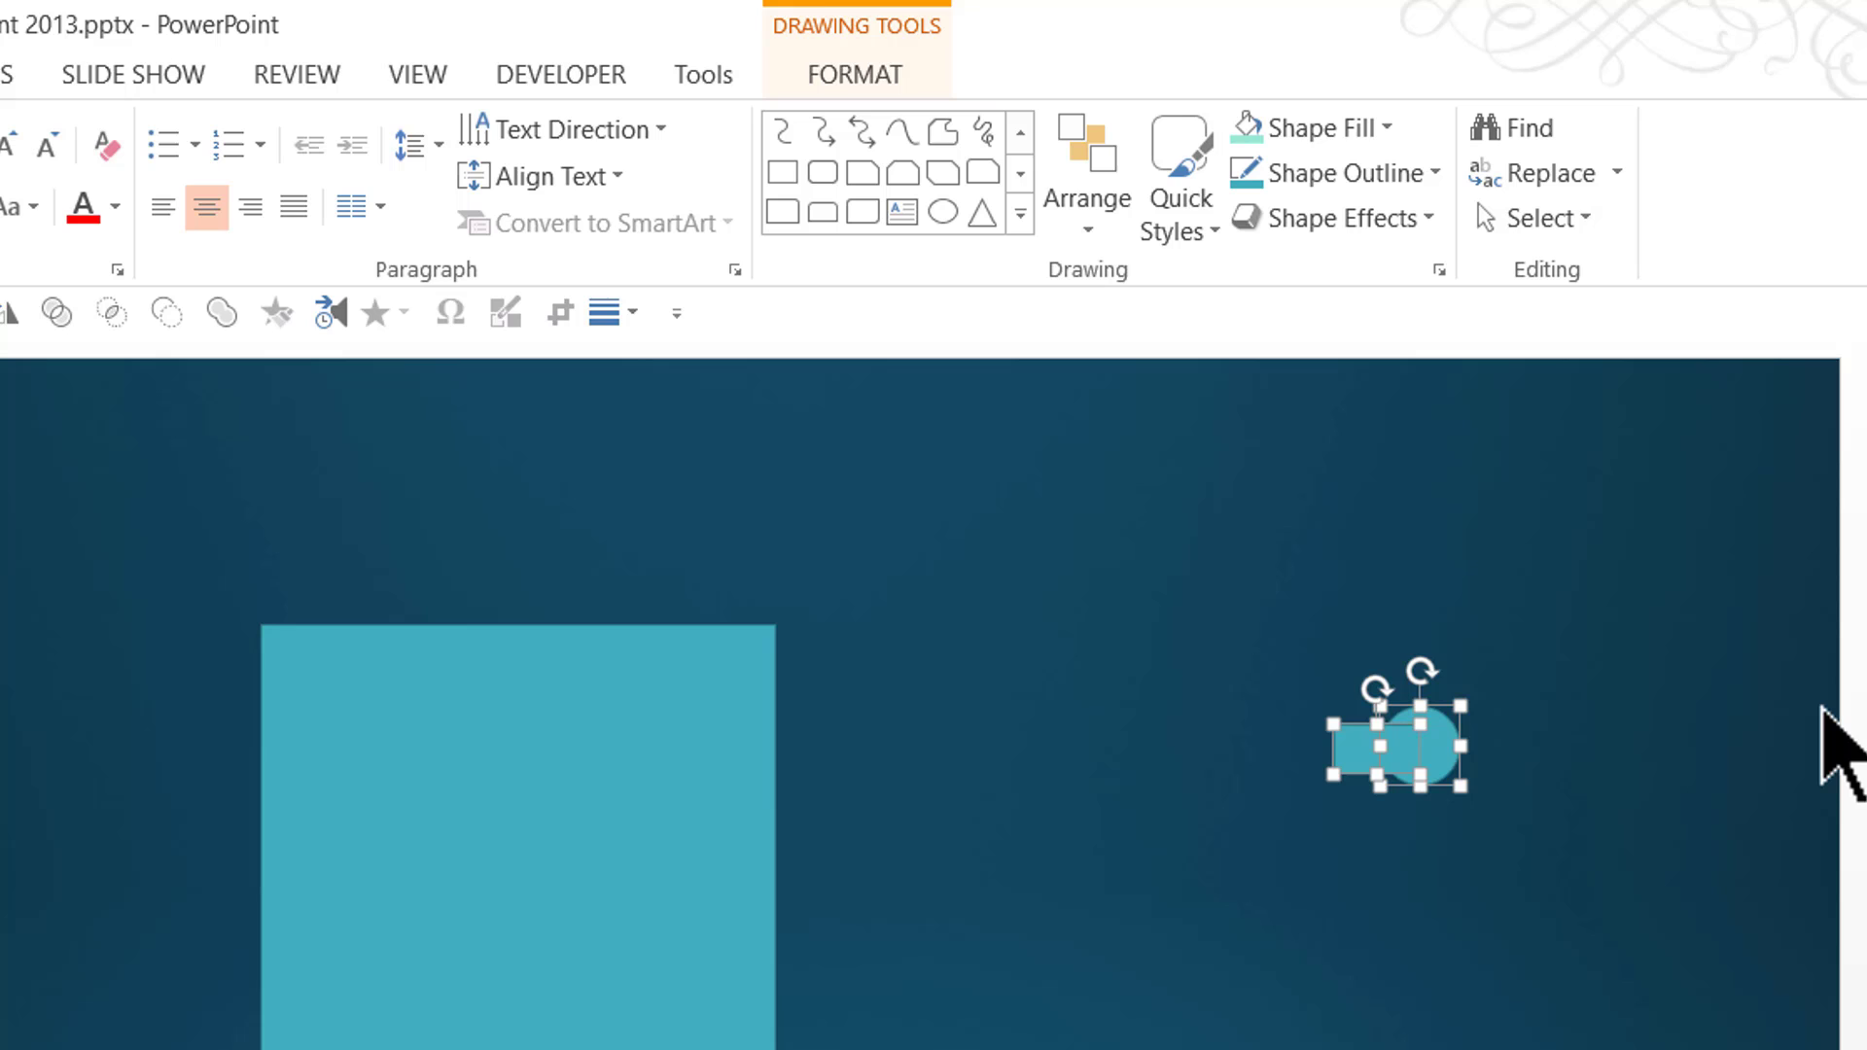
Select both small shapes and align them to their middles.
left_click(1088, 194)
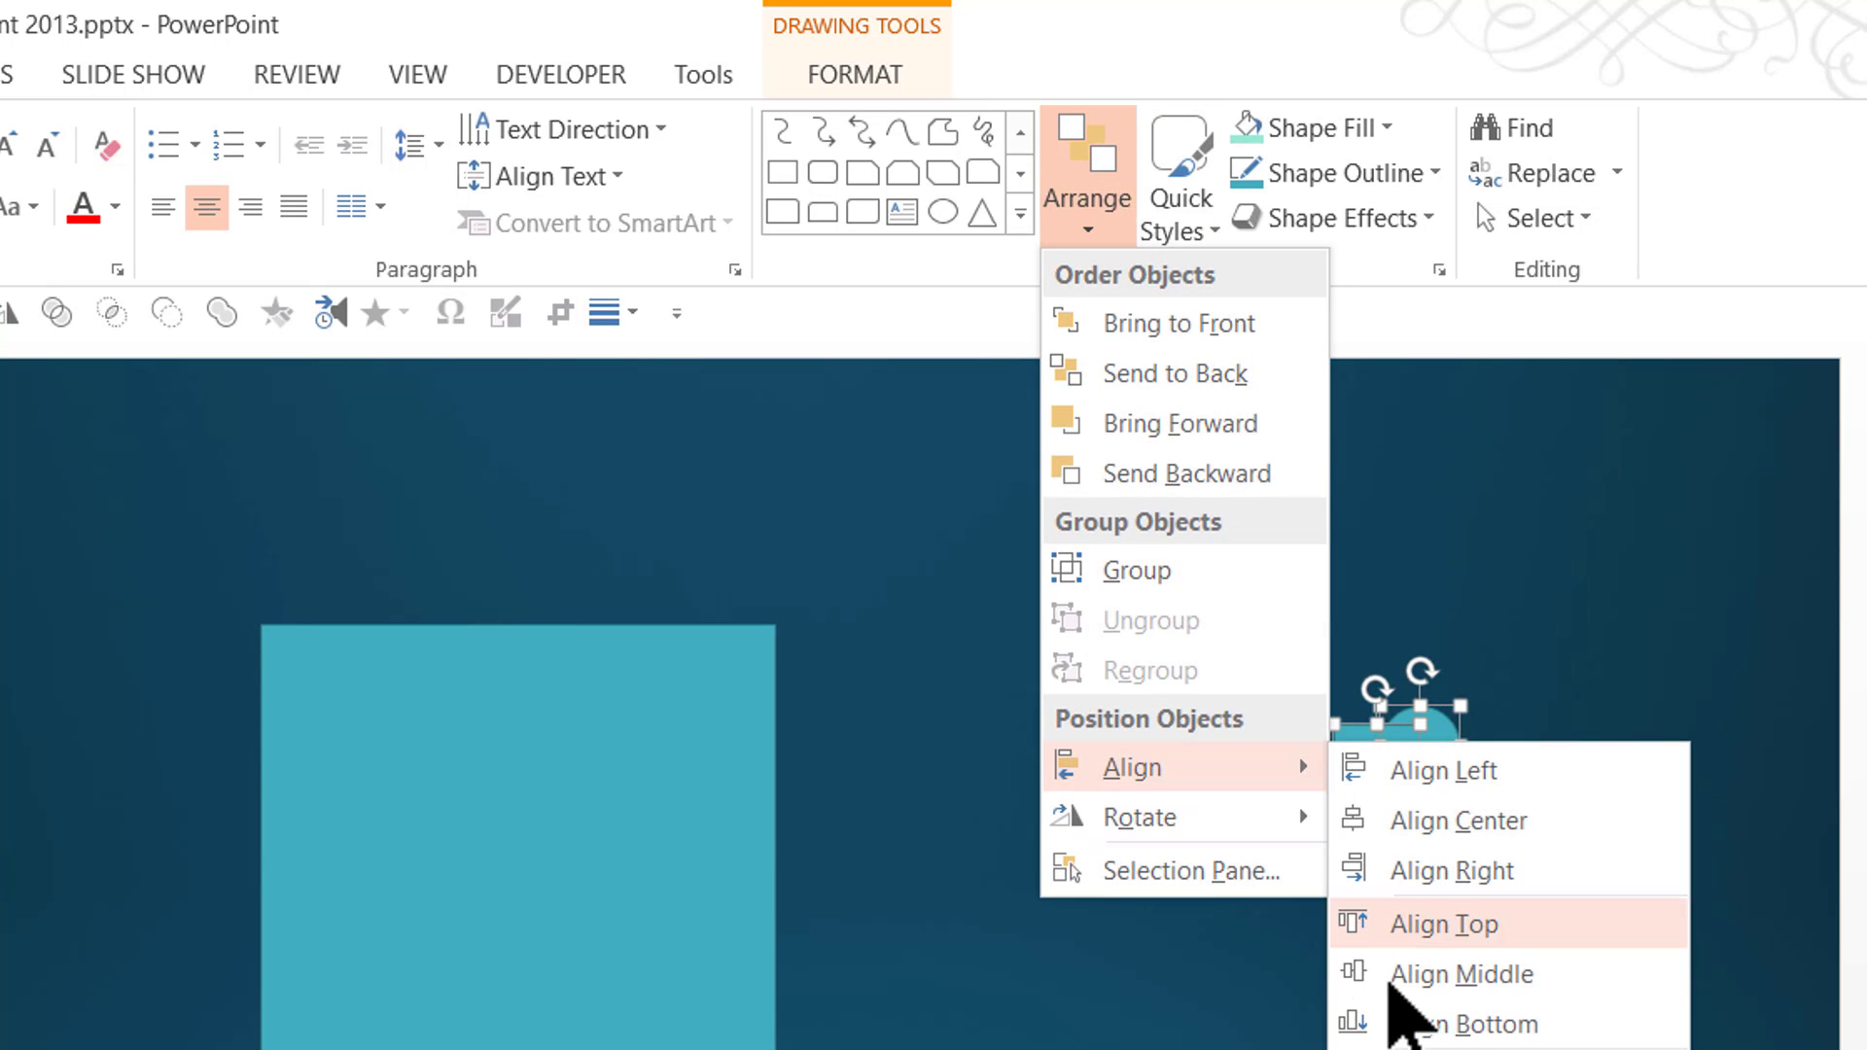
left_click(1443, 922)
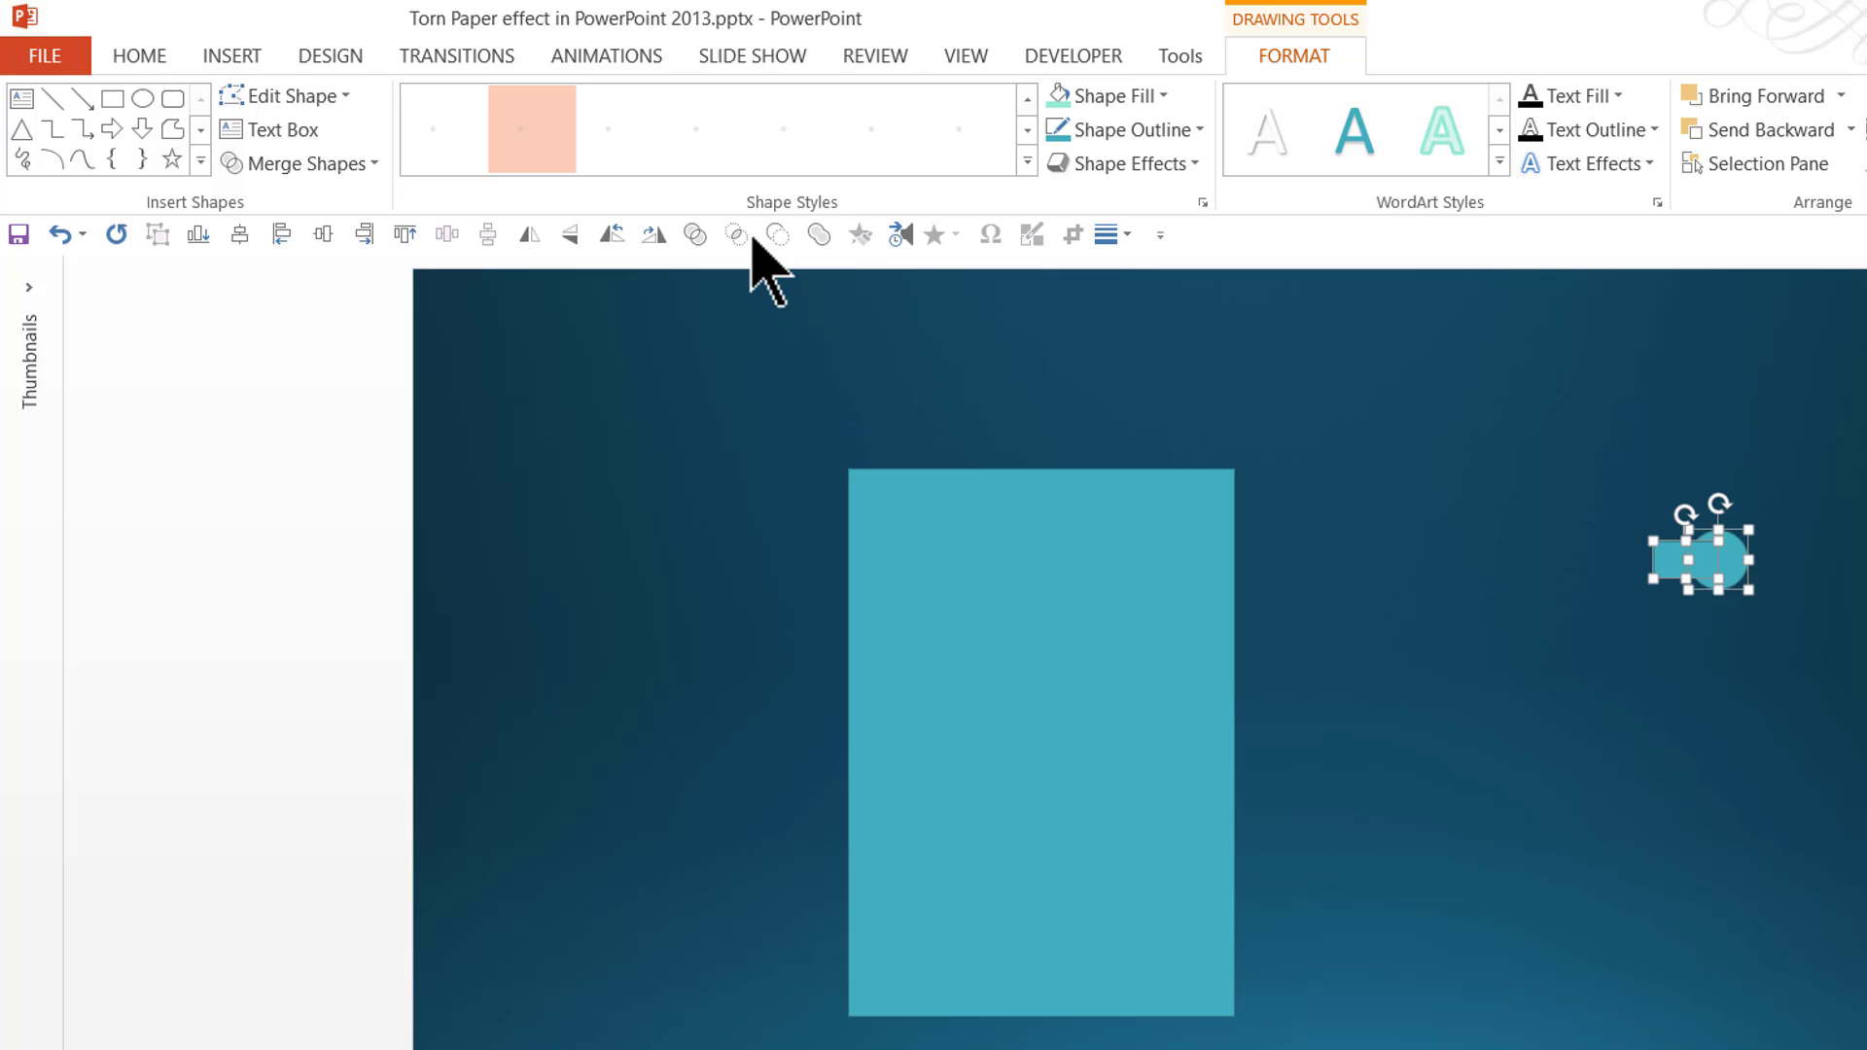
Union the circle and rectangle into one punch-hole shape at the sheet's top-left edge.
left_click(307, 163)
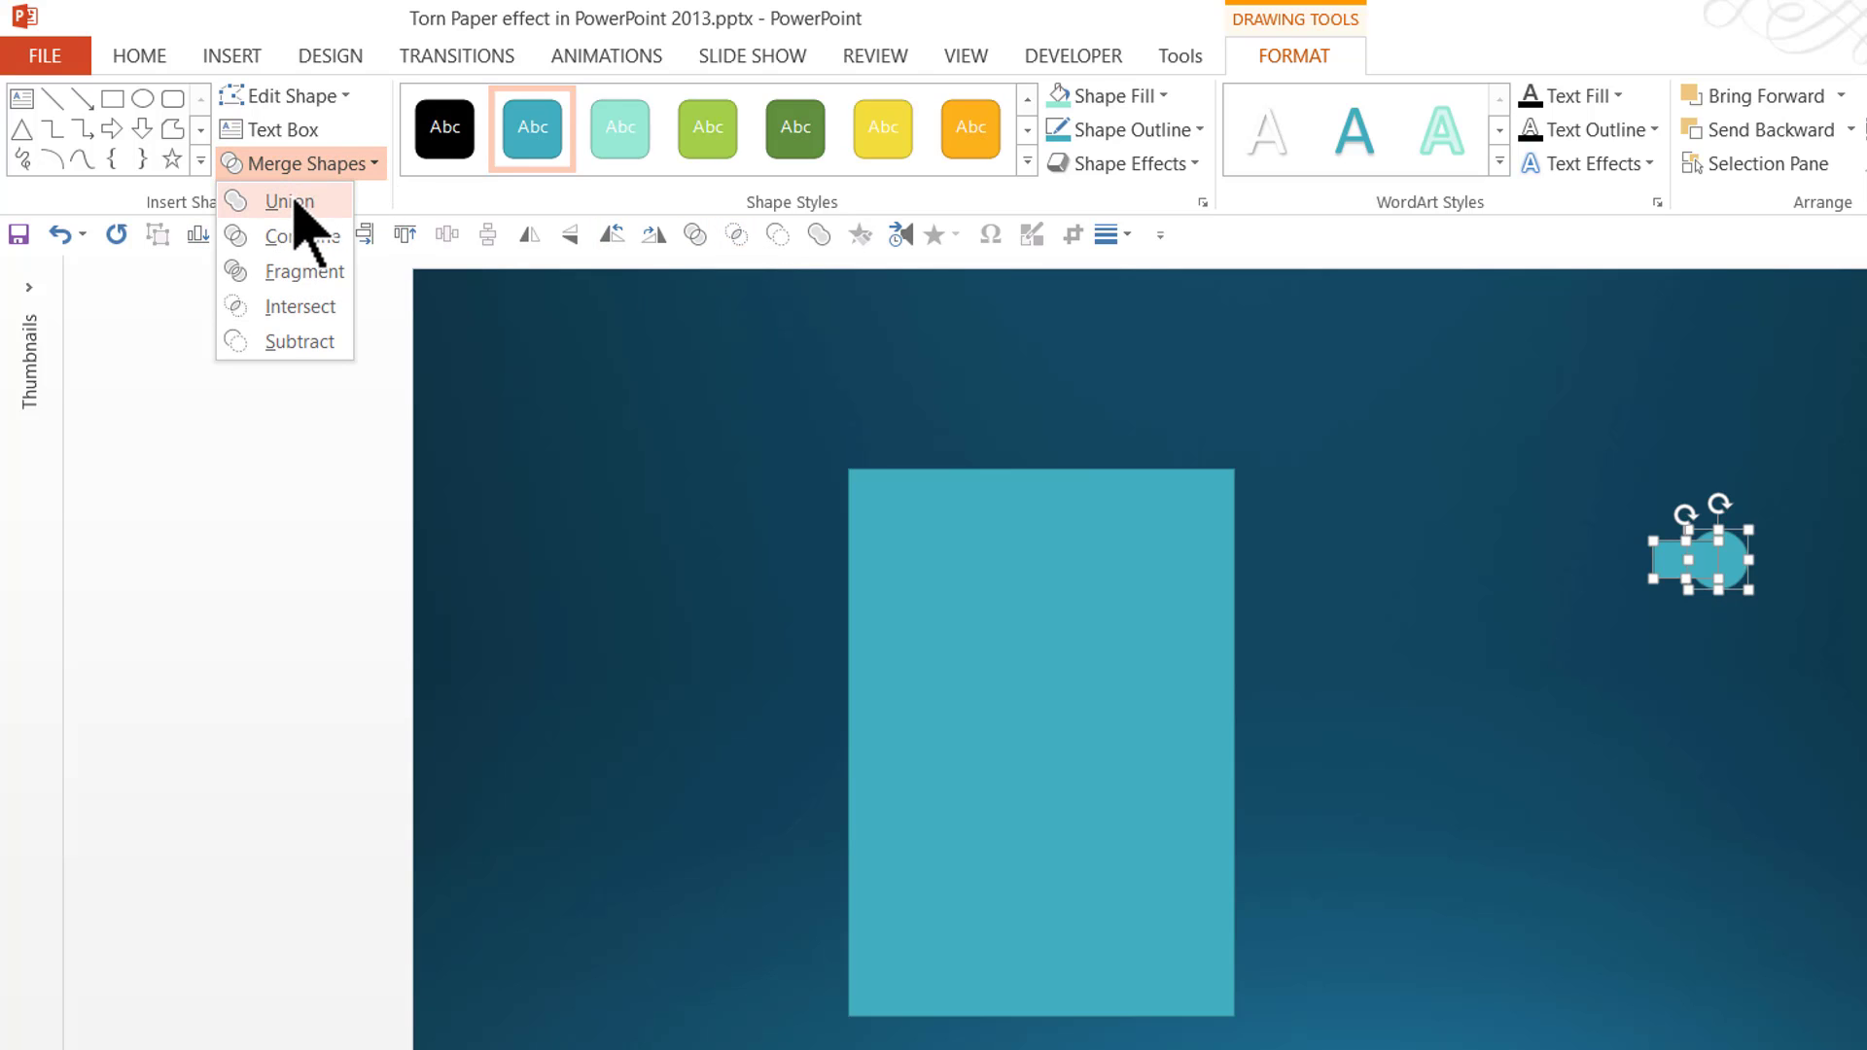
left_click(290, 200)
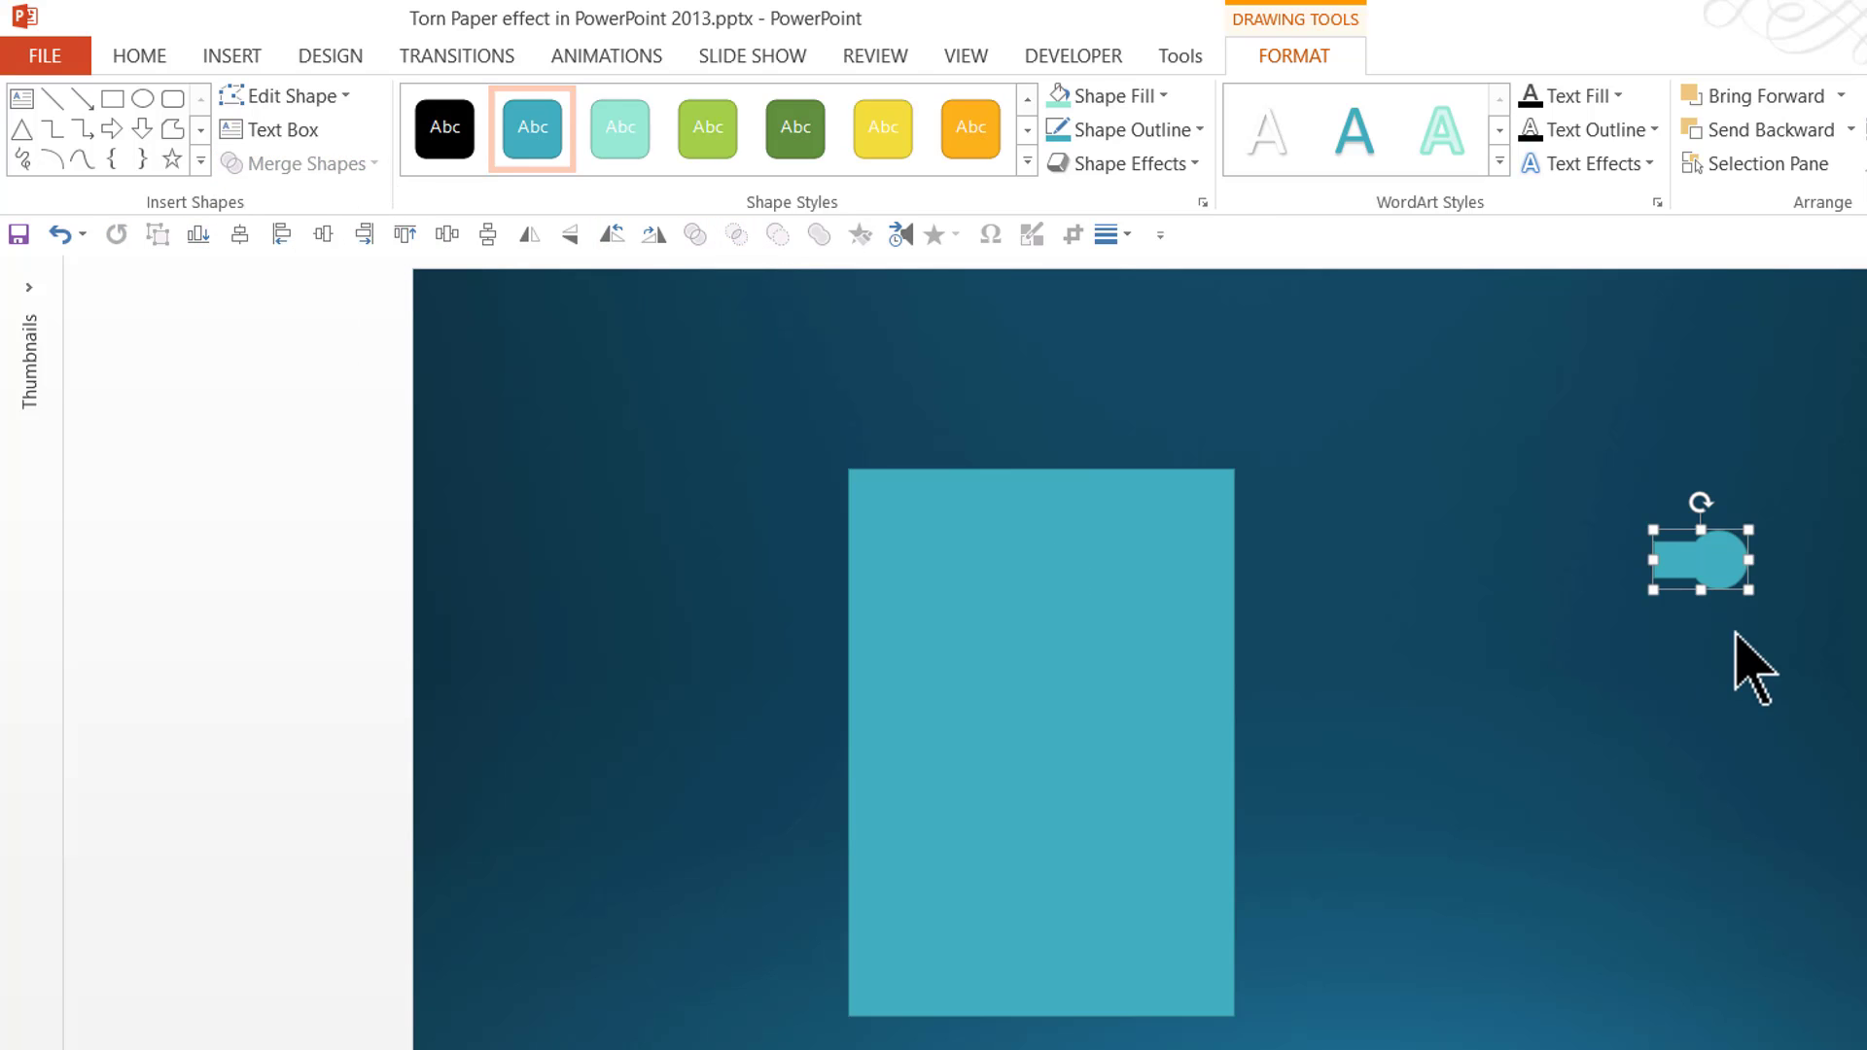
left_click_drag(1700, 559, 920, 533)
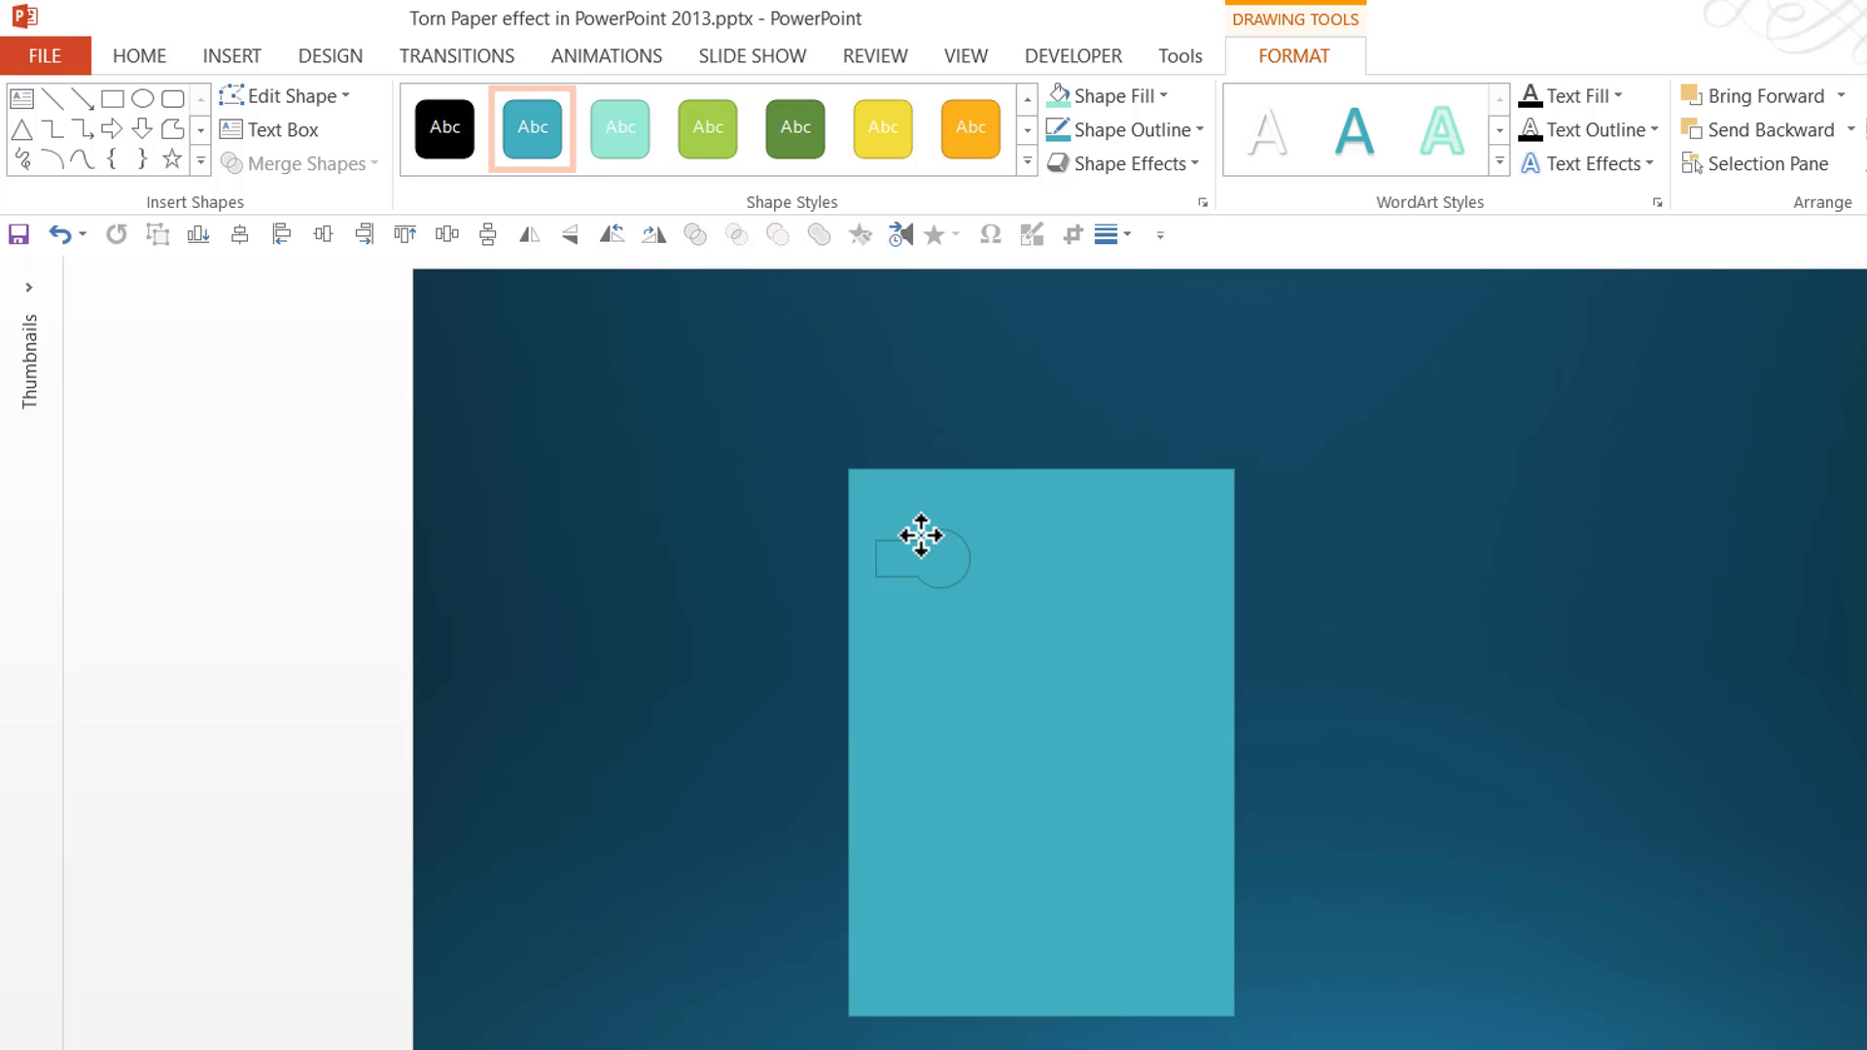
left_click(922, 561)
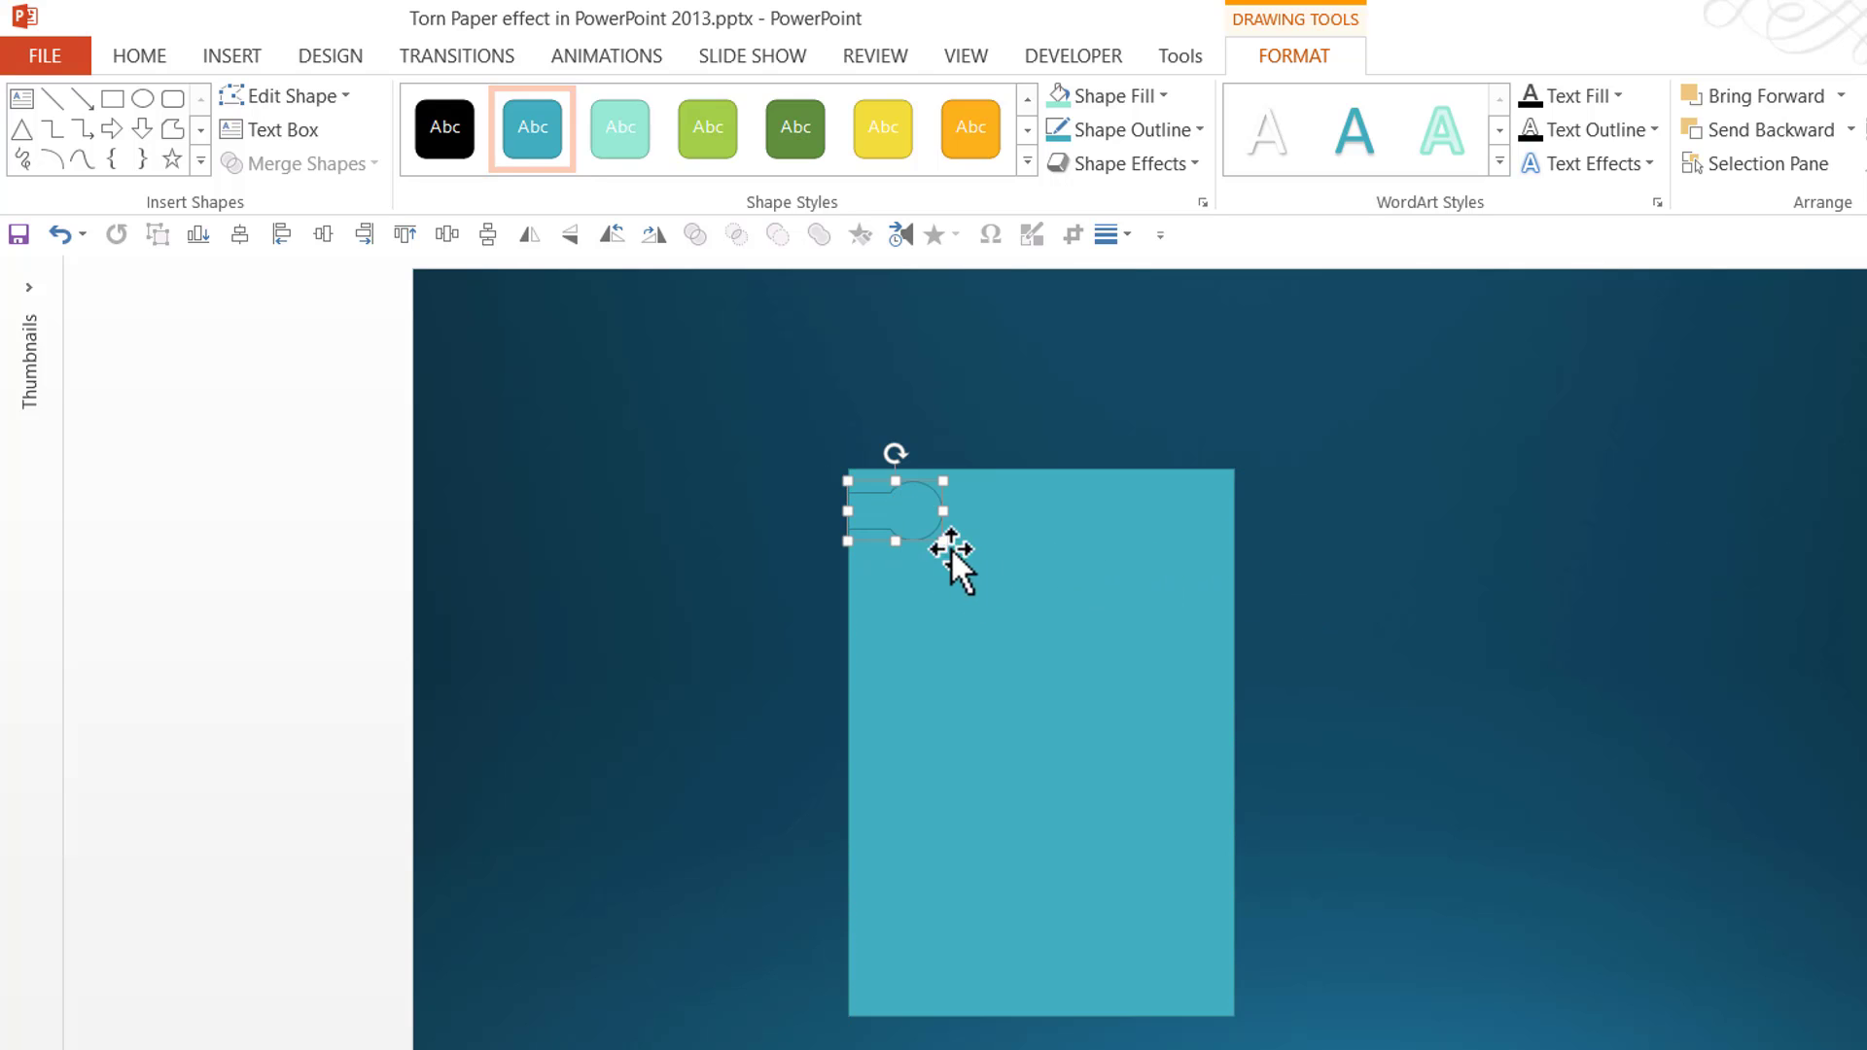
mouse_move(973, 568)
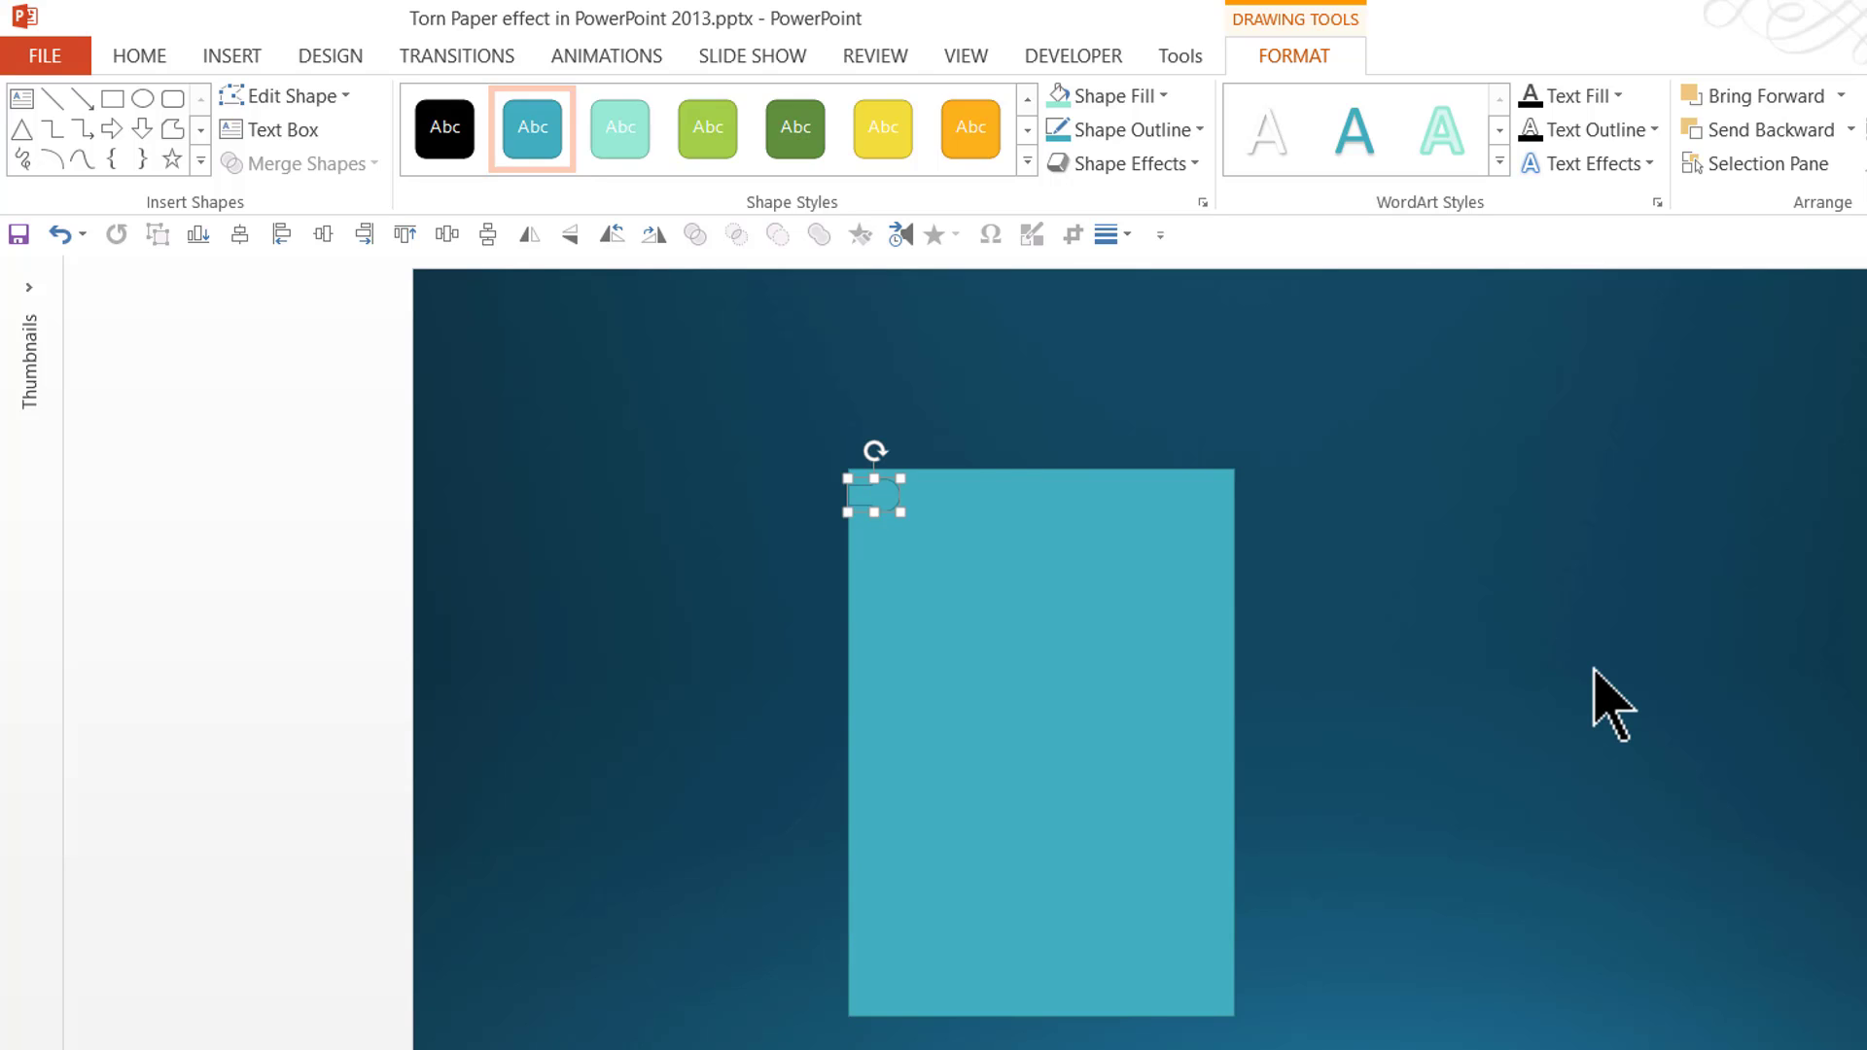
mouse_move(1114, 101)
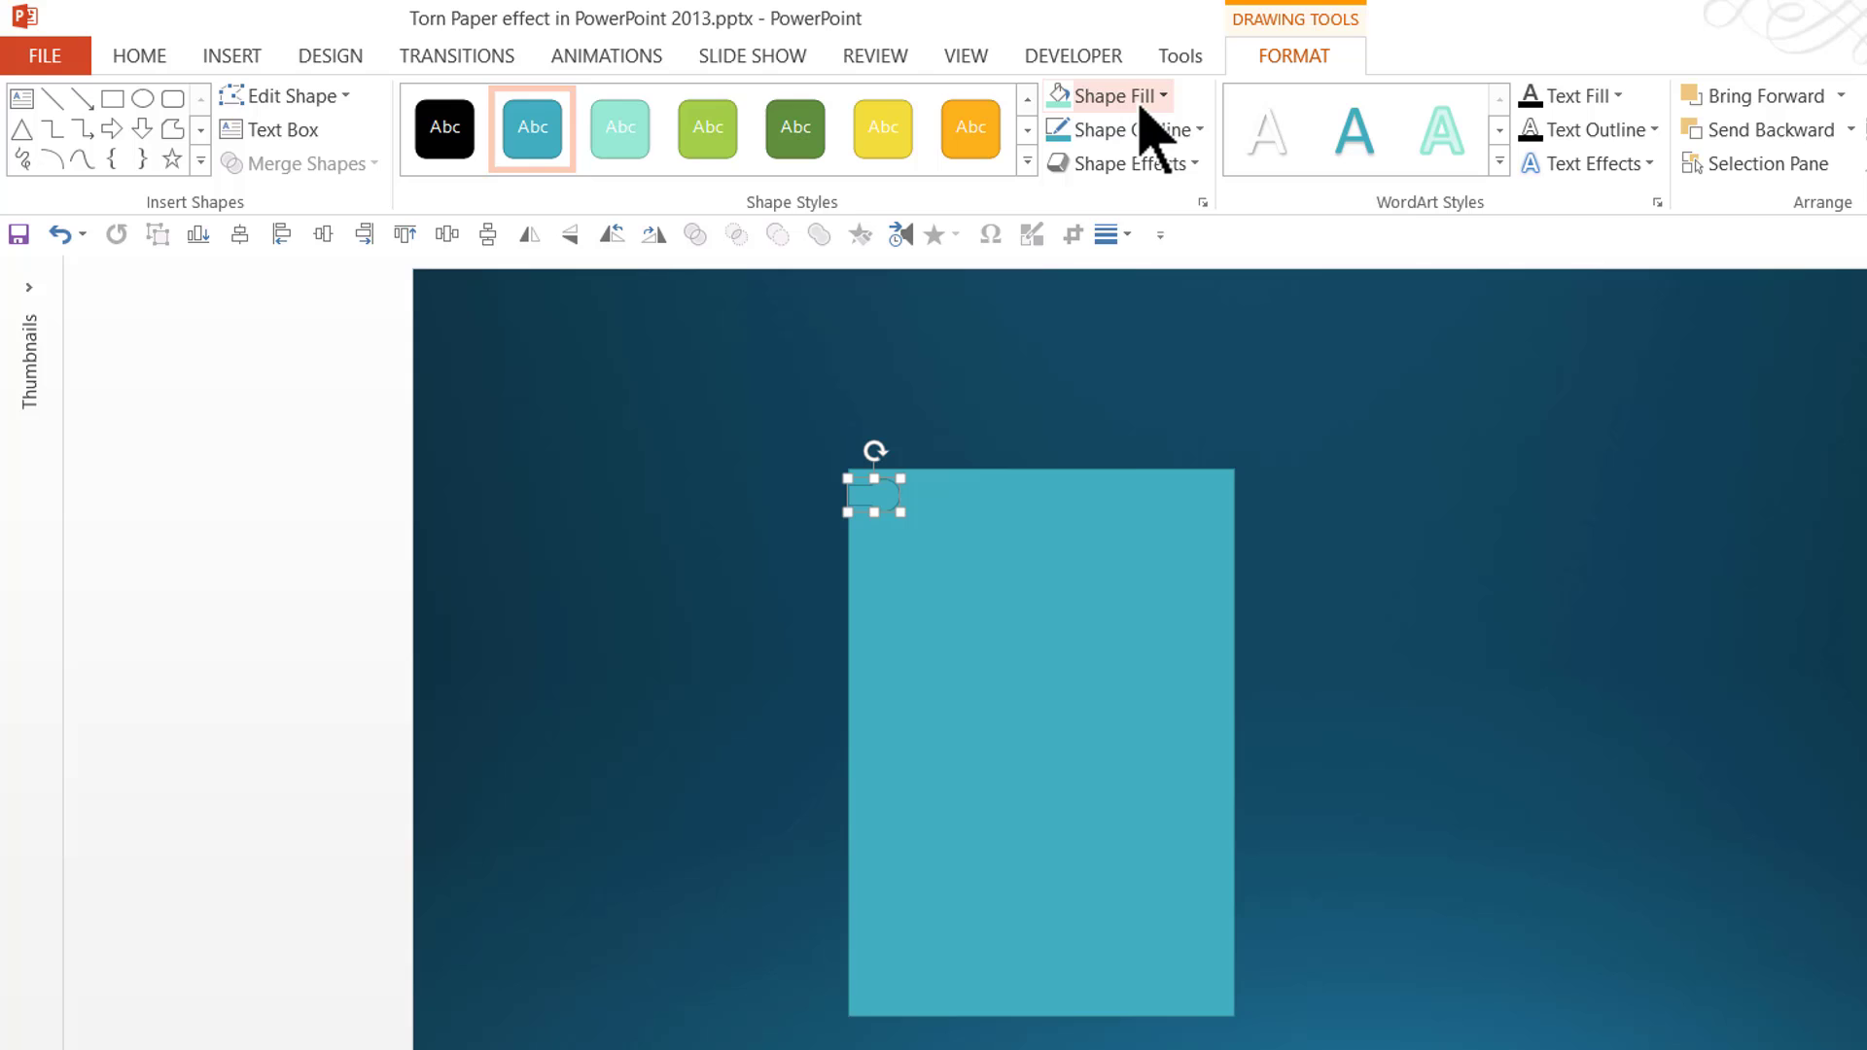
Fill the punch-hole shape white and remove its outline.
left_click(1113, 95)
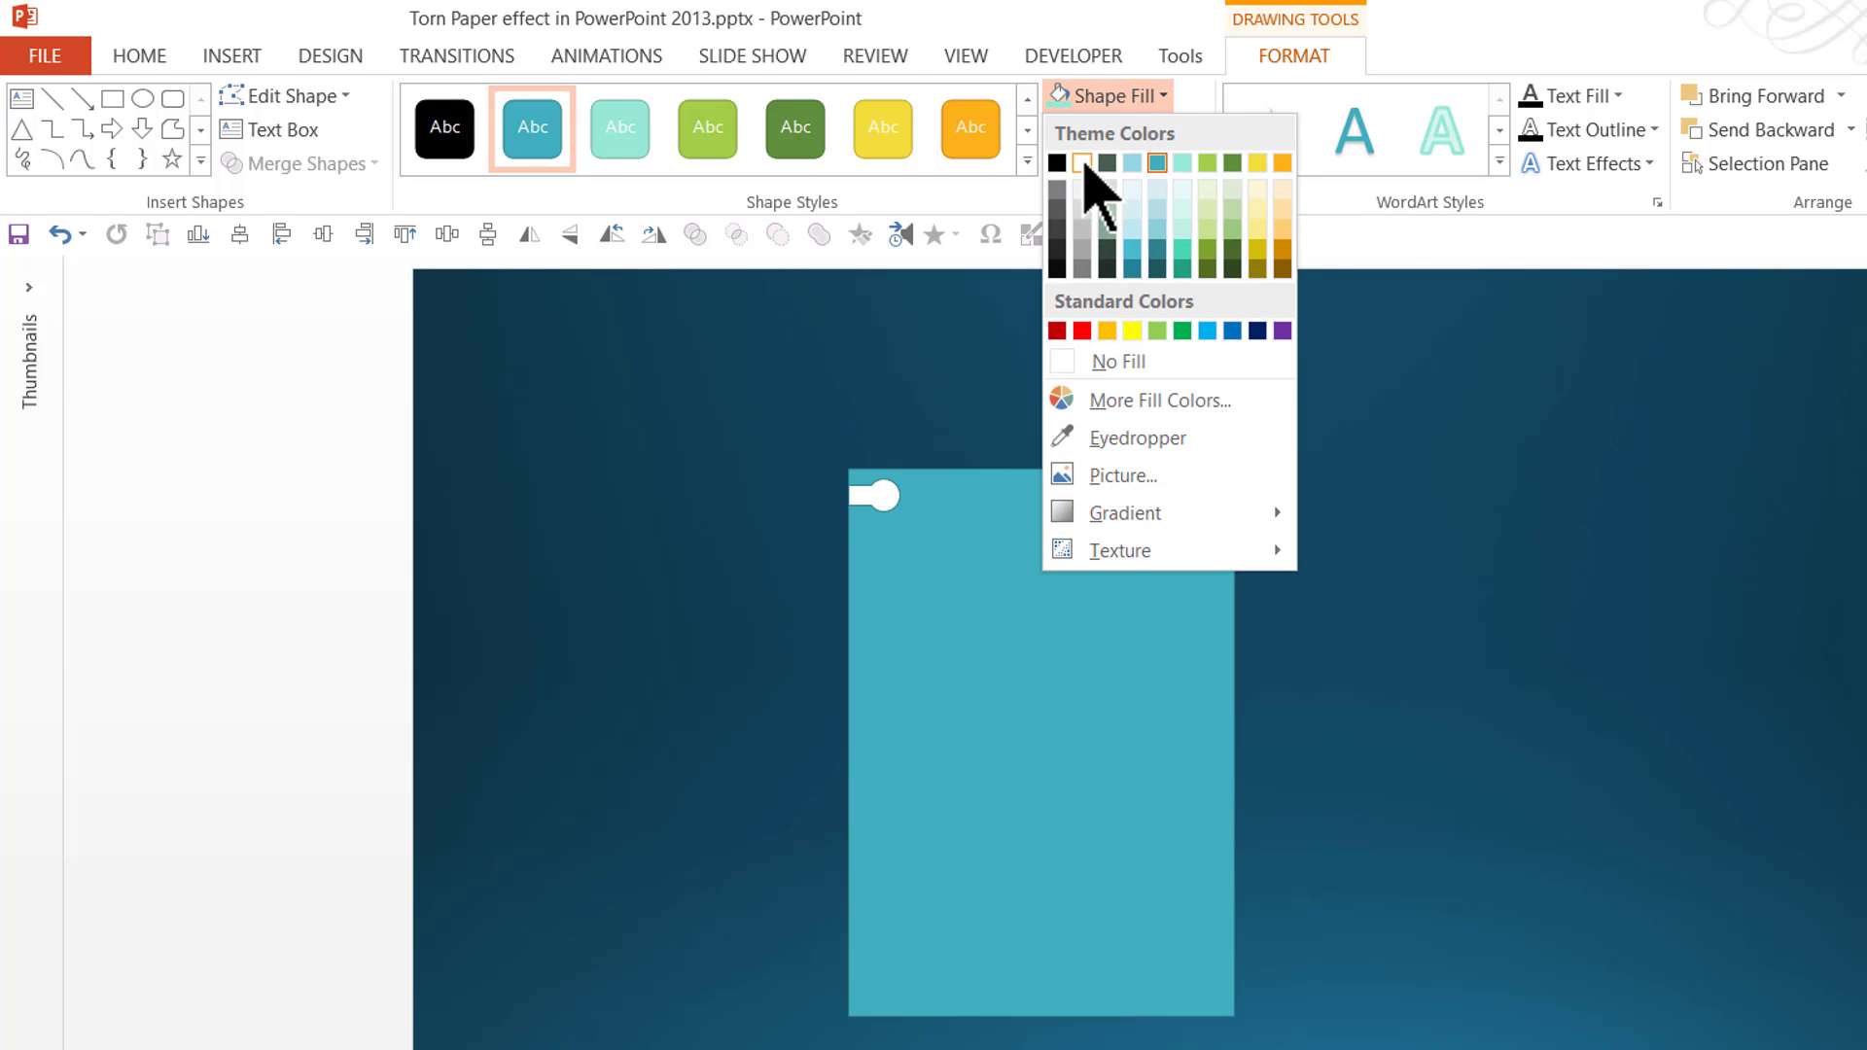
left_click(1128, 128)
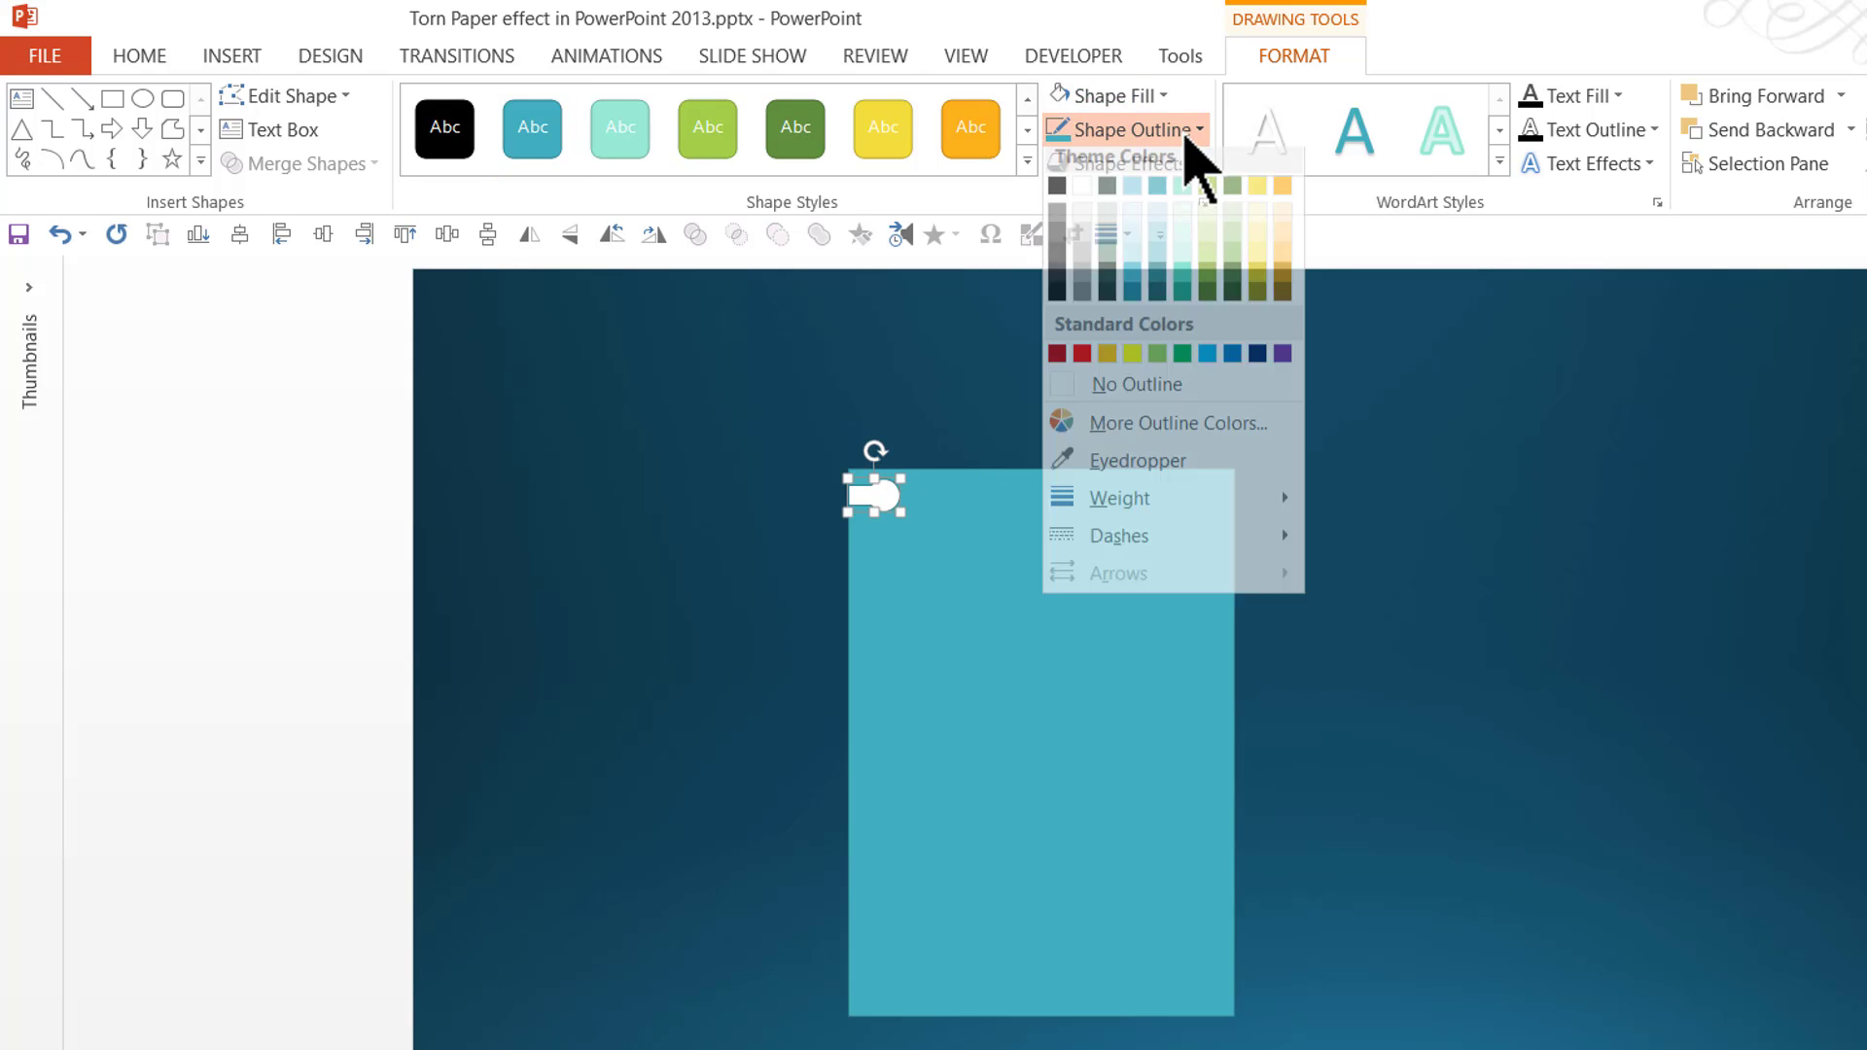
left_click(1136, 383)
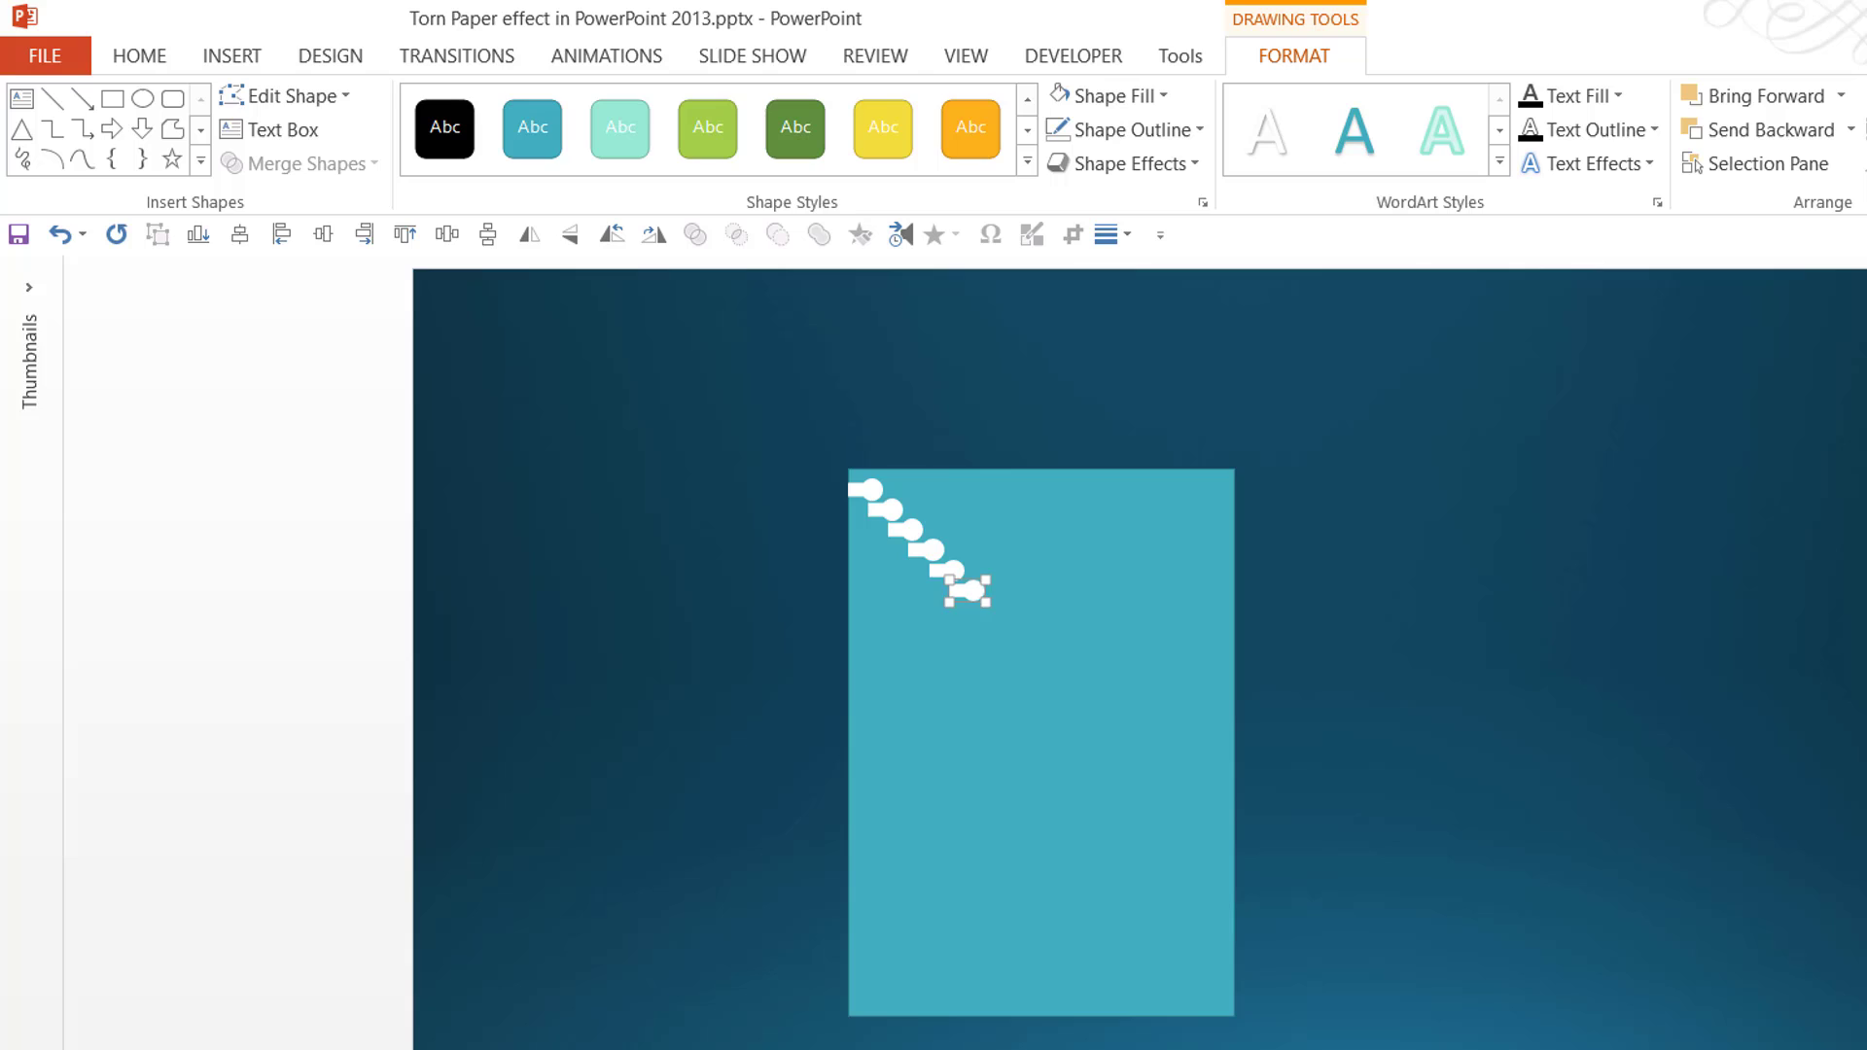
Duplicate the hole shape along a diagonal until the chain passes the sheet's lower-right edge.
left_click_drag(964, 578, 1179, 792)
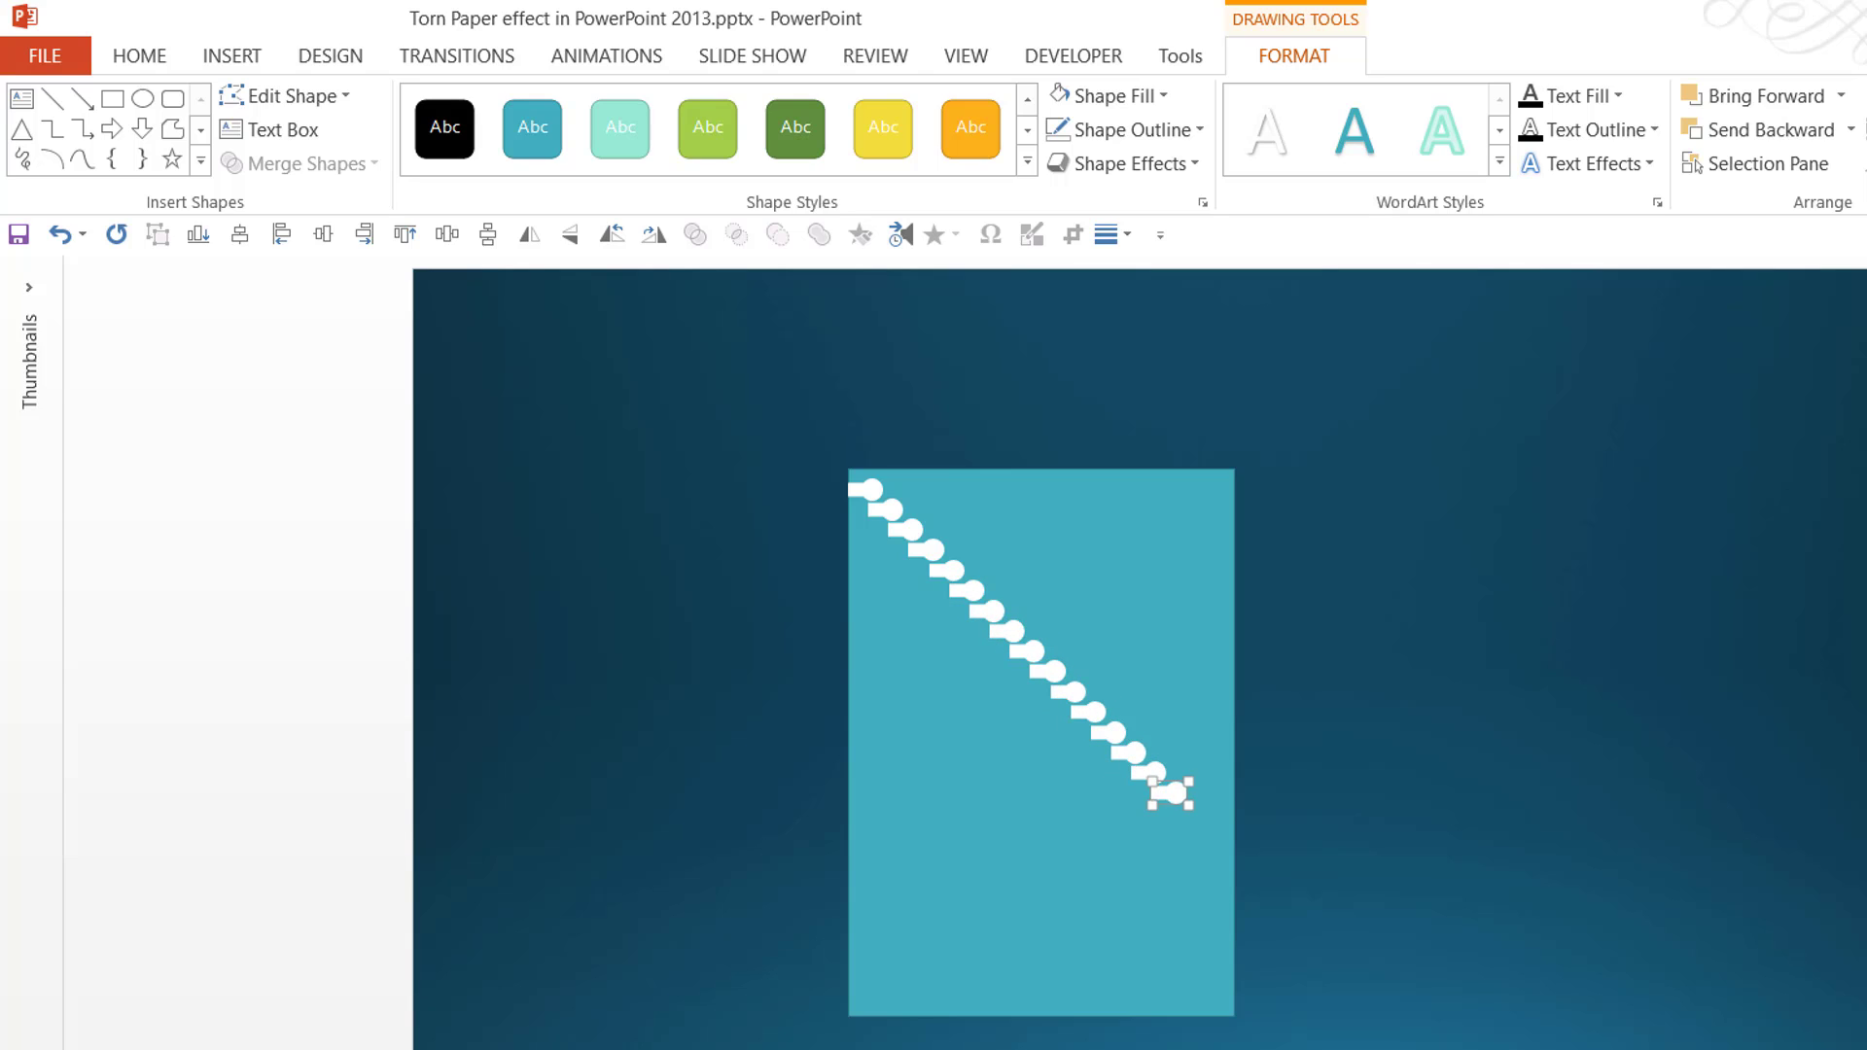
left_click_drag(1173, 791, 1291, 911)
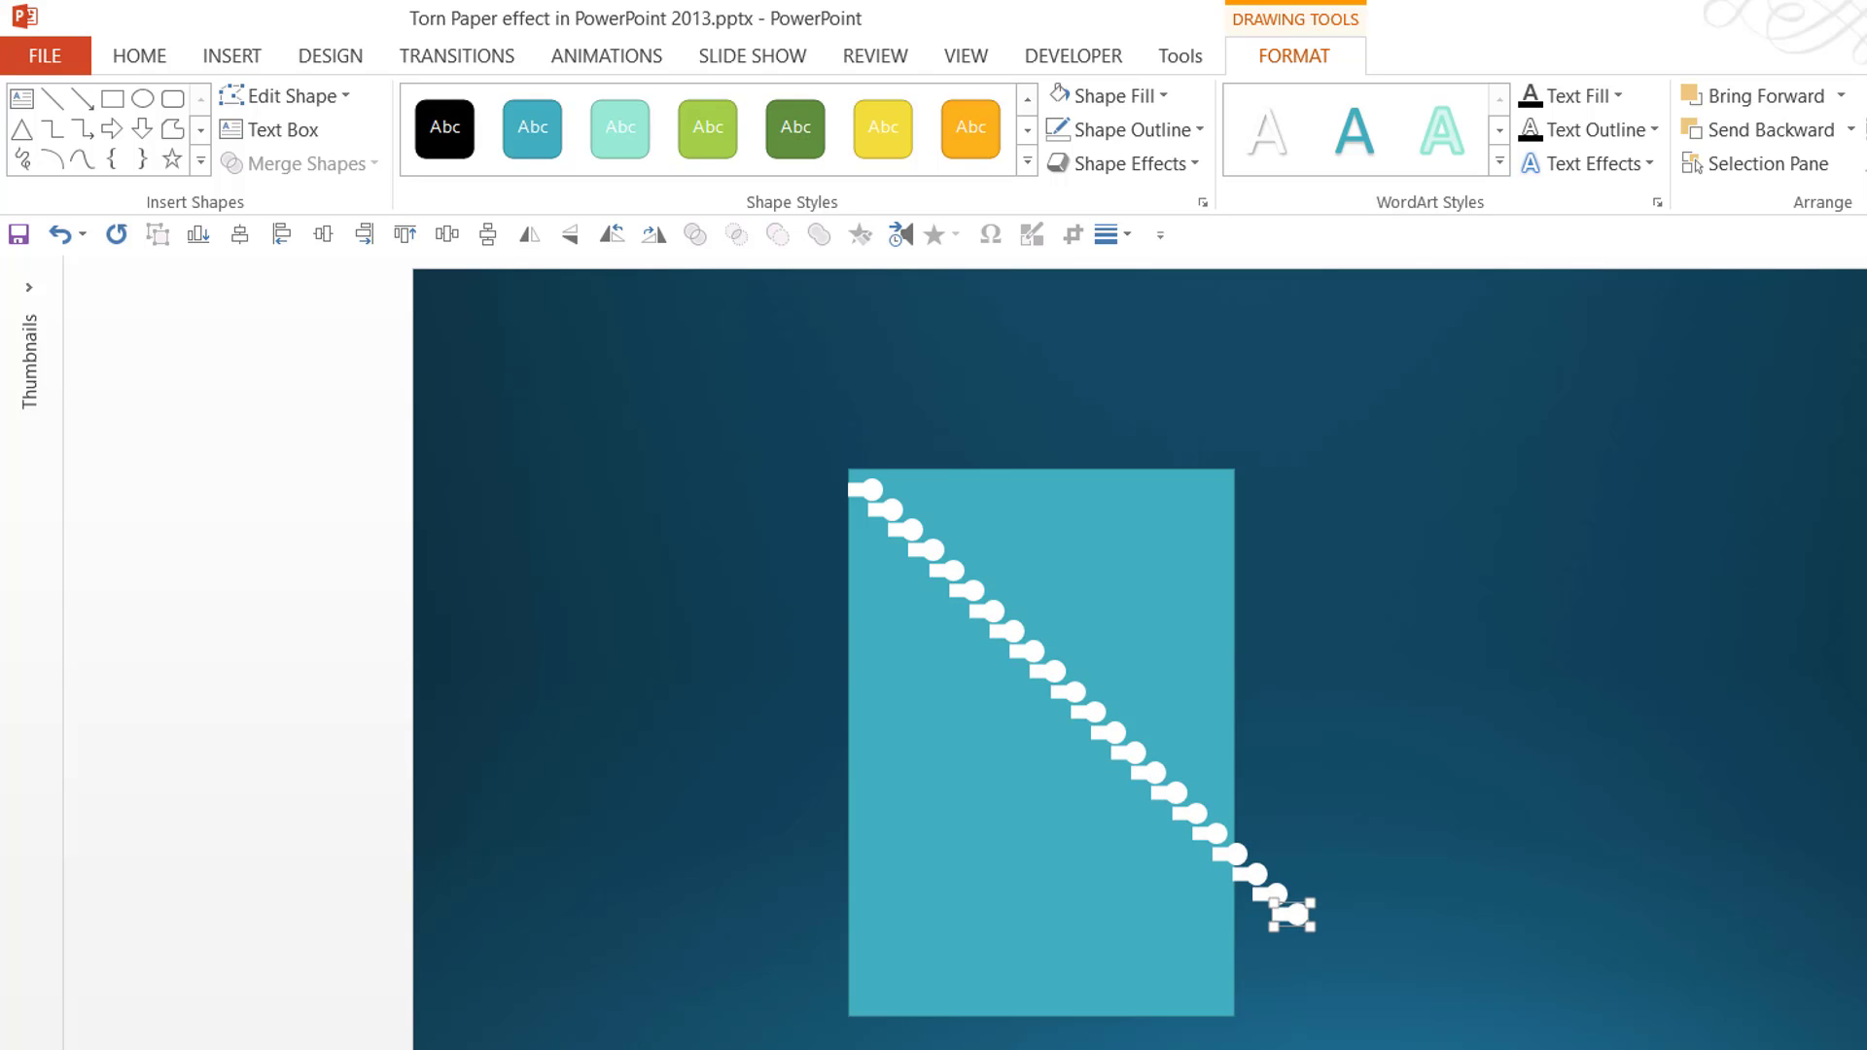
mouse_move(881, 502)
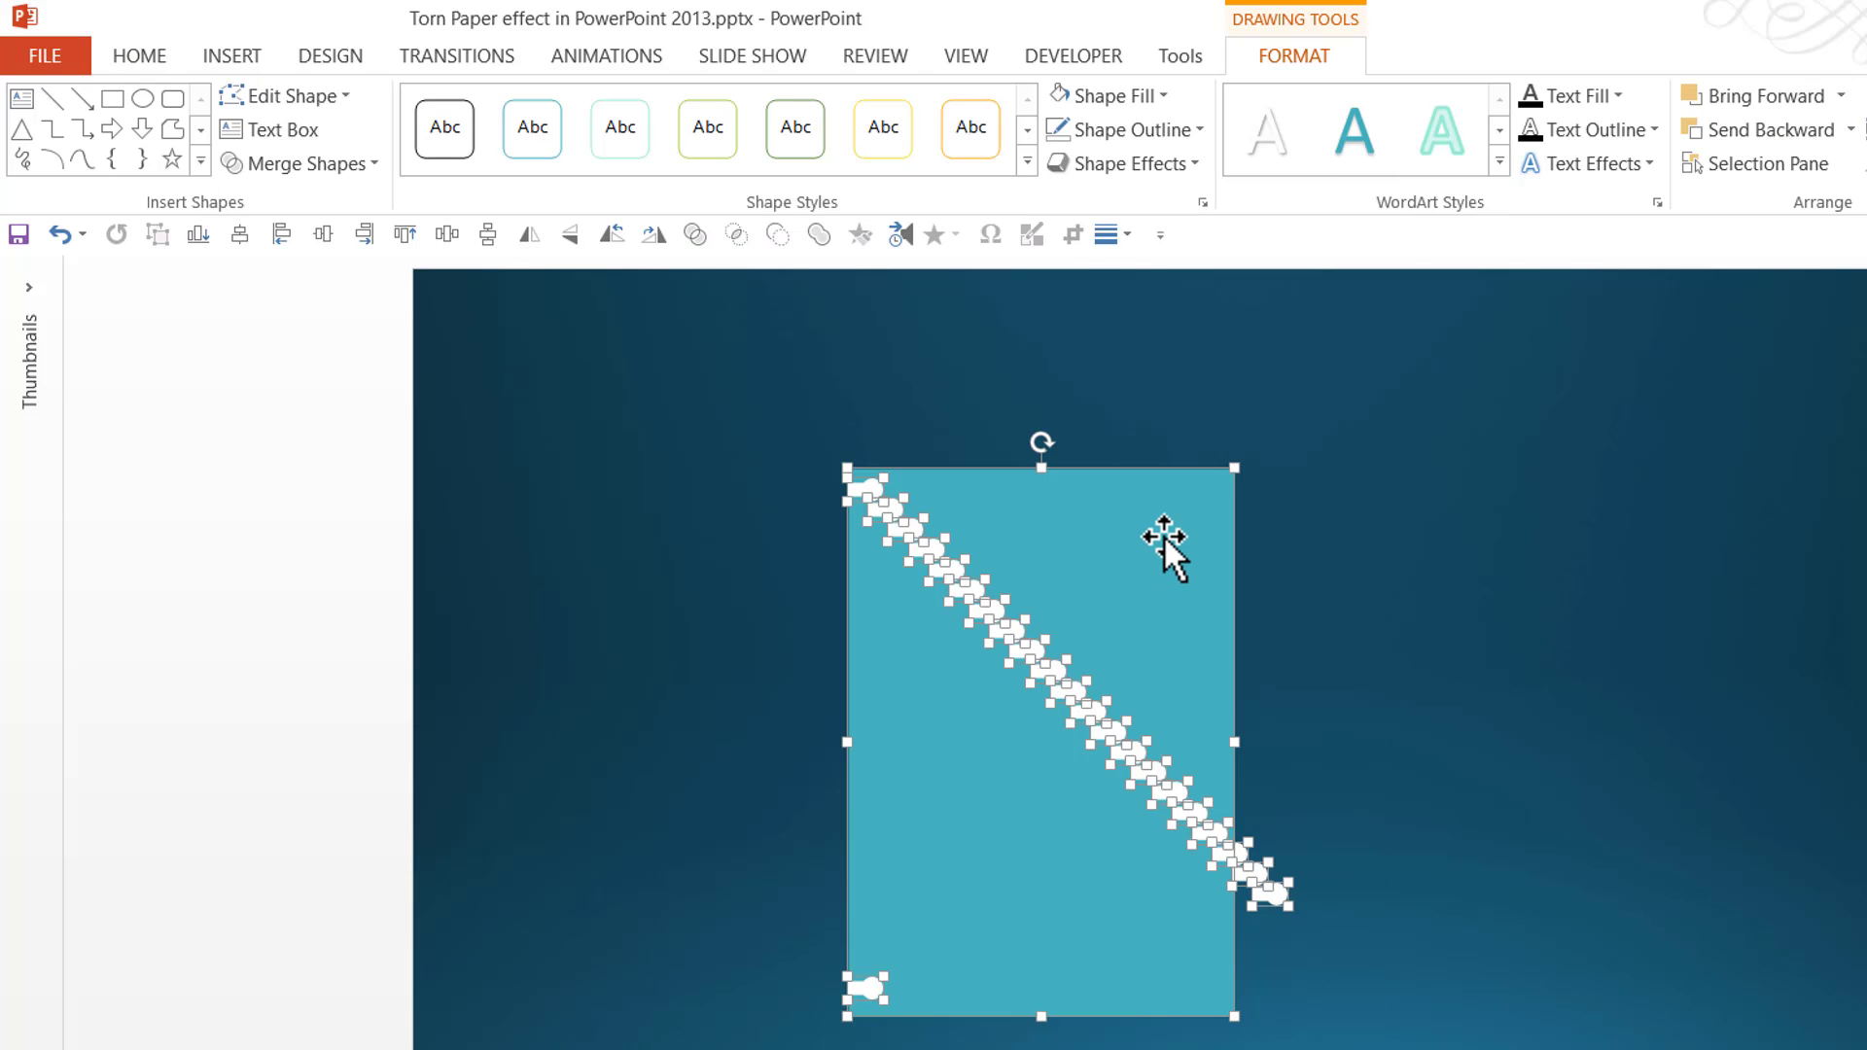
mouse_move(1186, 537)
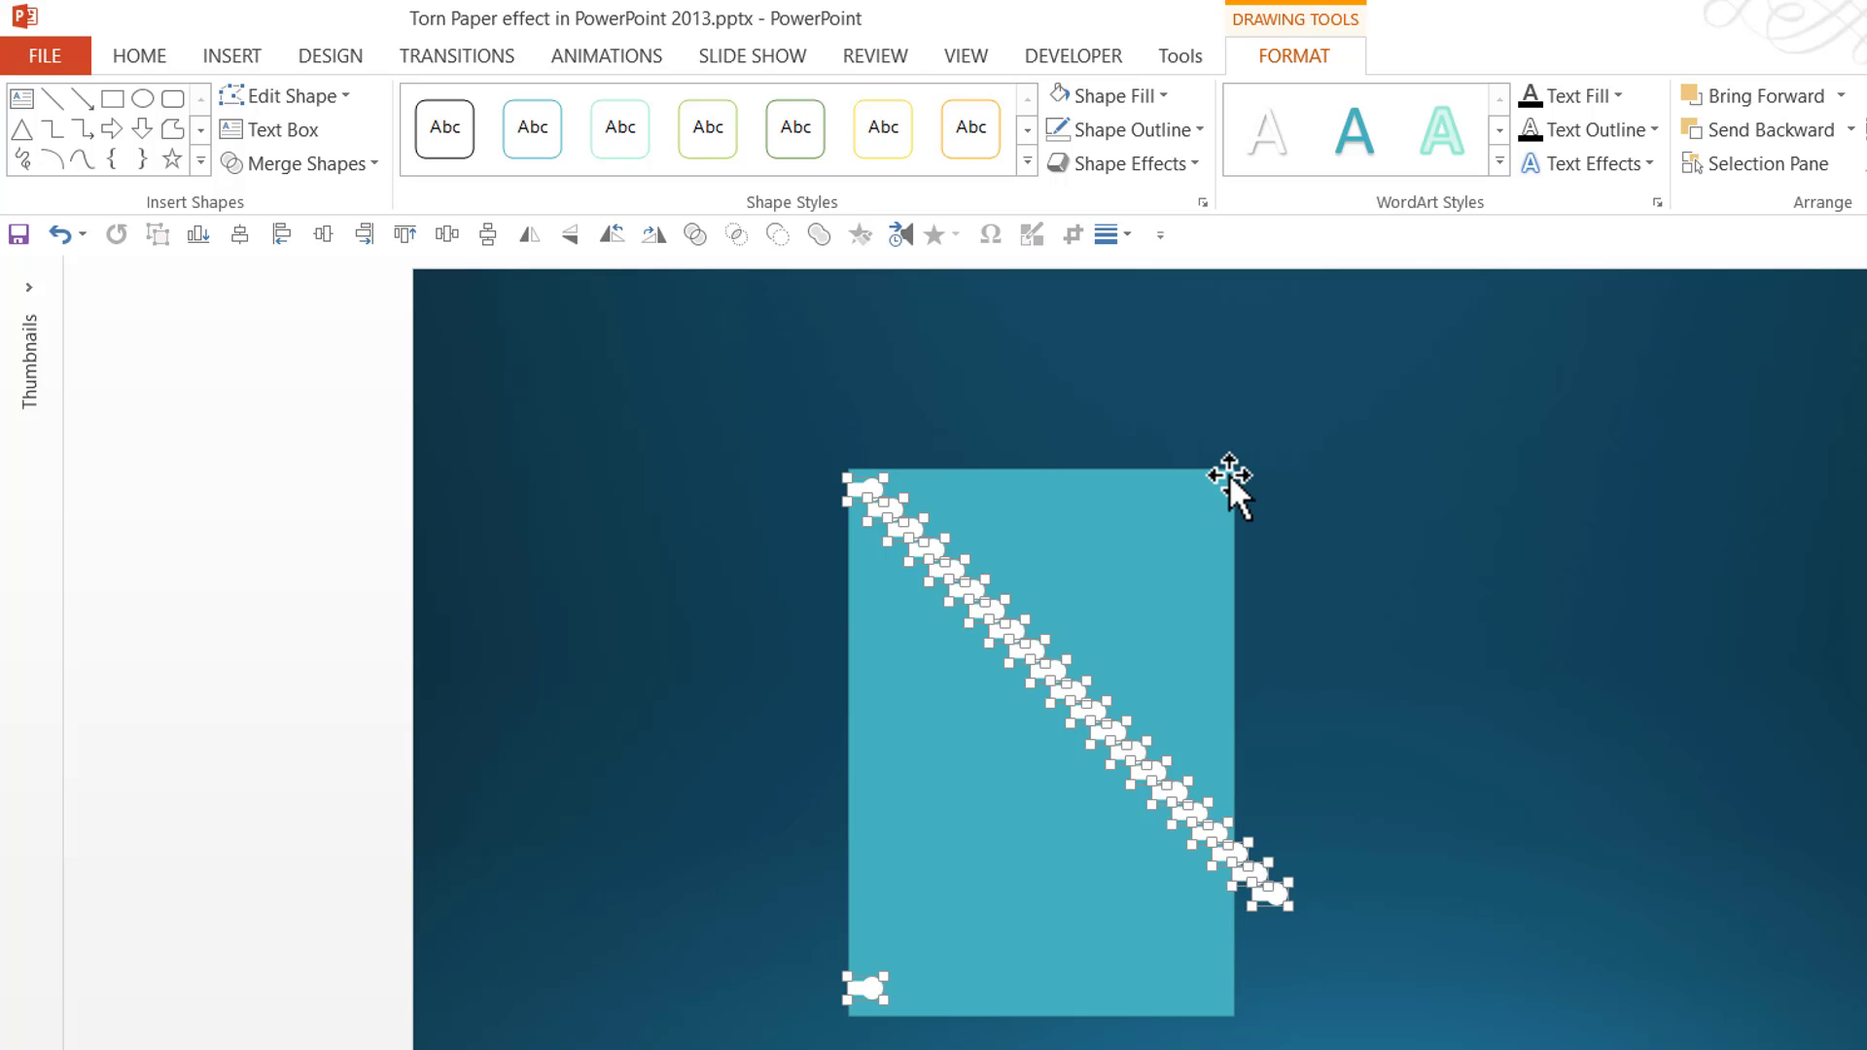
mouse_move(938, 967)
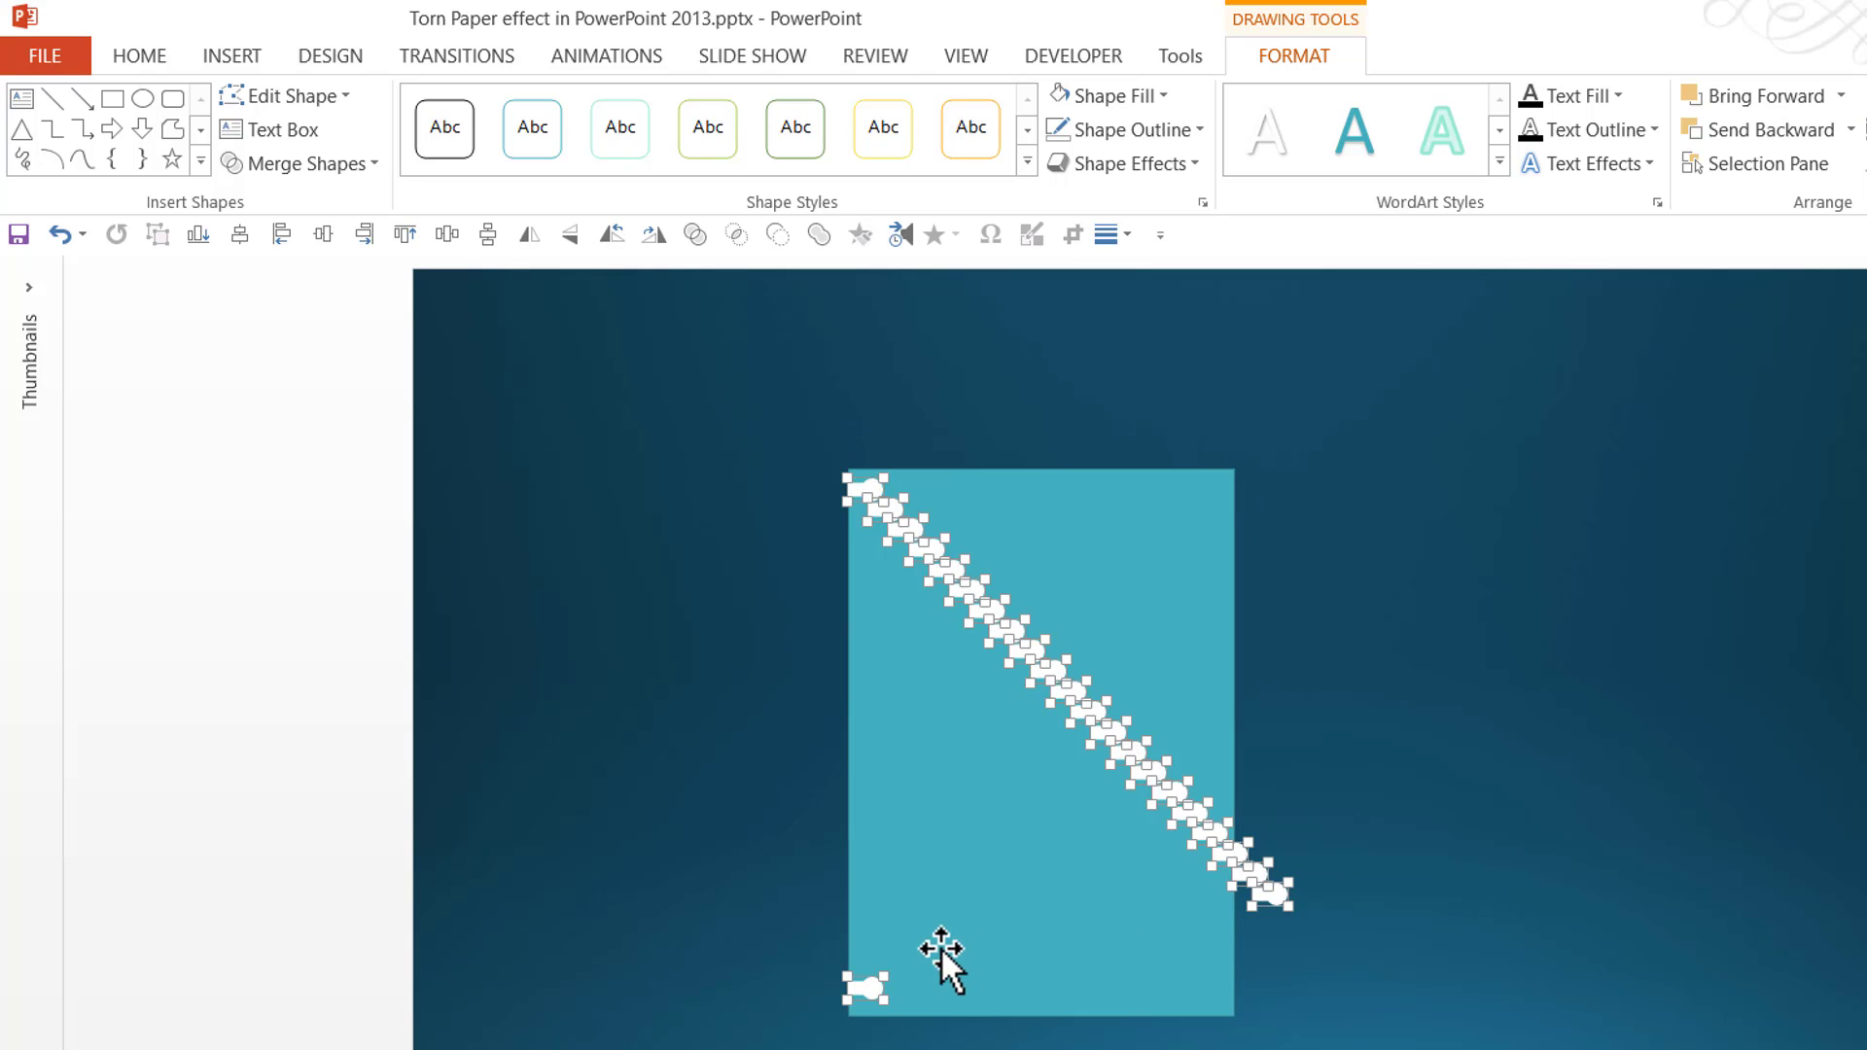
mouse_move(237, 70)
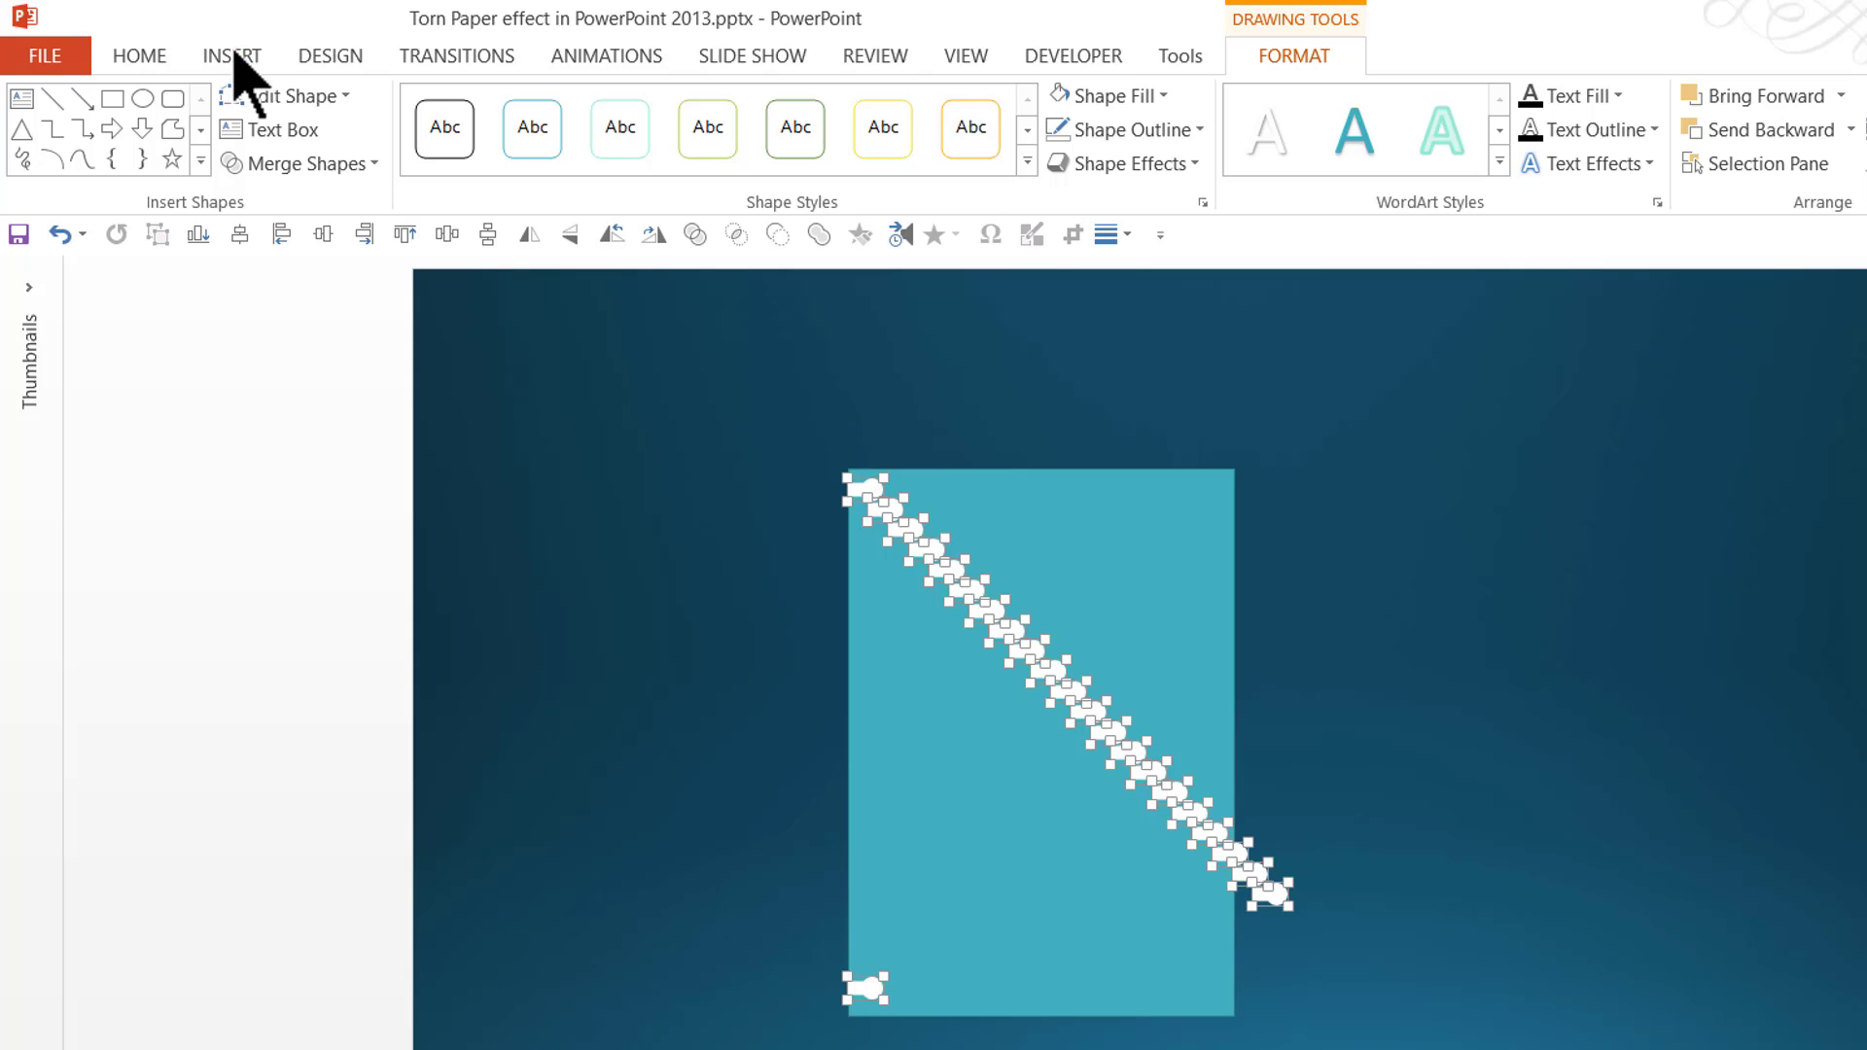
Distribute the hole shapes vertically so they are evenly spaced down the left edge.
left_click(1468, 126)
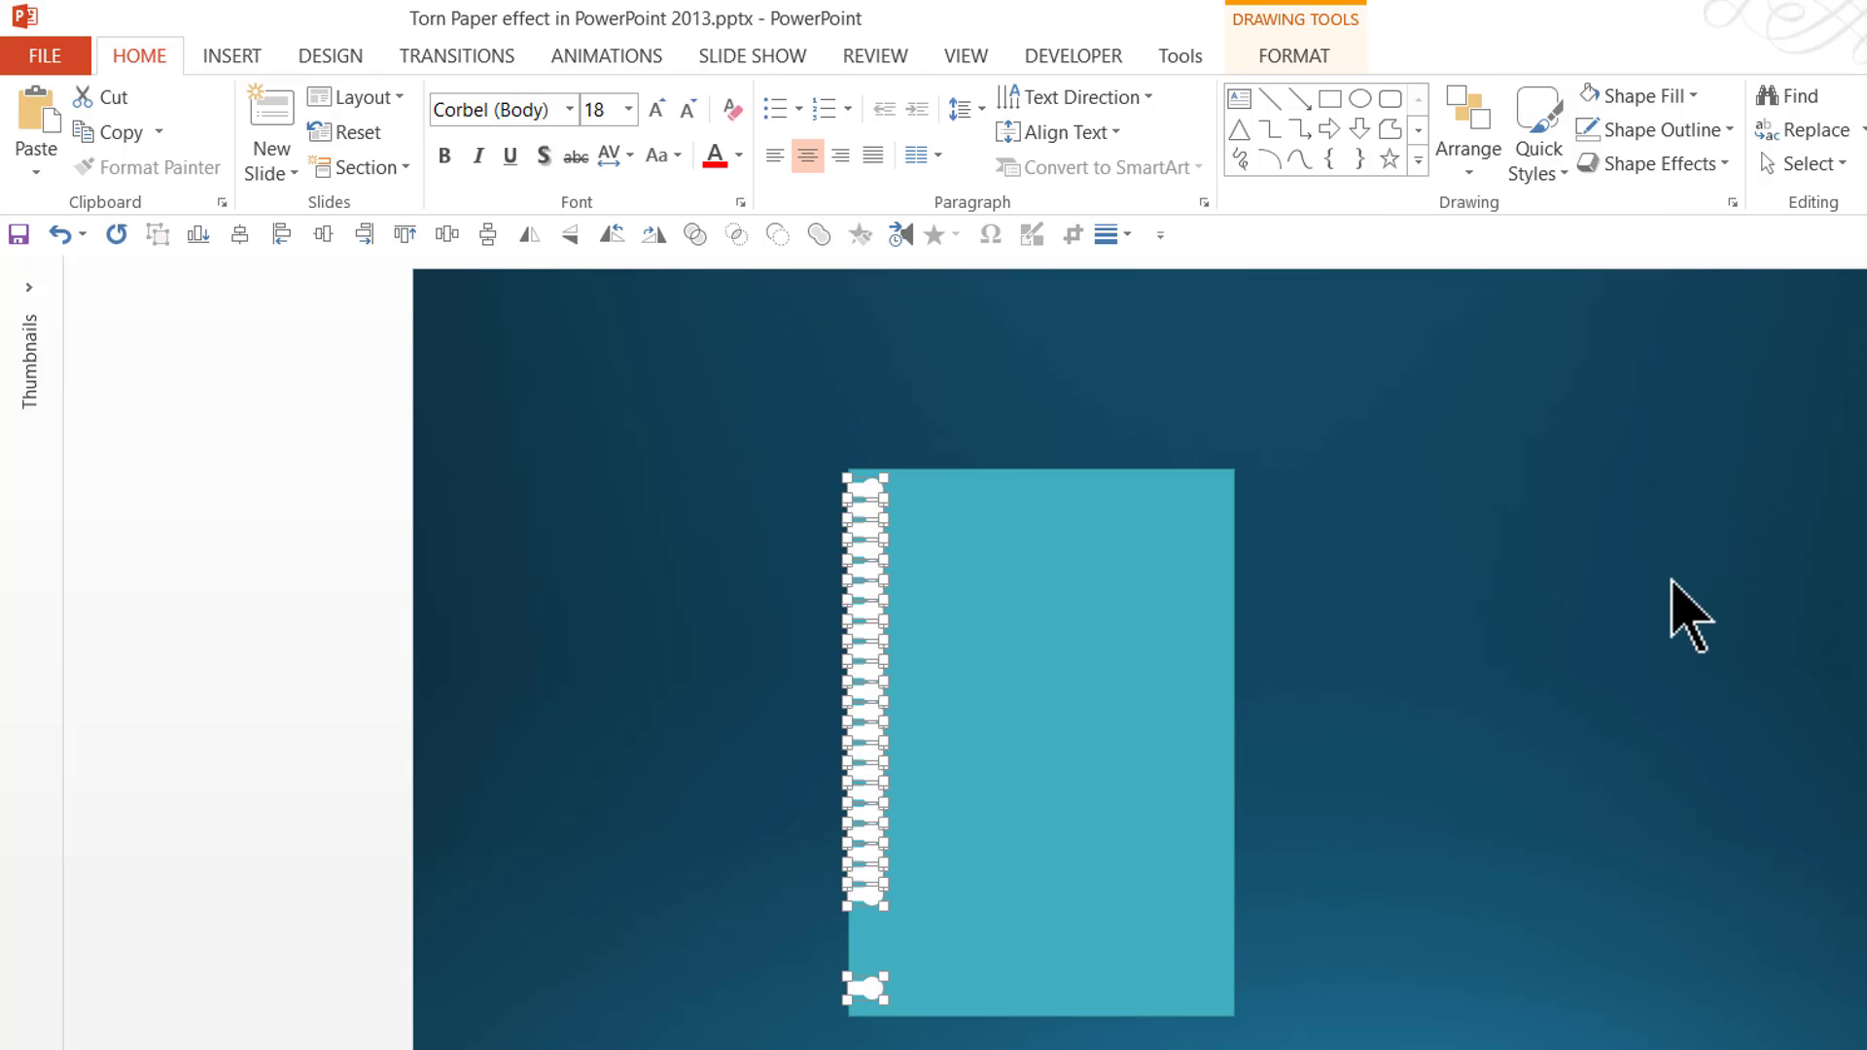
left_click(1467, 132)
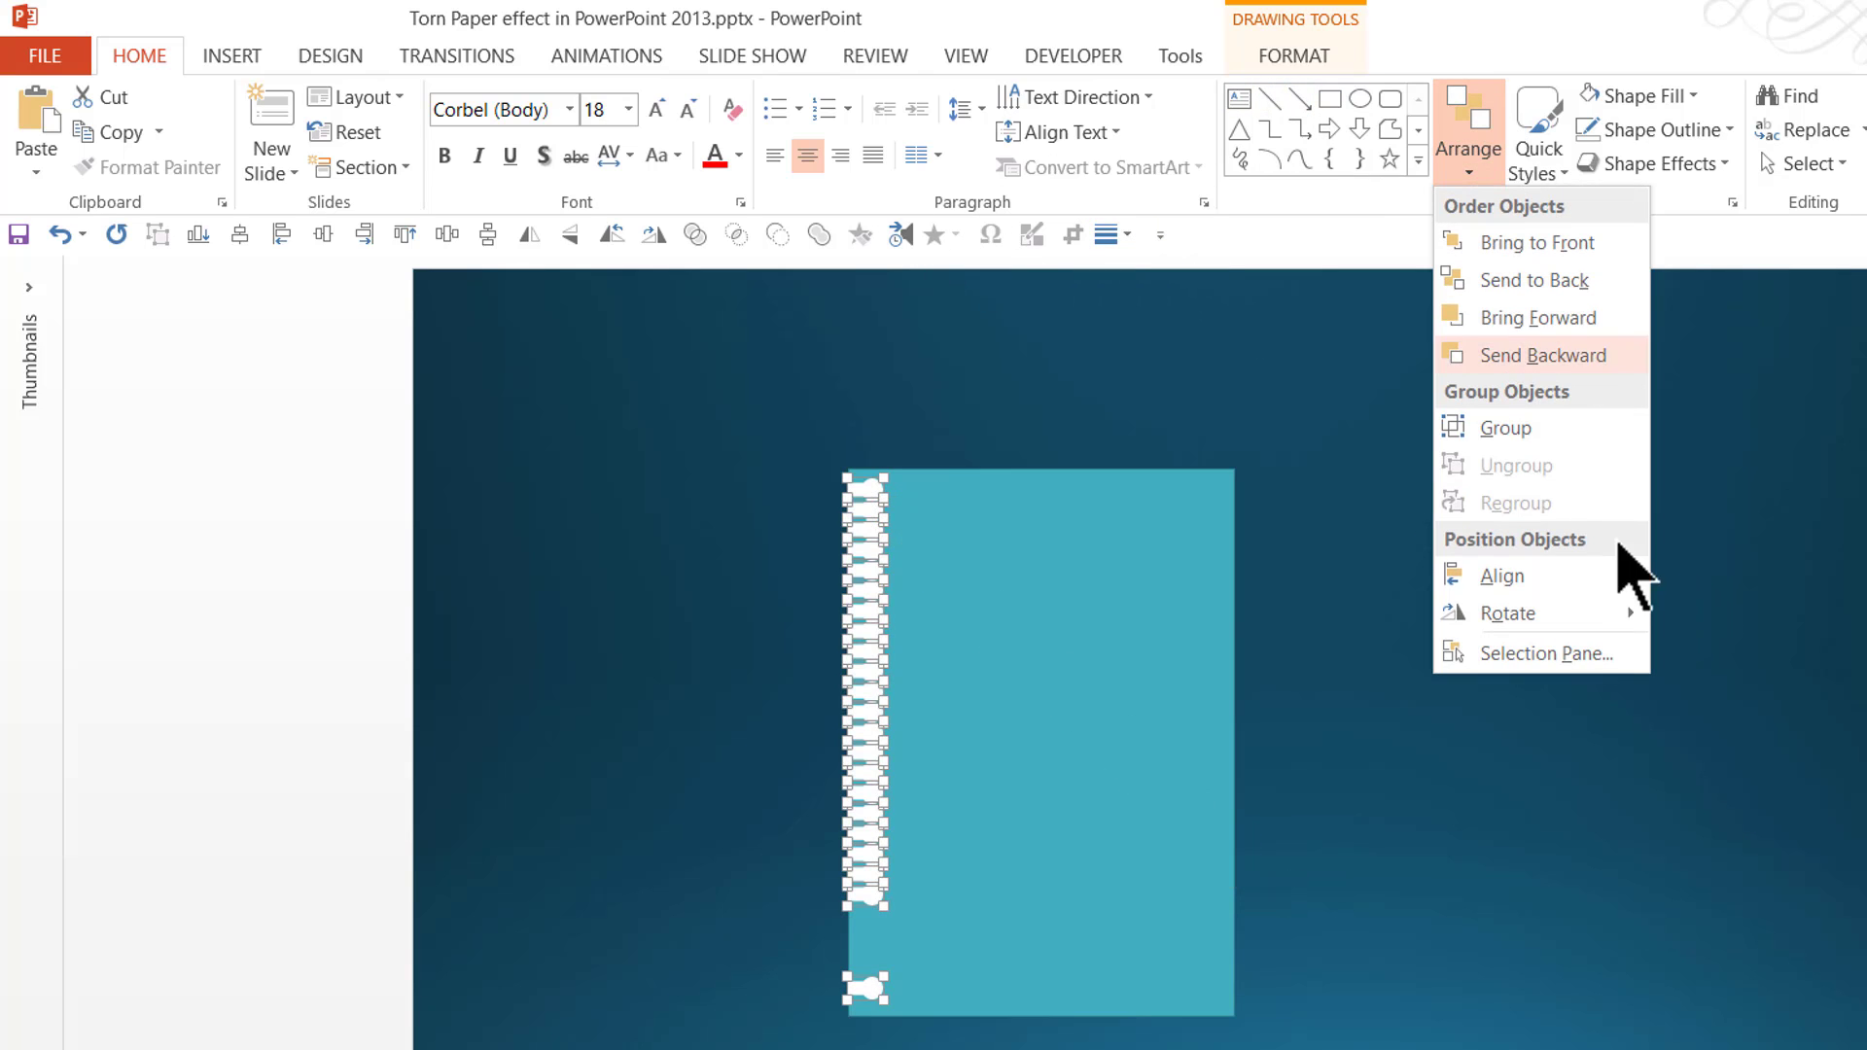
left_click(1502, 576)
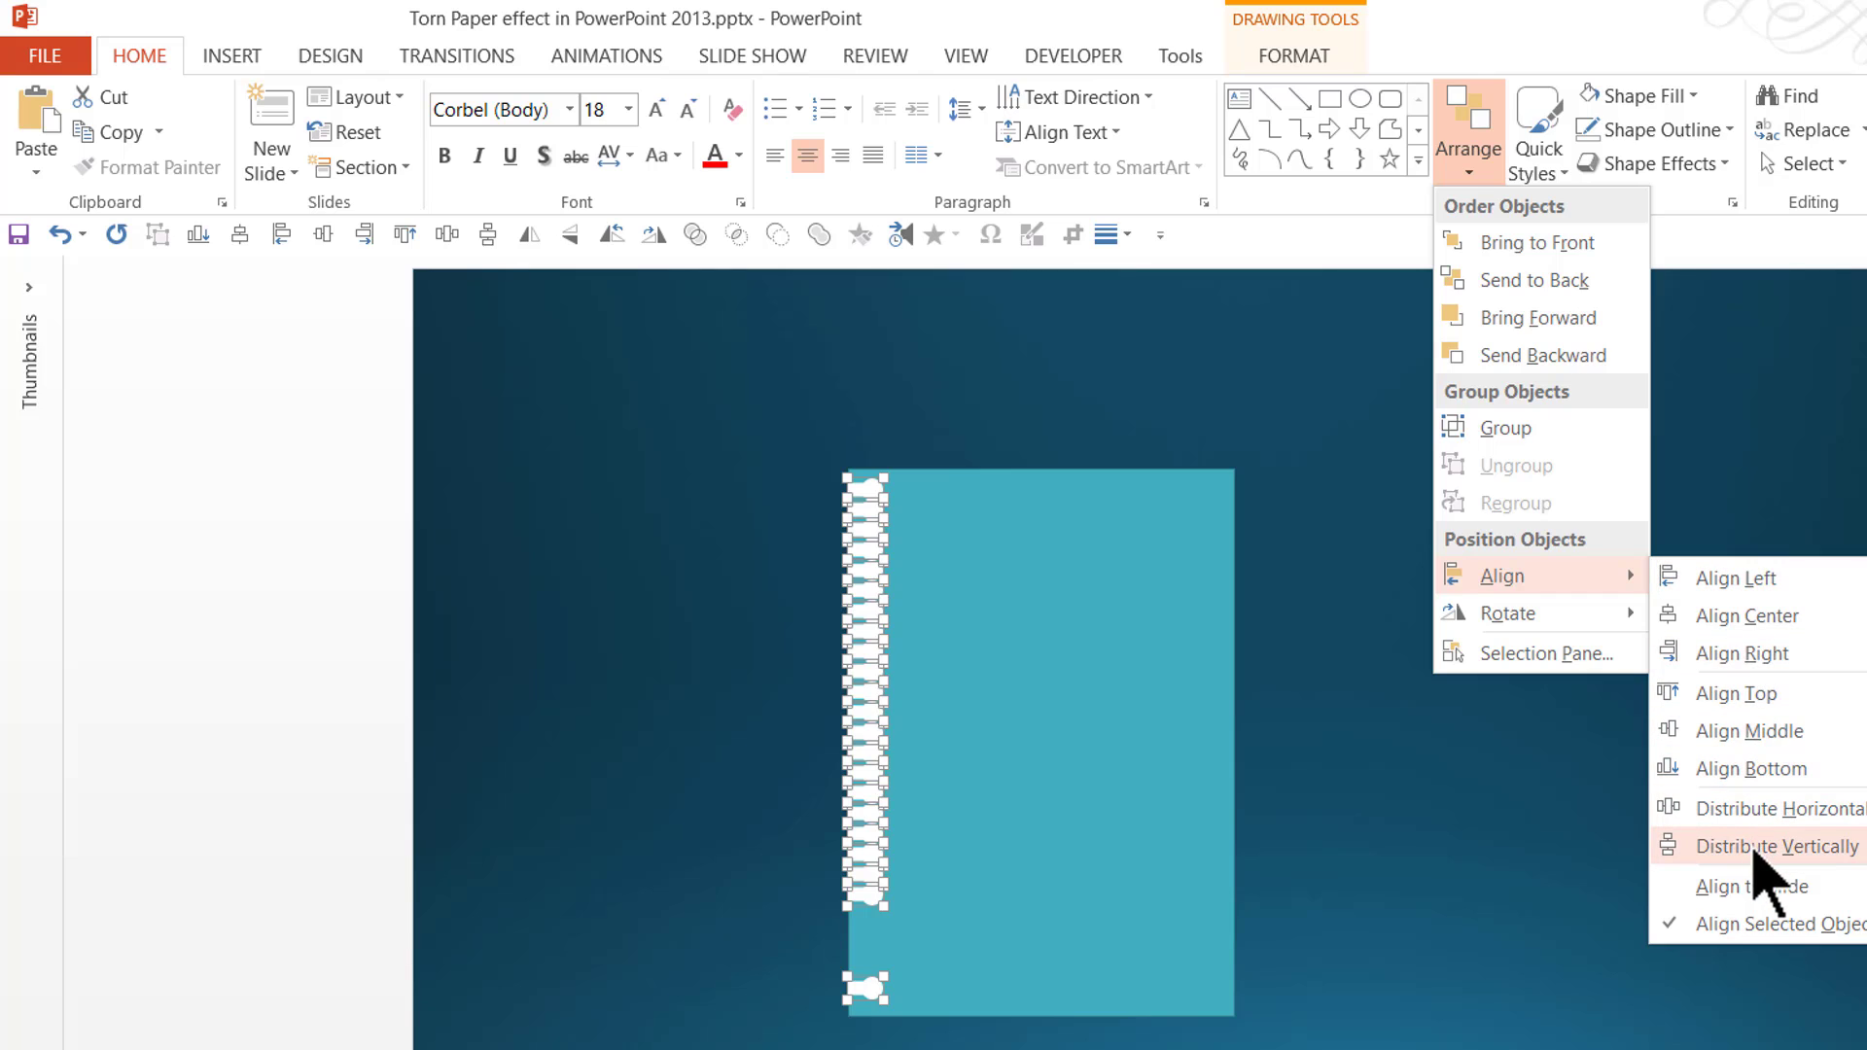
left_click(1762, 848)
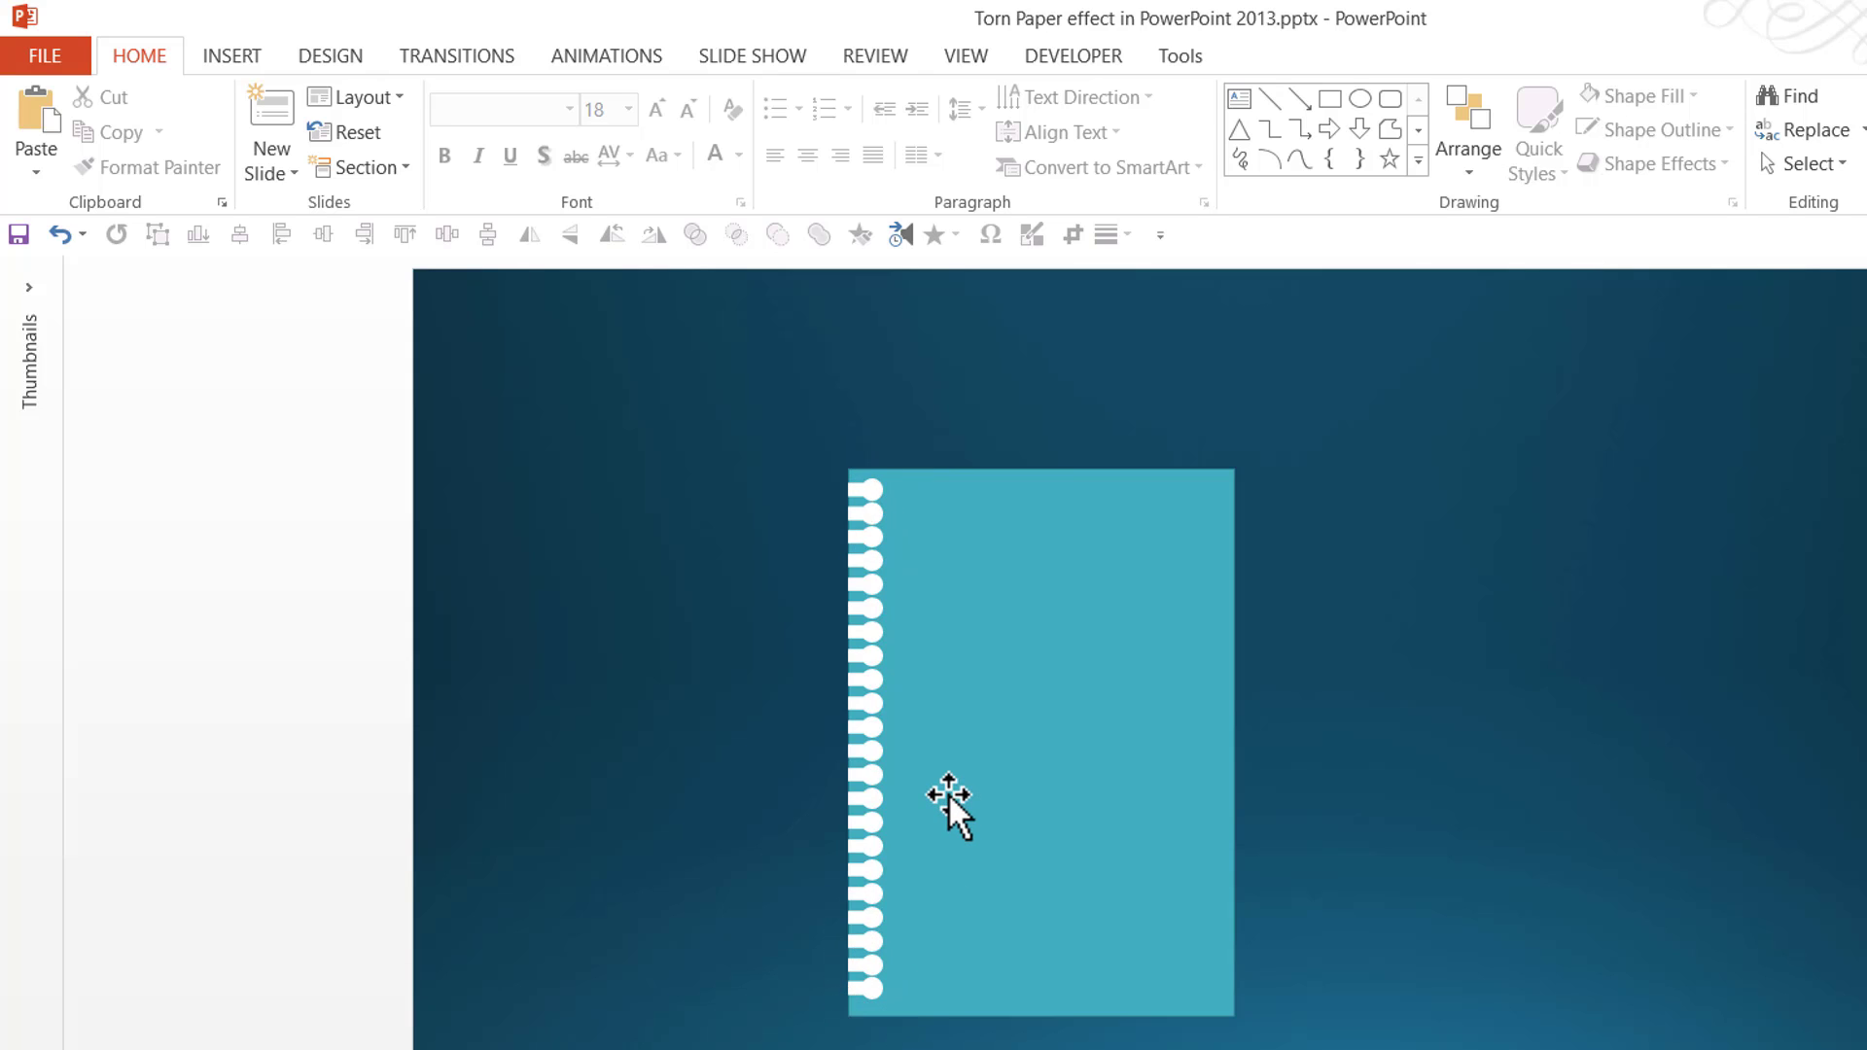
mouse_move(365, 360)
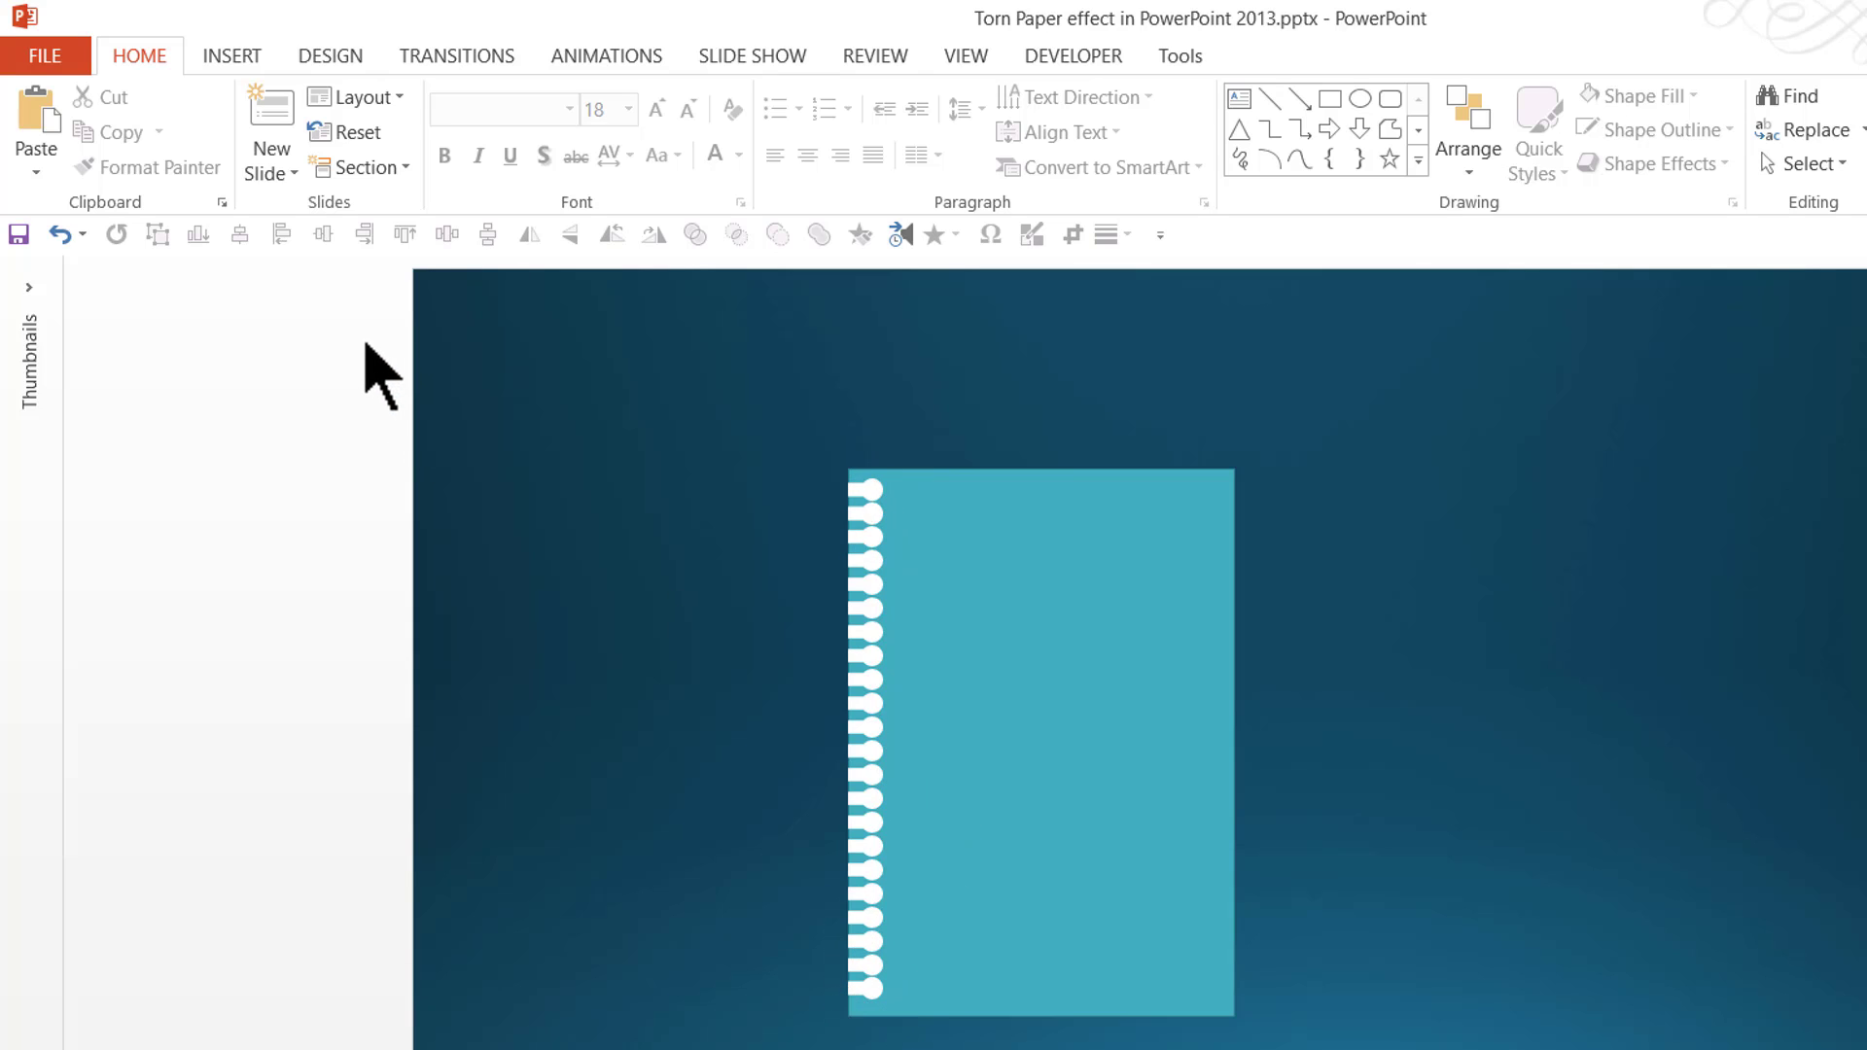
Subtract the holes from the paper rectangle, leaving notebook holes along its left edge.
left_click(1038, 747)
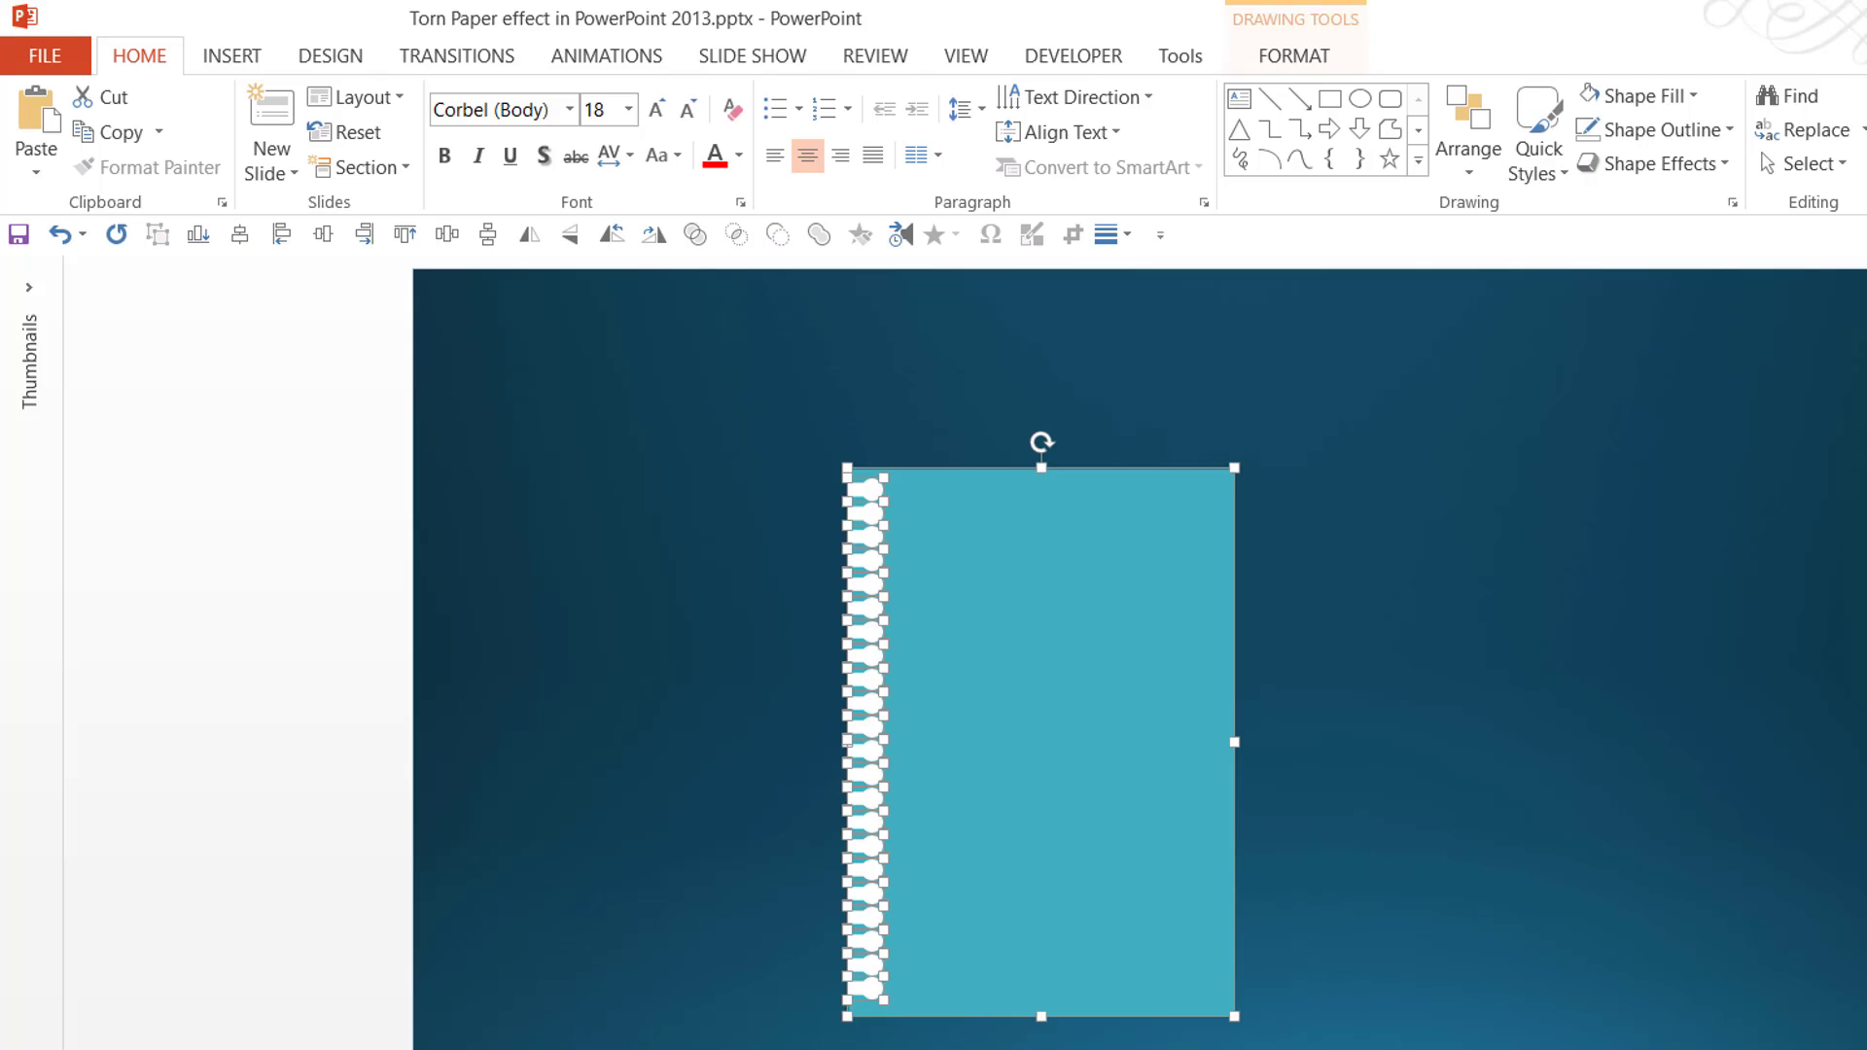
left_click(1295, 54)
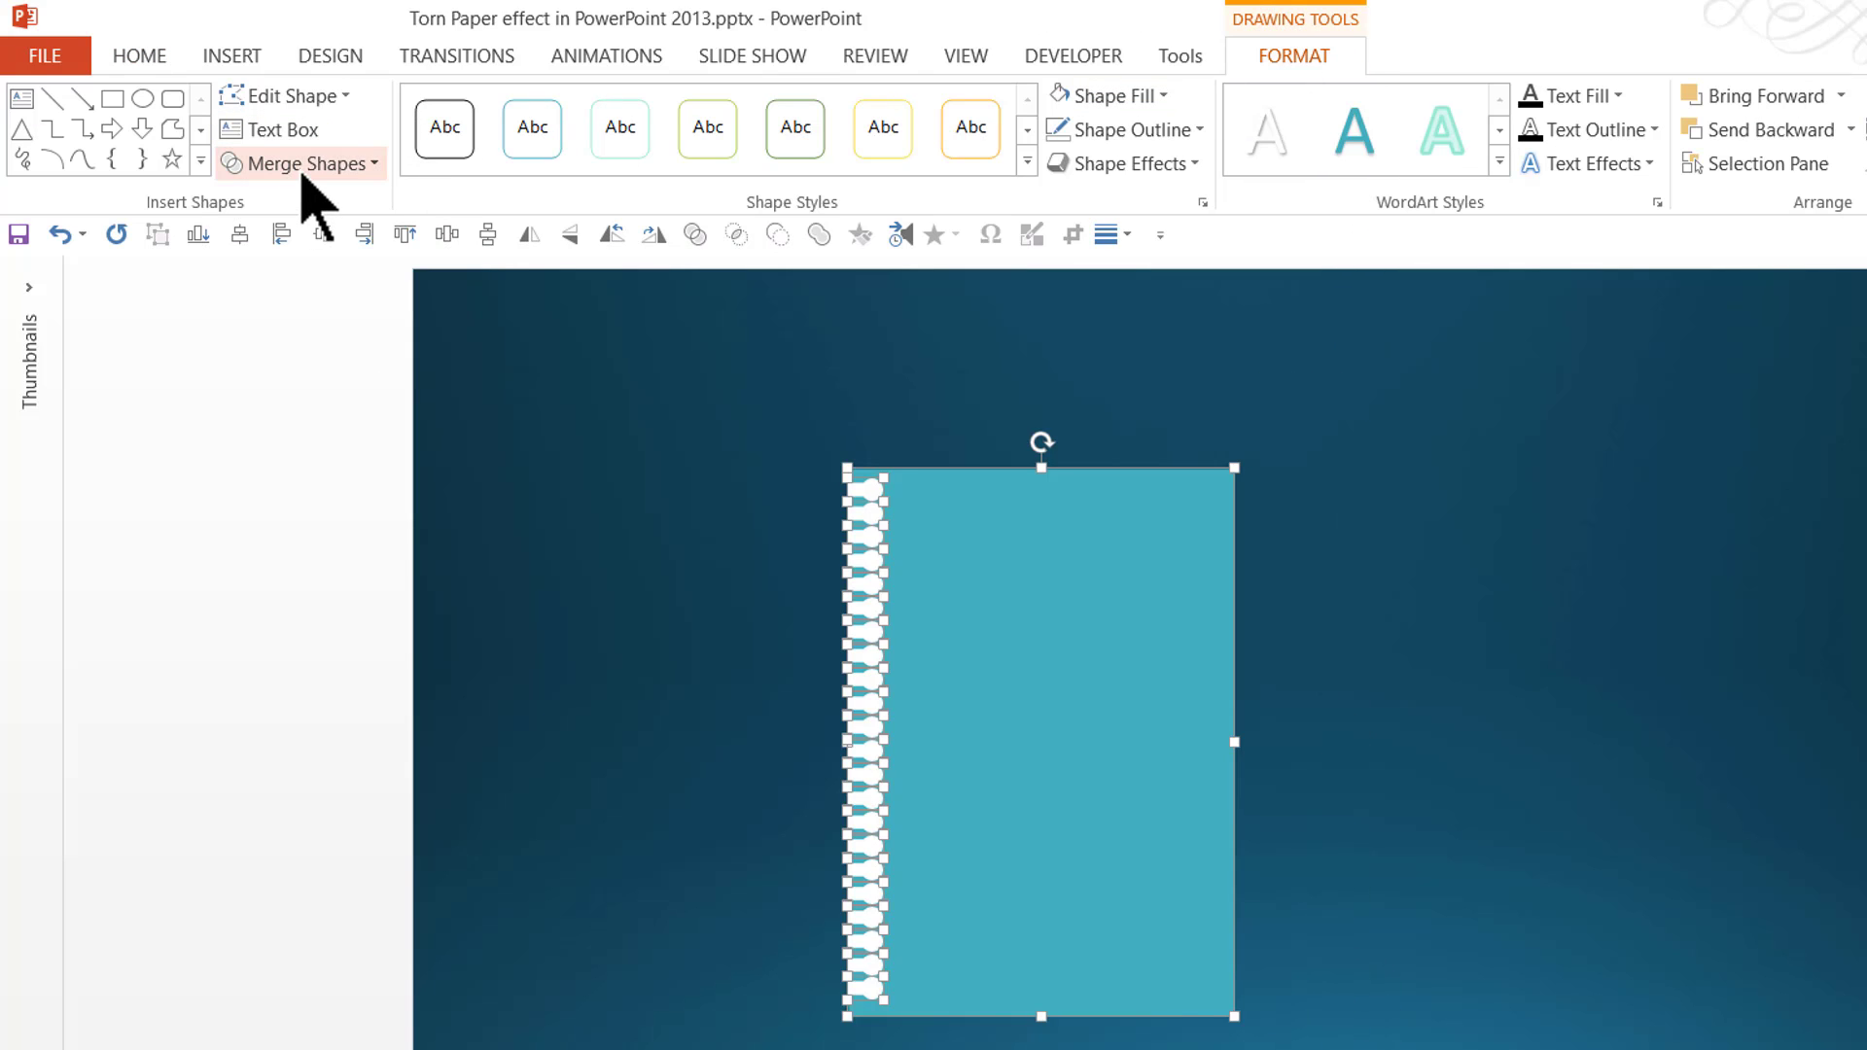
left_click(295, 163)
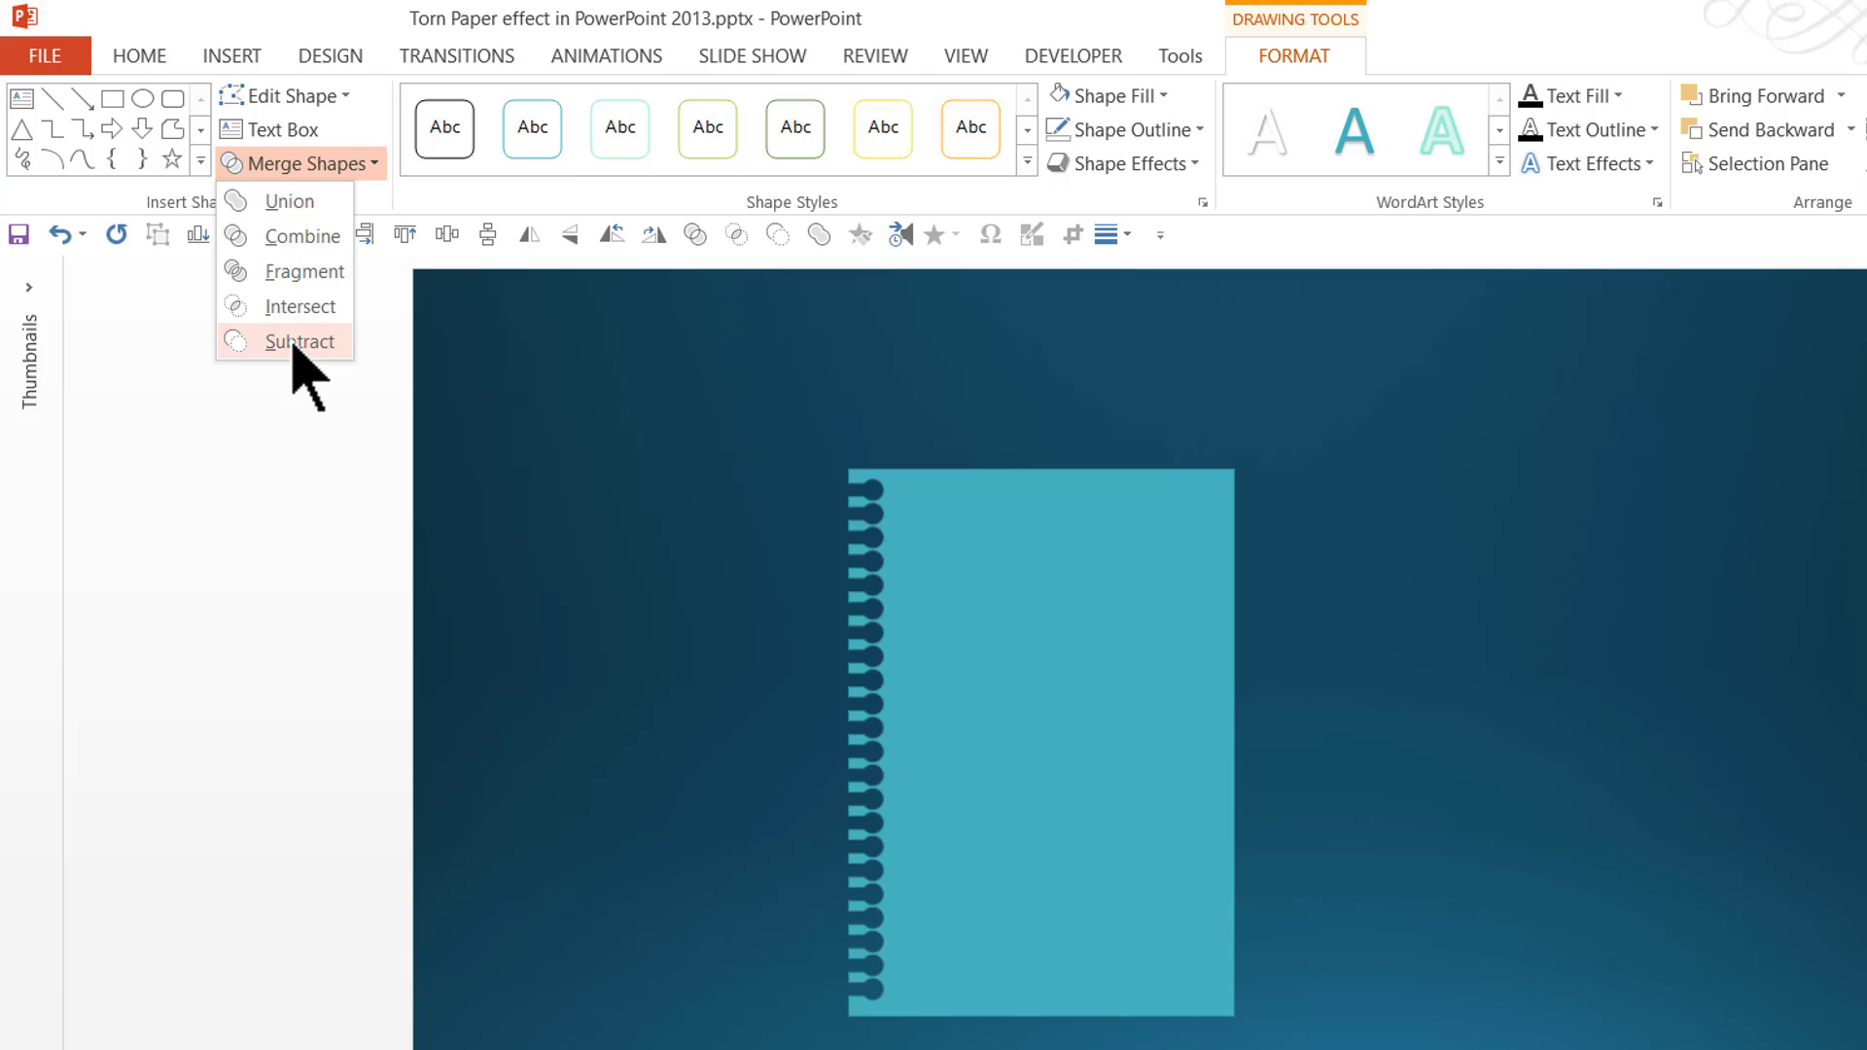
left_click(288, 340)
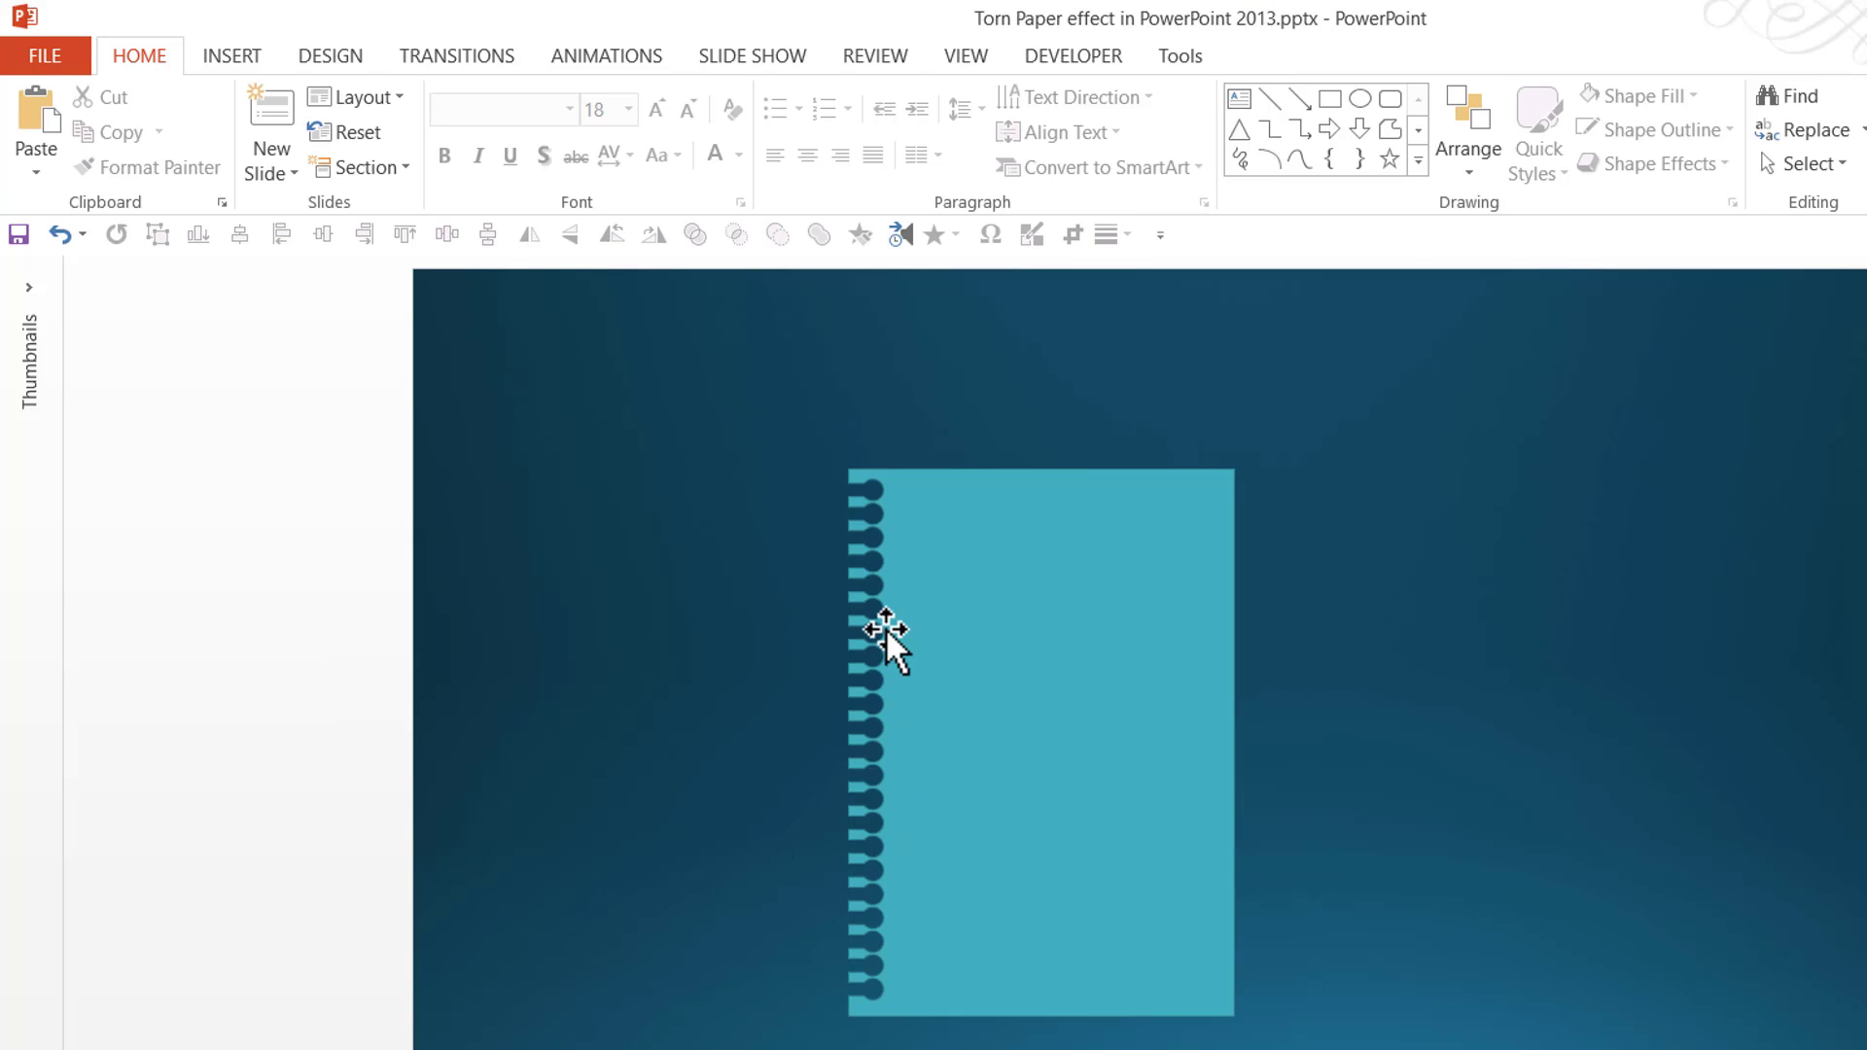
left_click(887, 642)
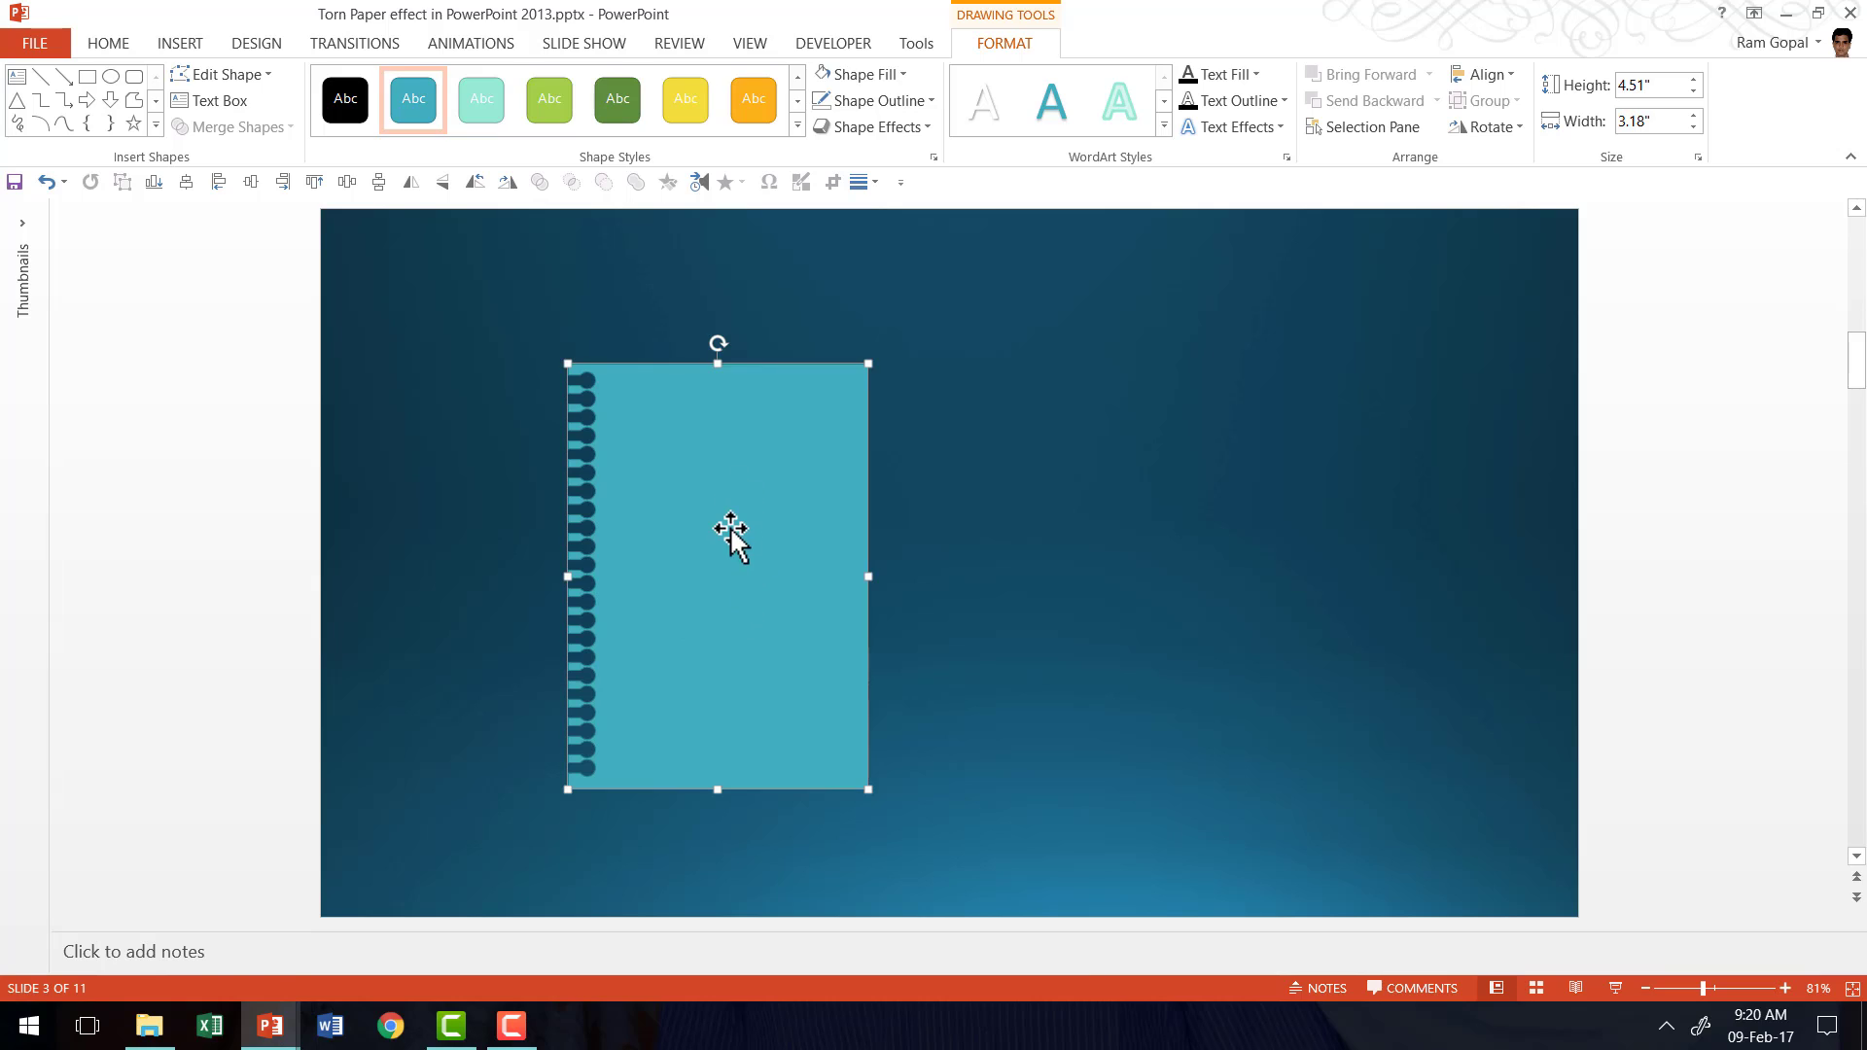
mouse_move(708, 594)
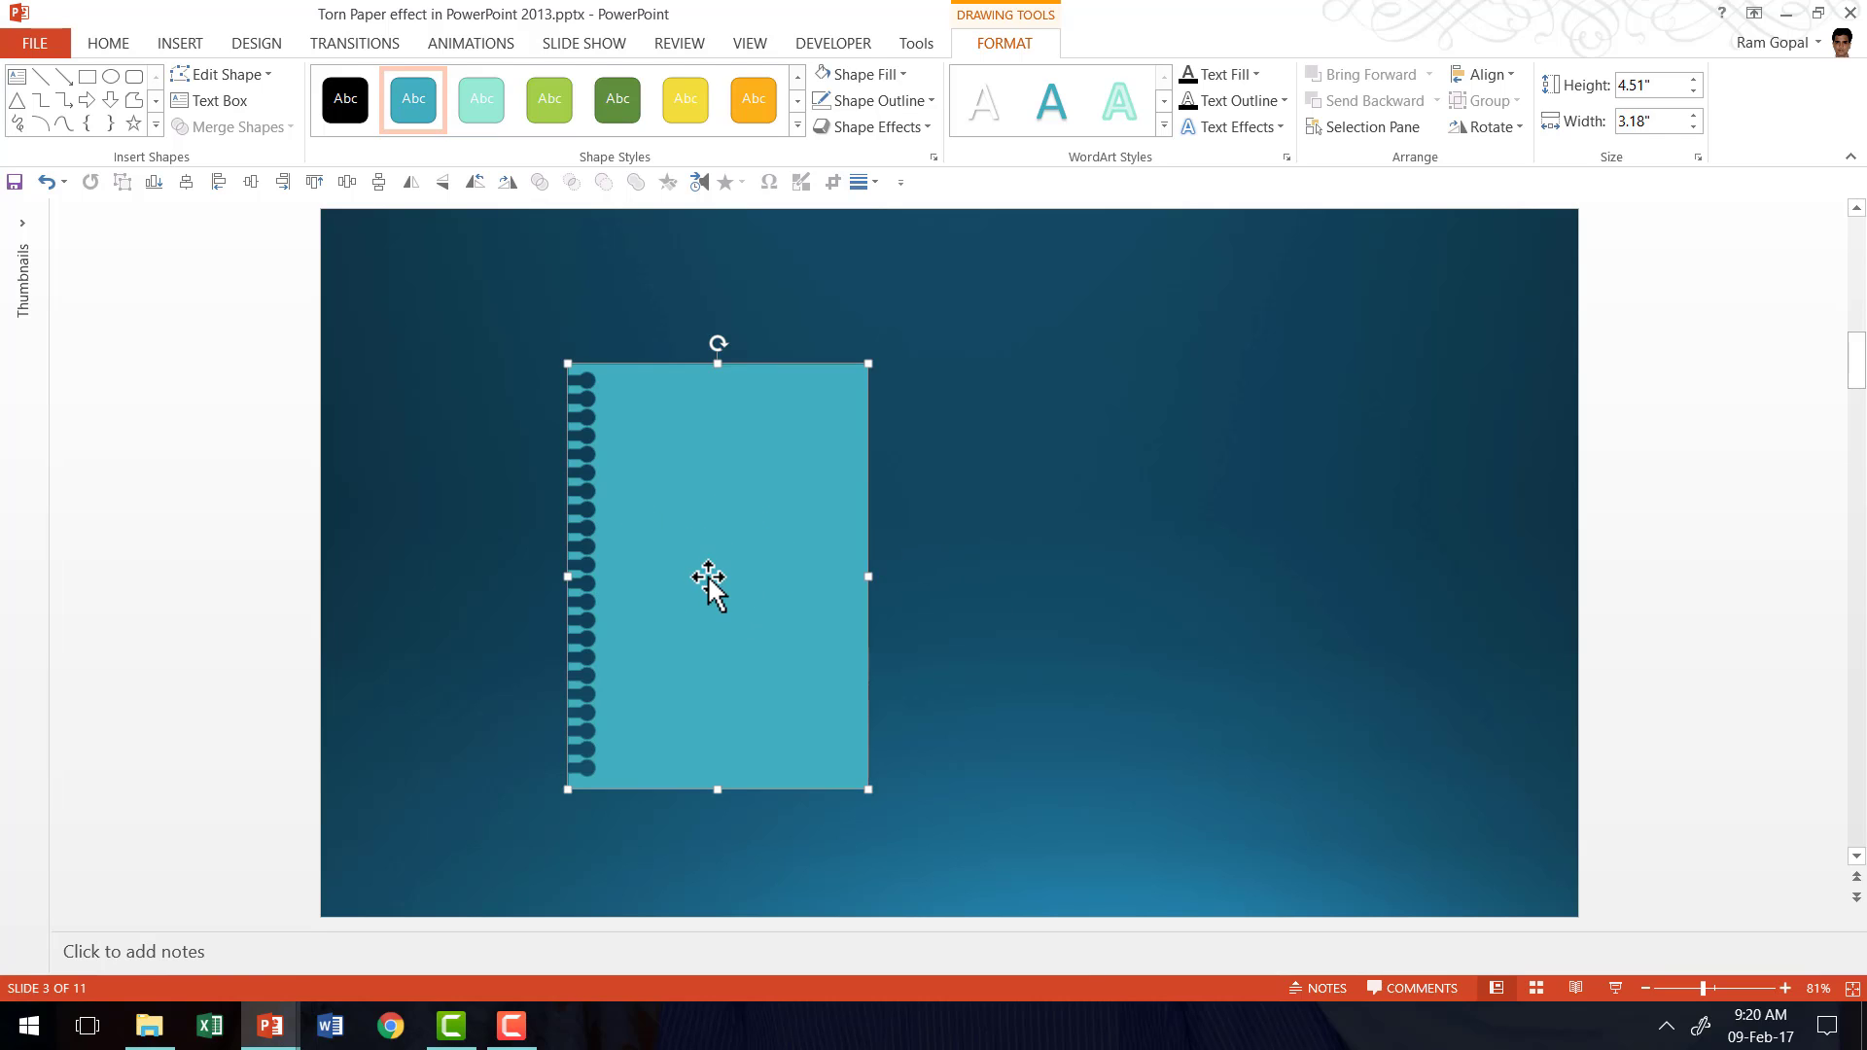
mouse_move(750, 568)
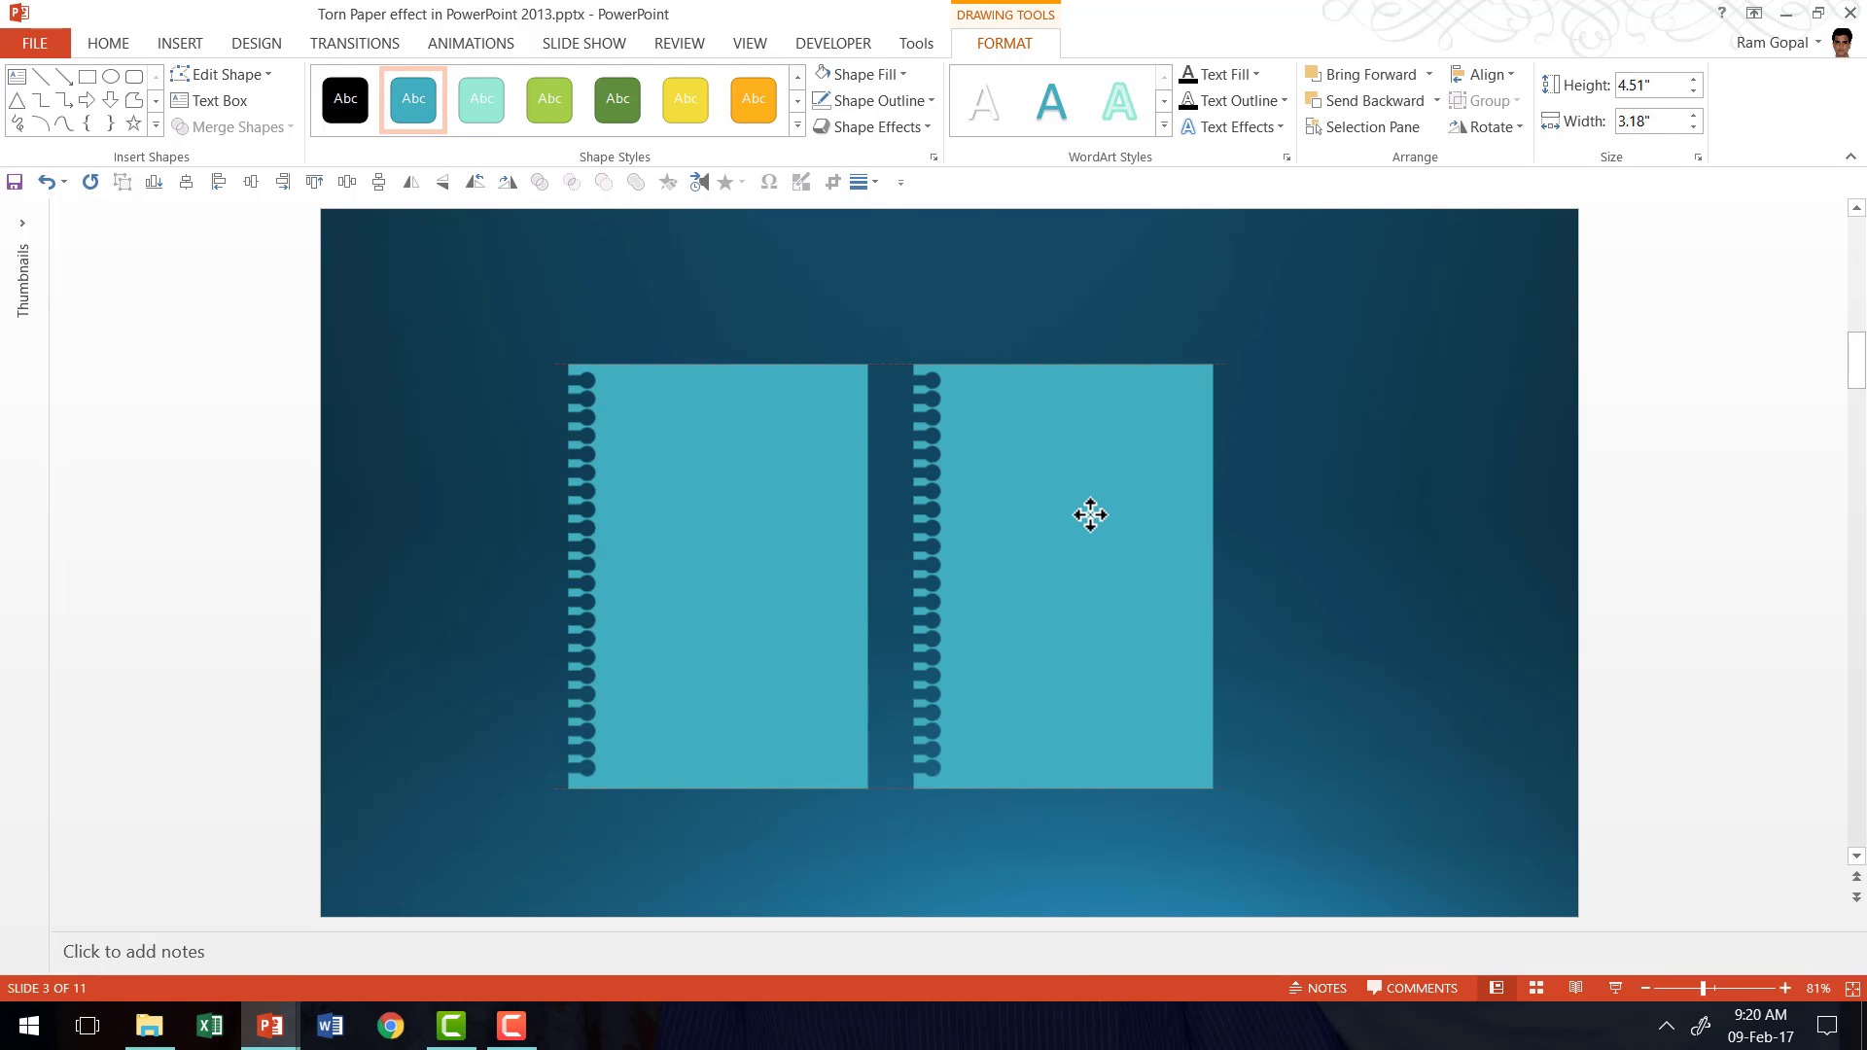
Rotate the copied punched sheet so its holes run along the top.
left_click(1089, 515)
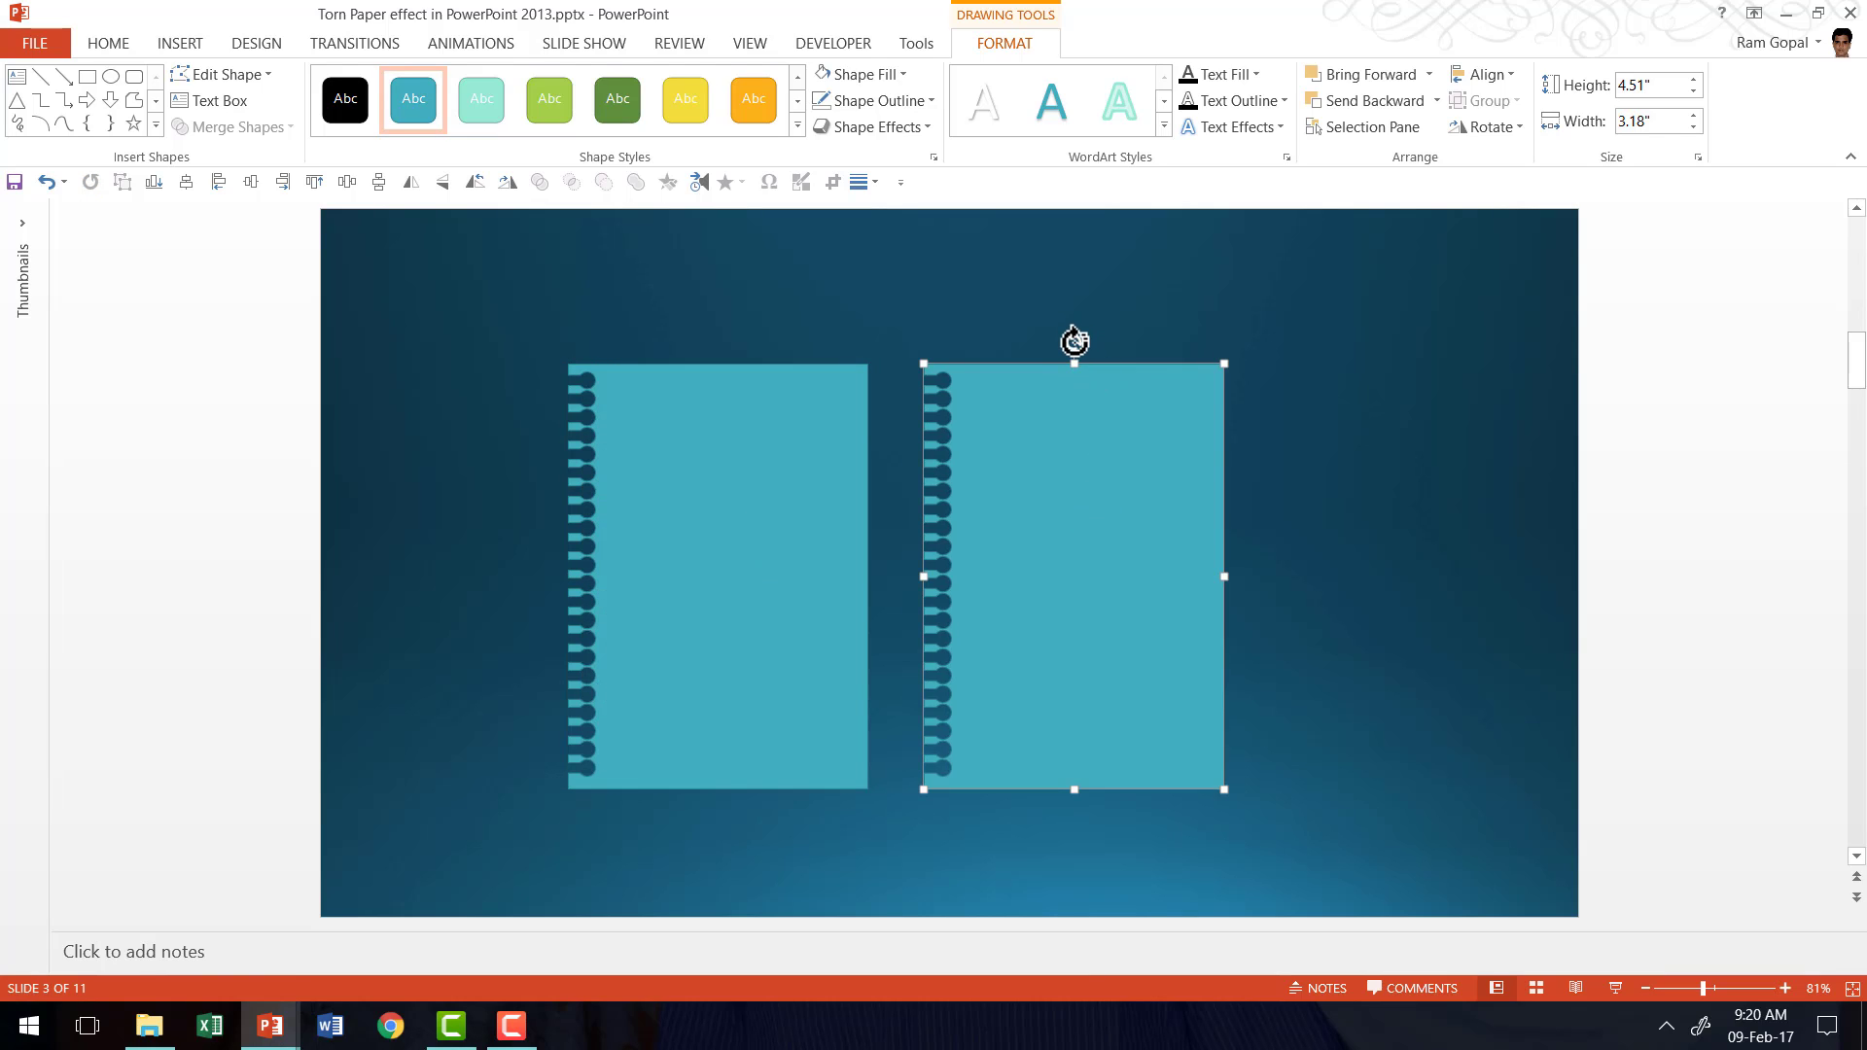
mouse_move(127, 61)
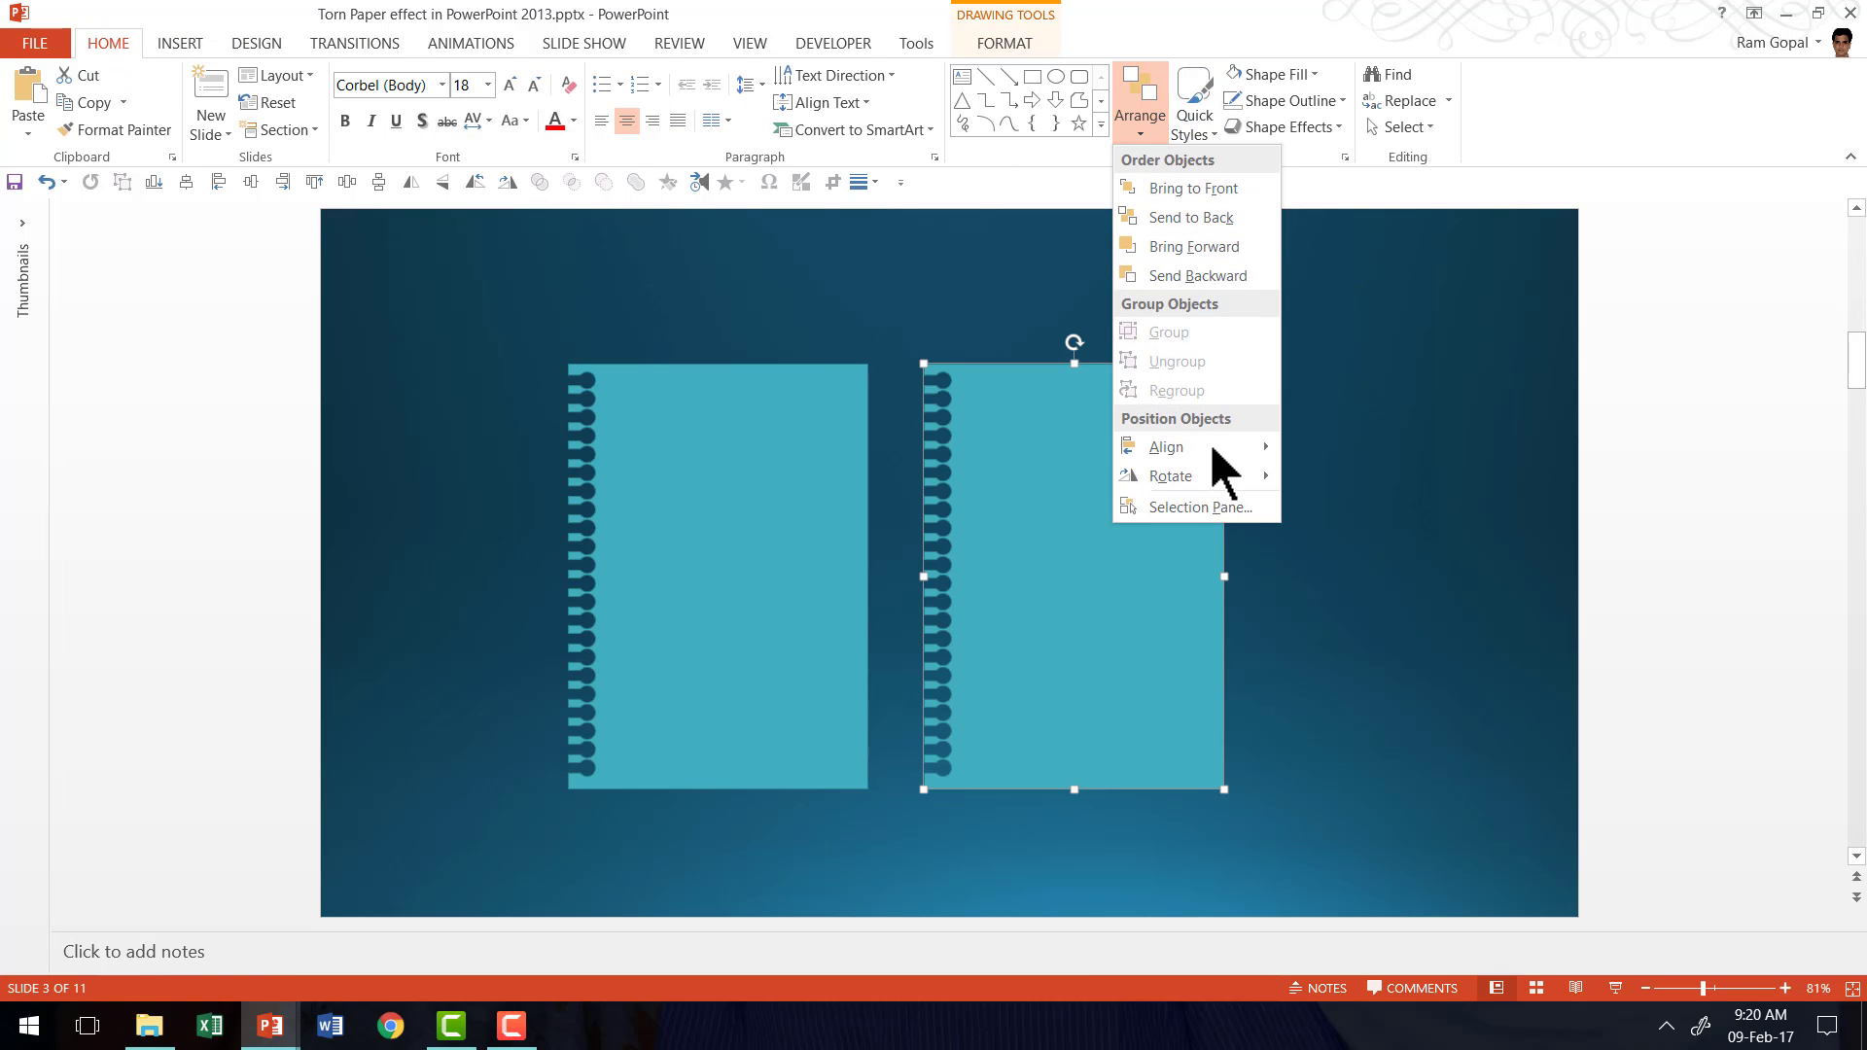
left_click(1171, 474)
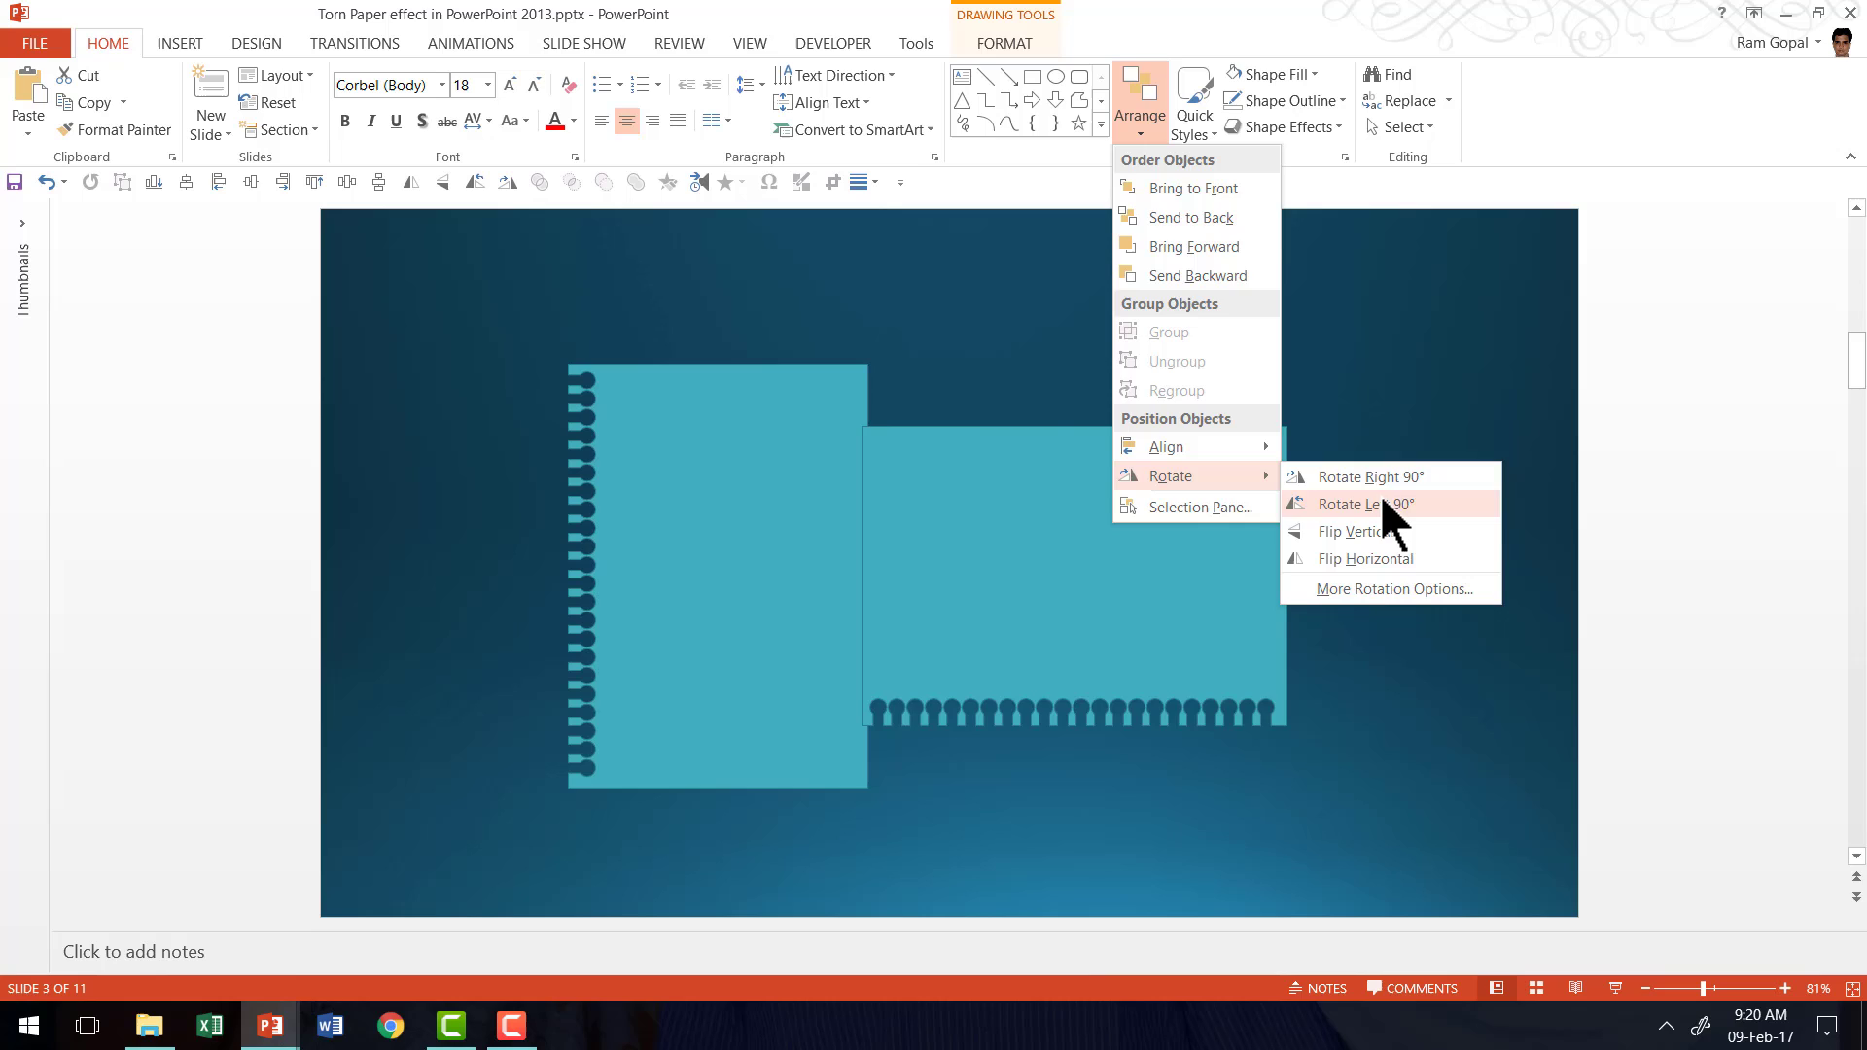
left_click(1362, 531)
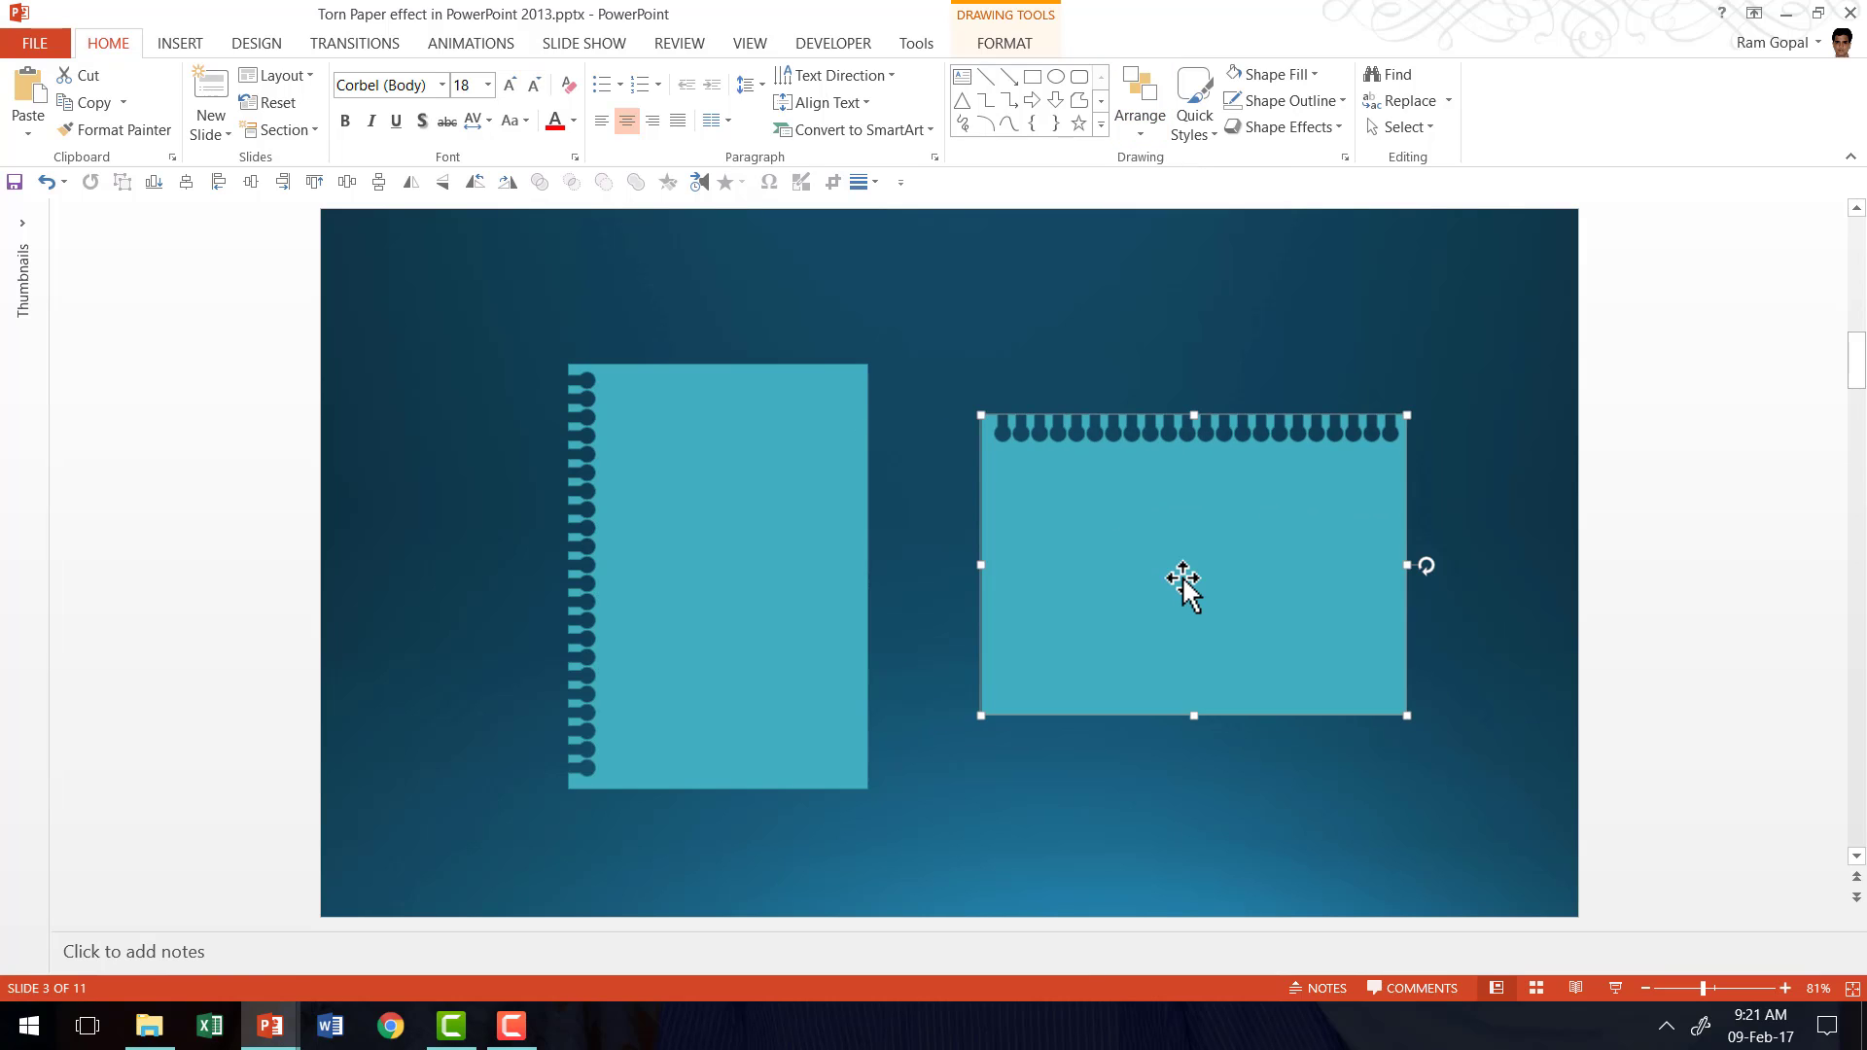
mouse_move(607, 554)
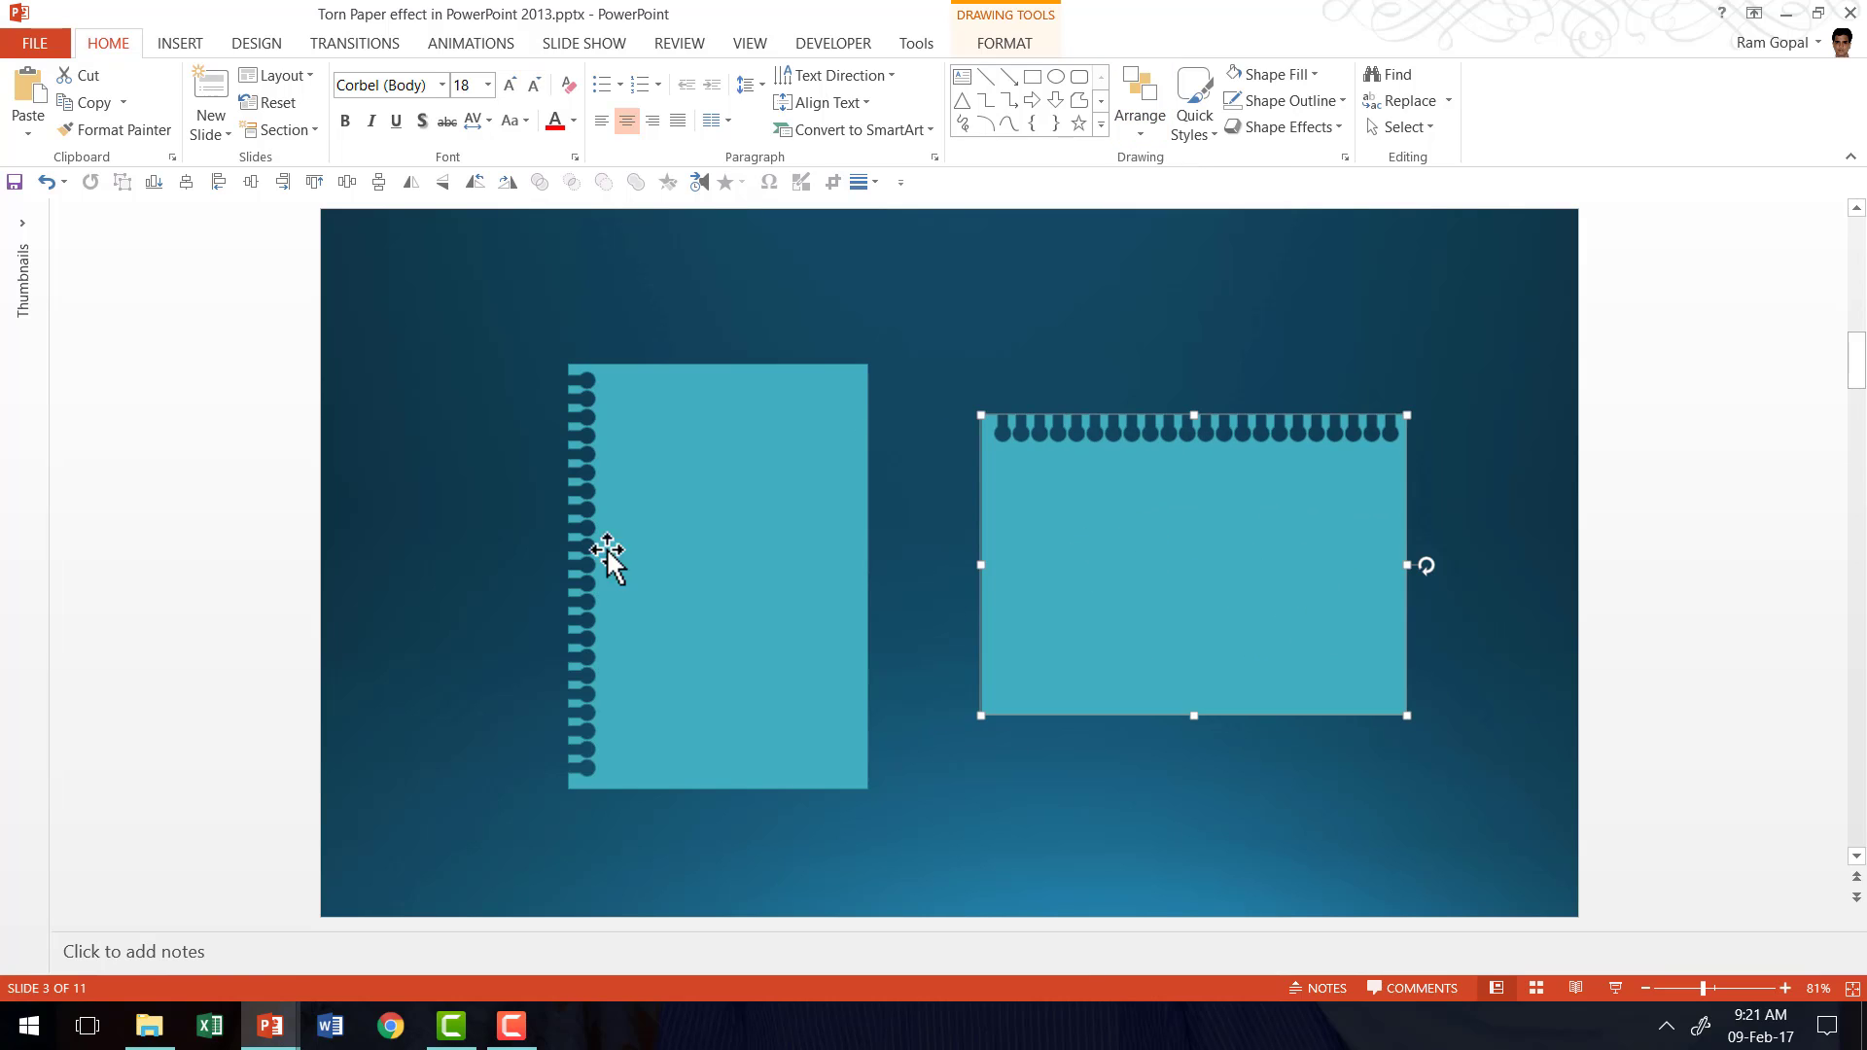
left_click(1457, 661)
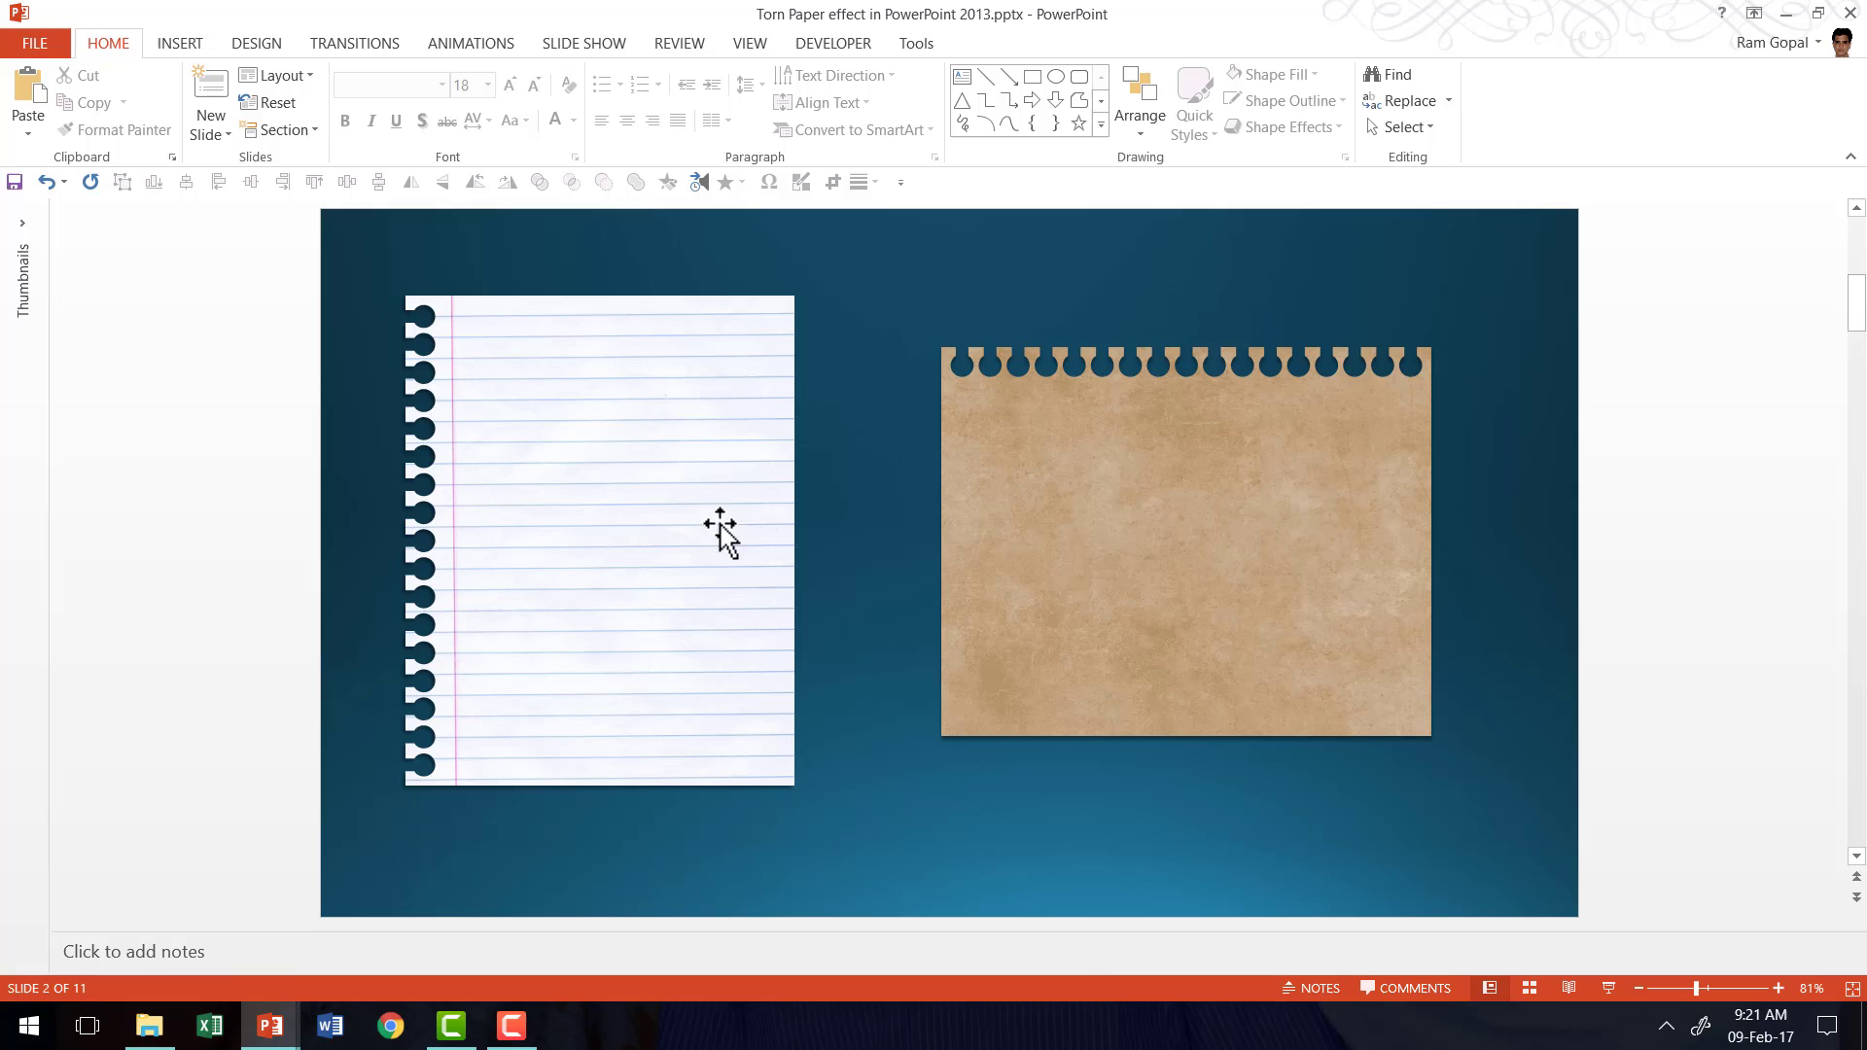
mouse_move(1176, 817)
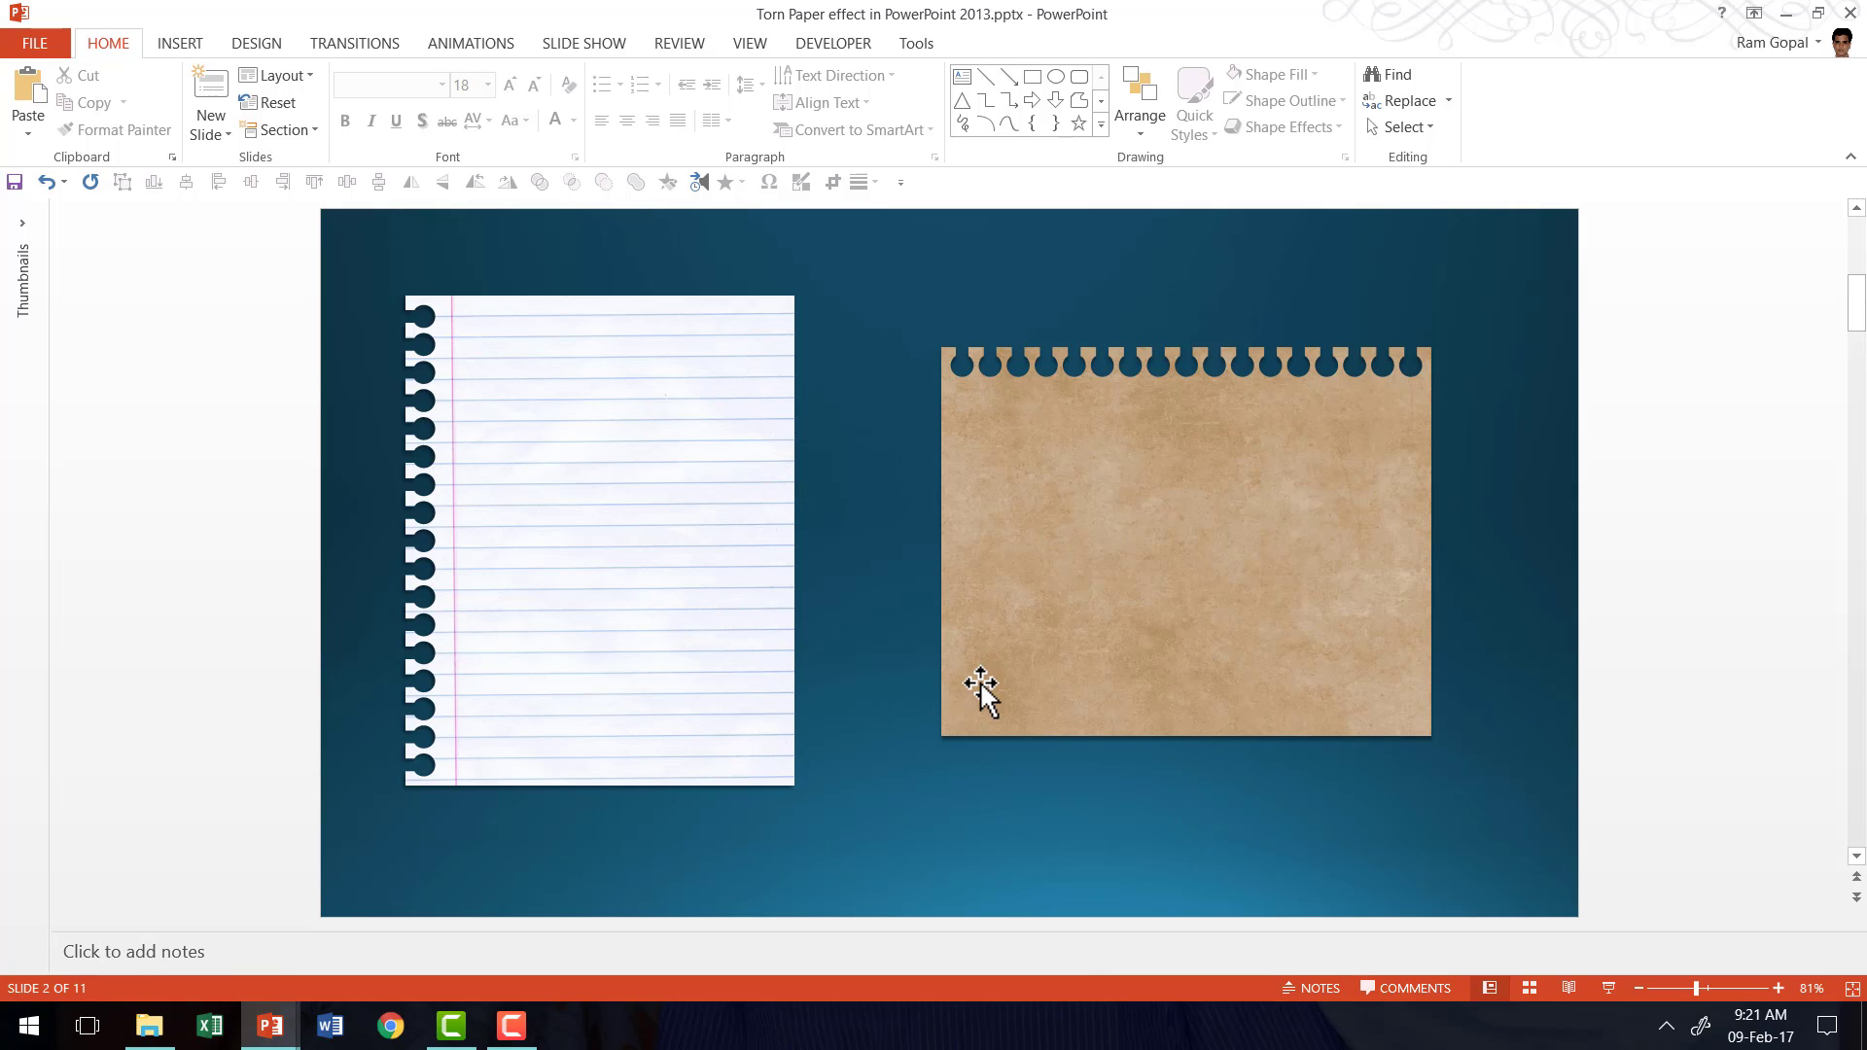
mouse_move(1097, 518)
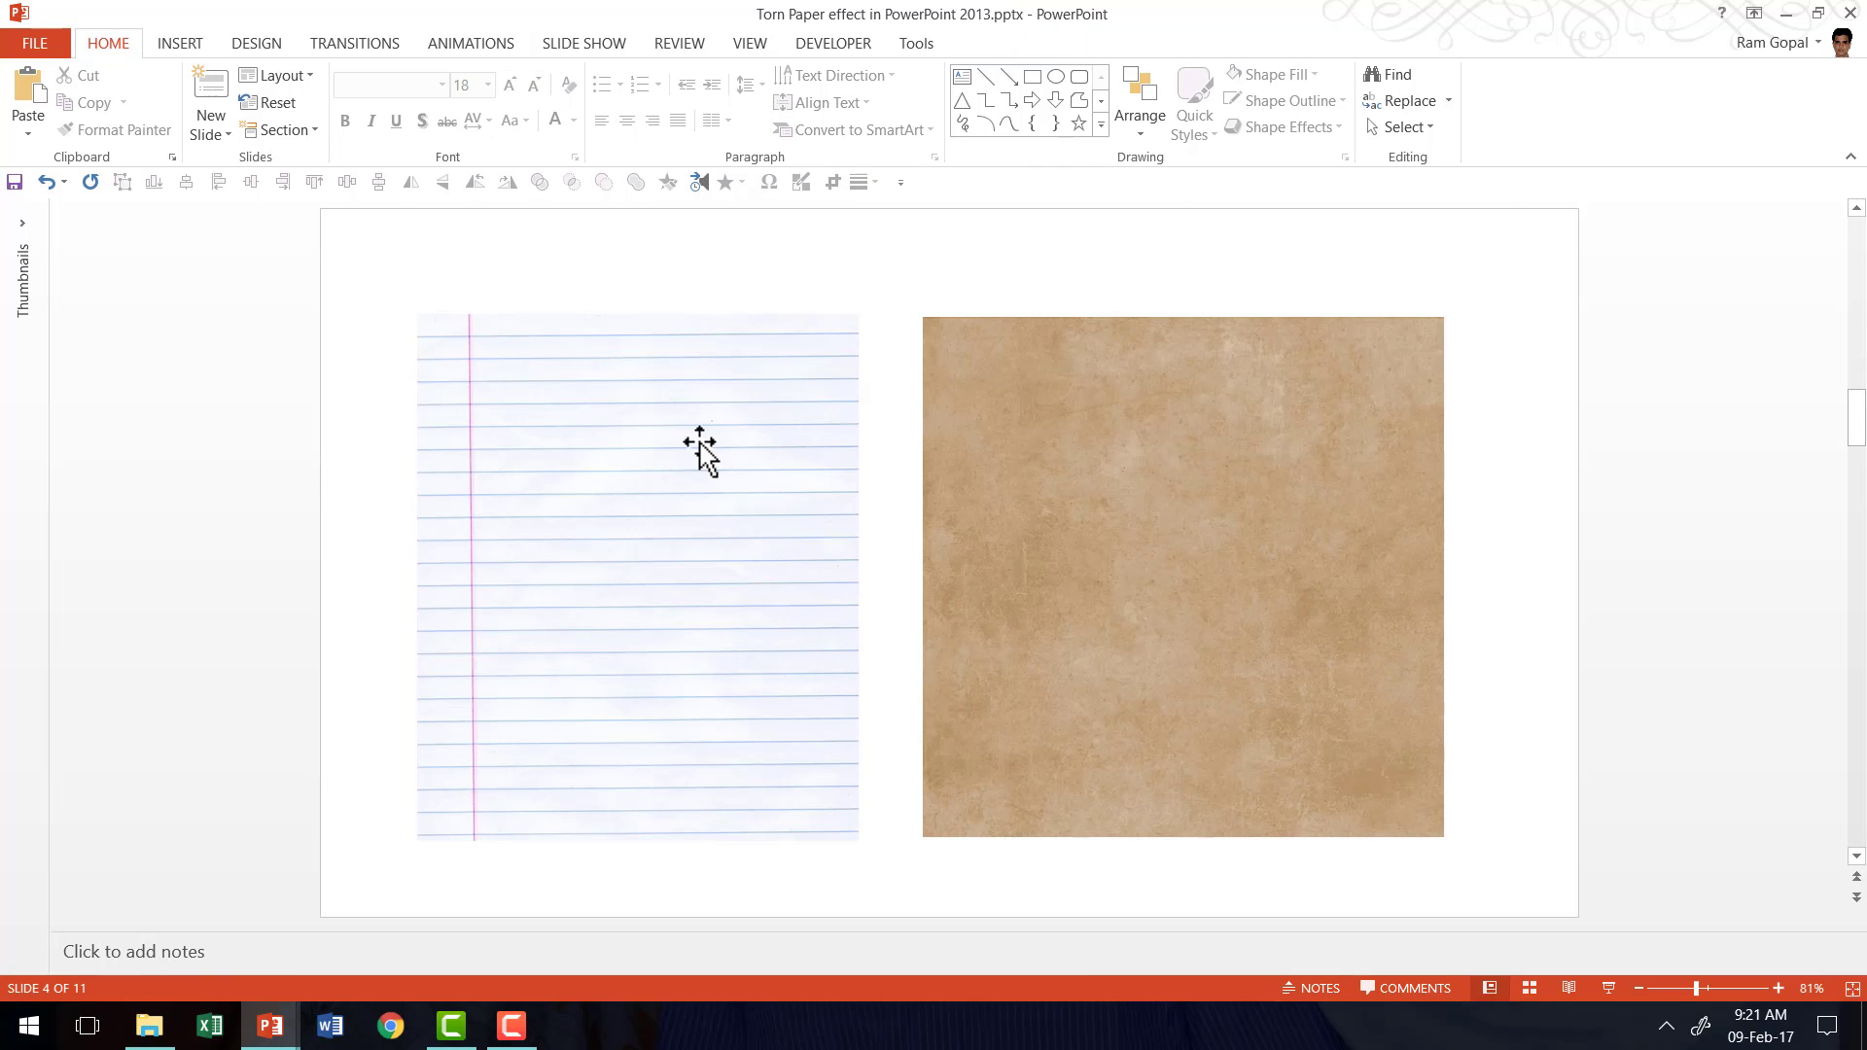
mouse_move(903, 605)
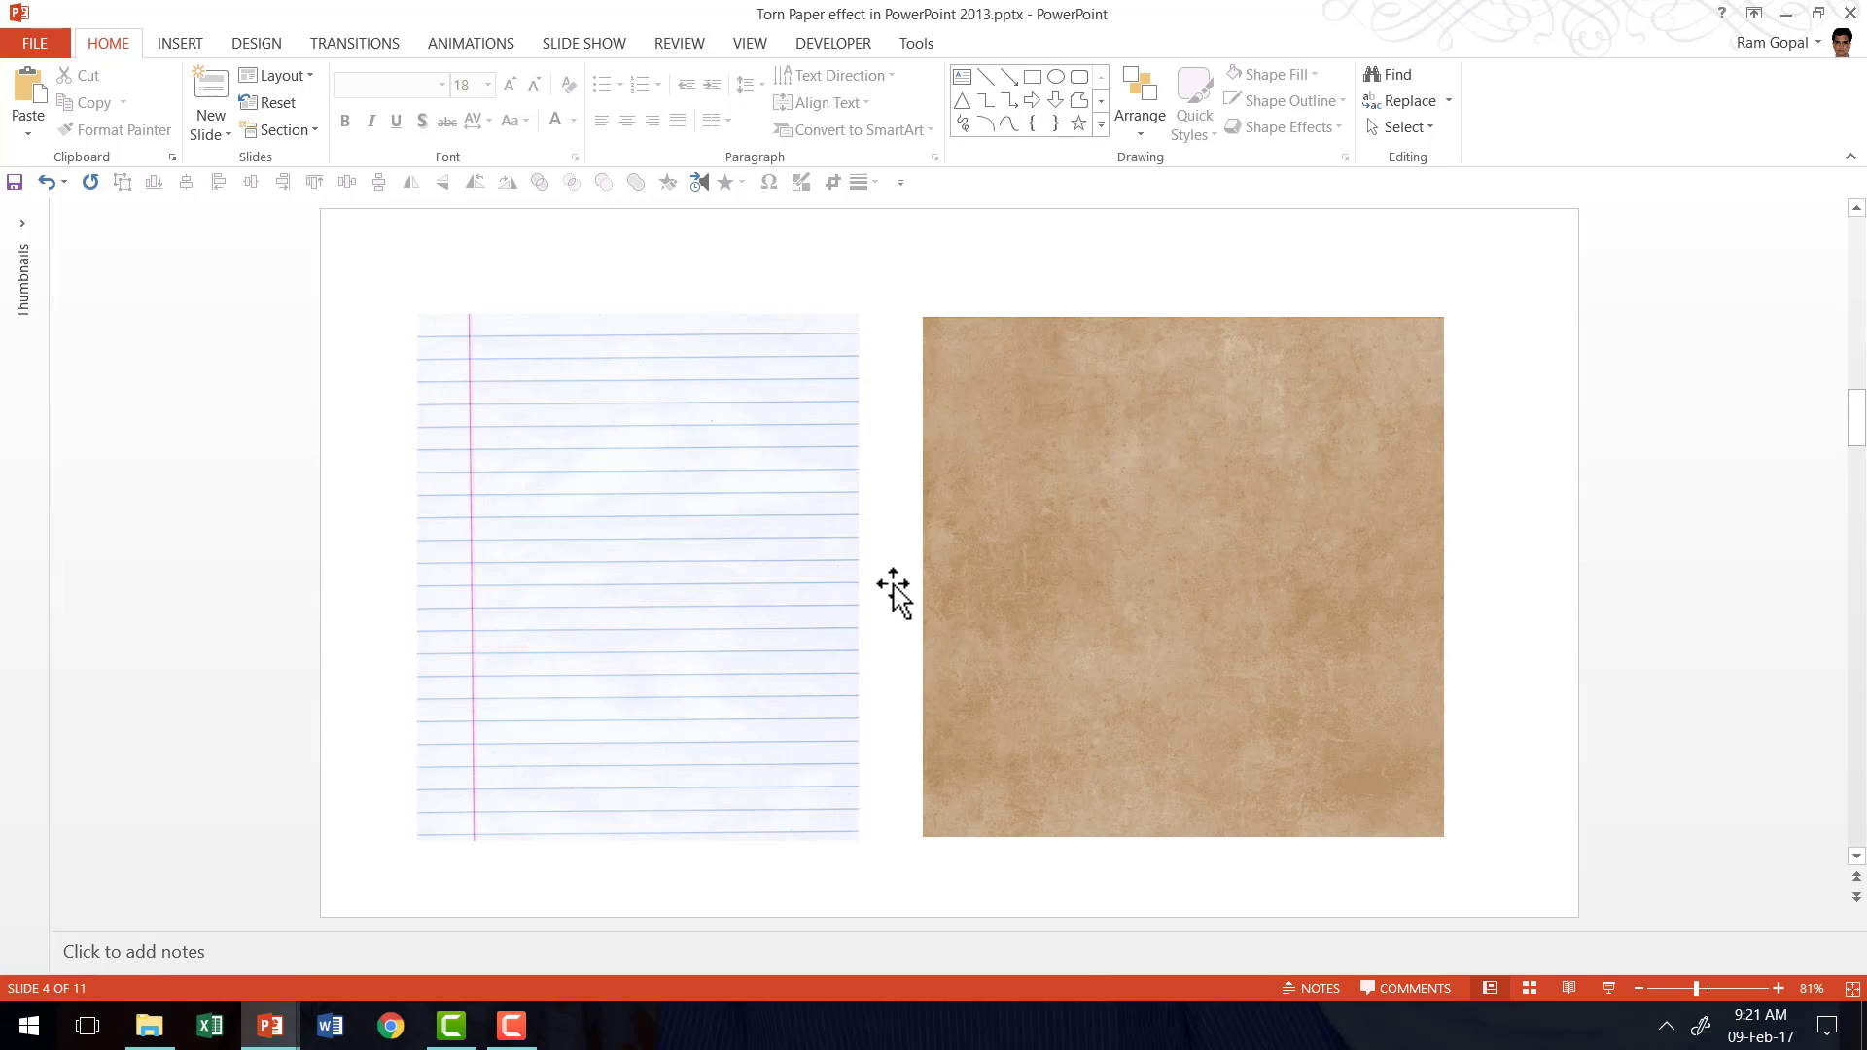
mouse_move(961, 621)
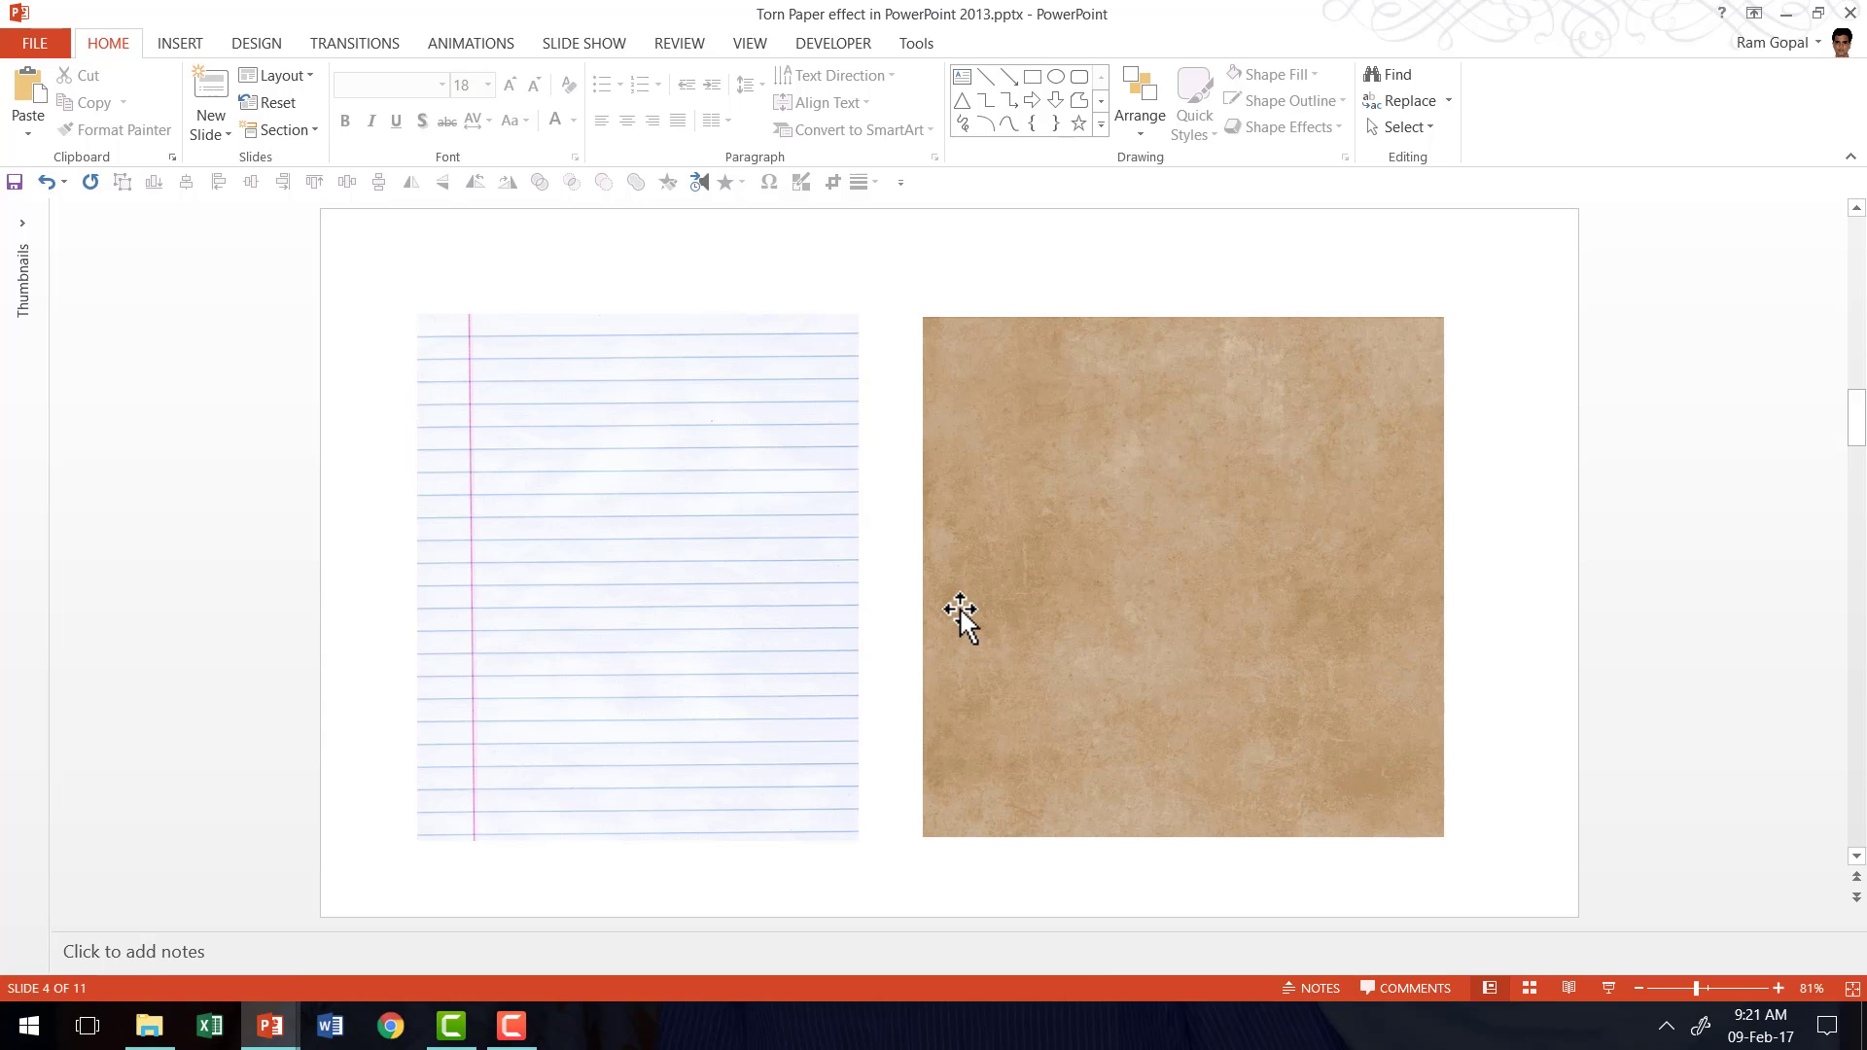
mouse_move(743, 588)
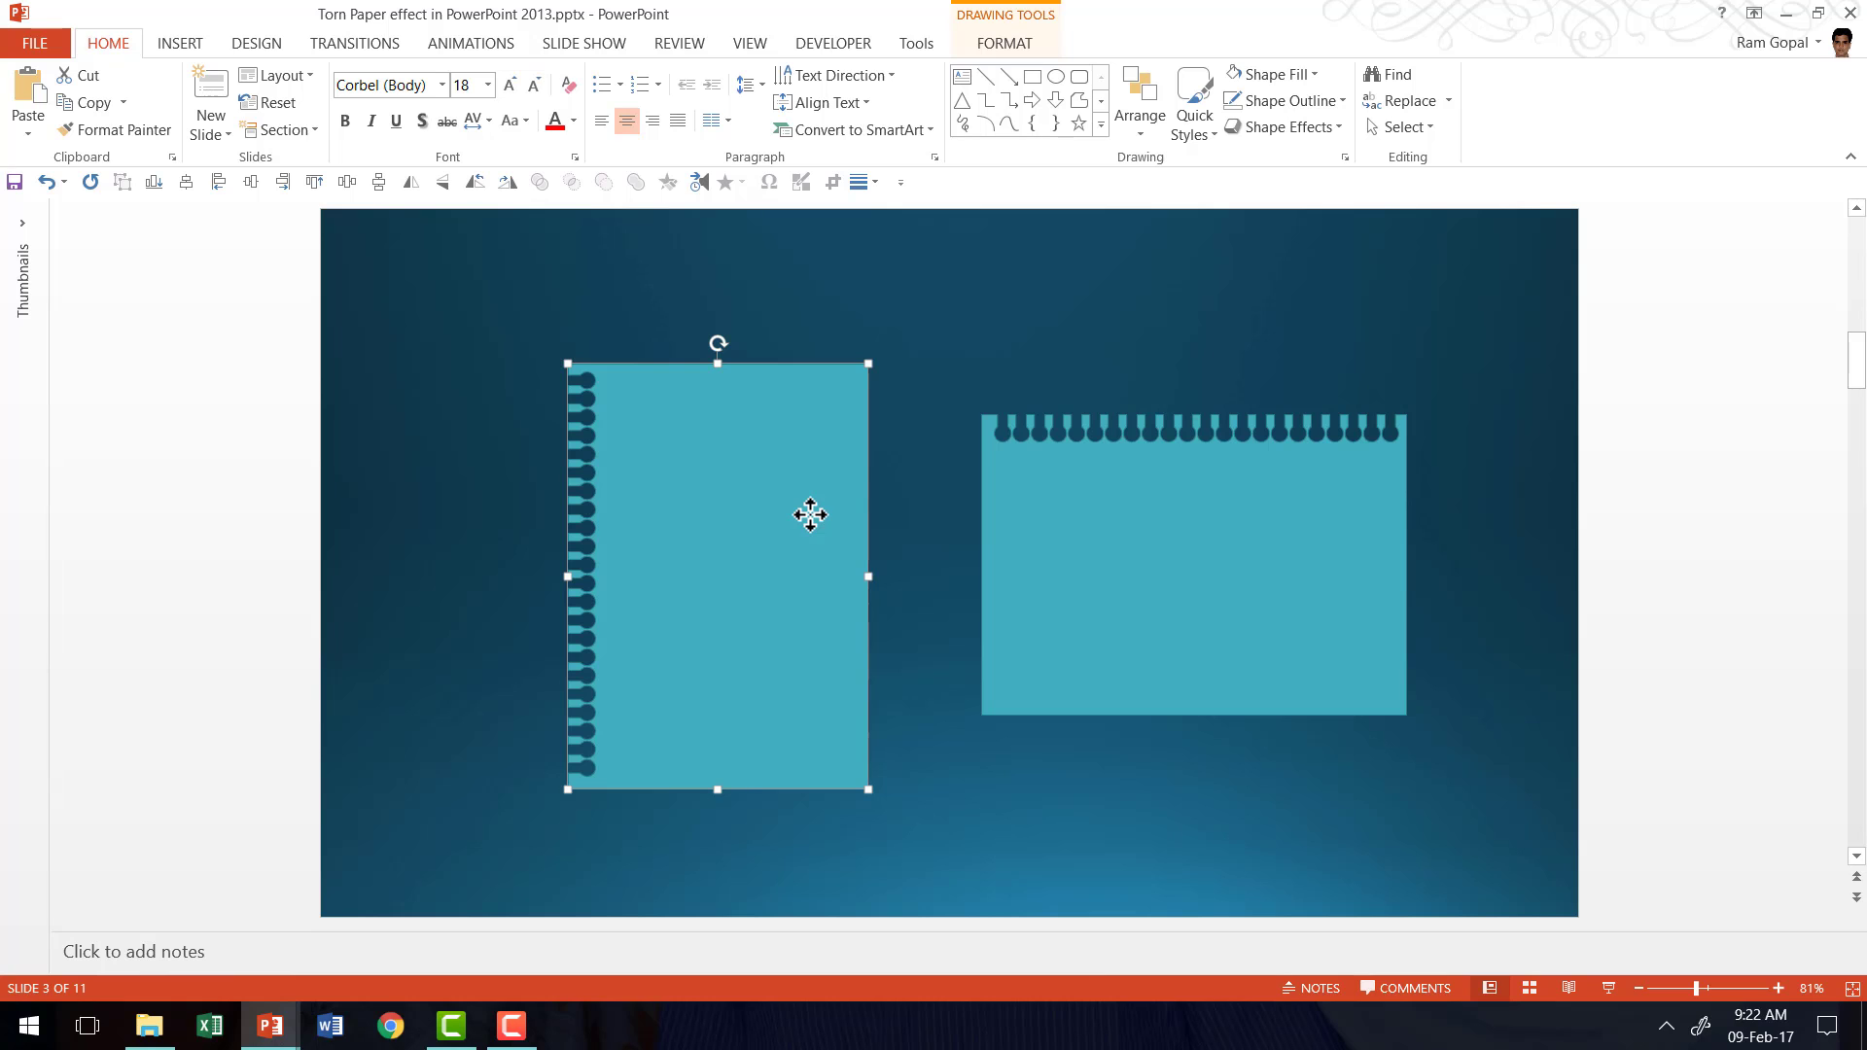
mouse_move(943, 922)
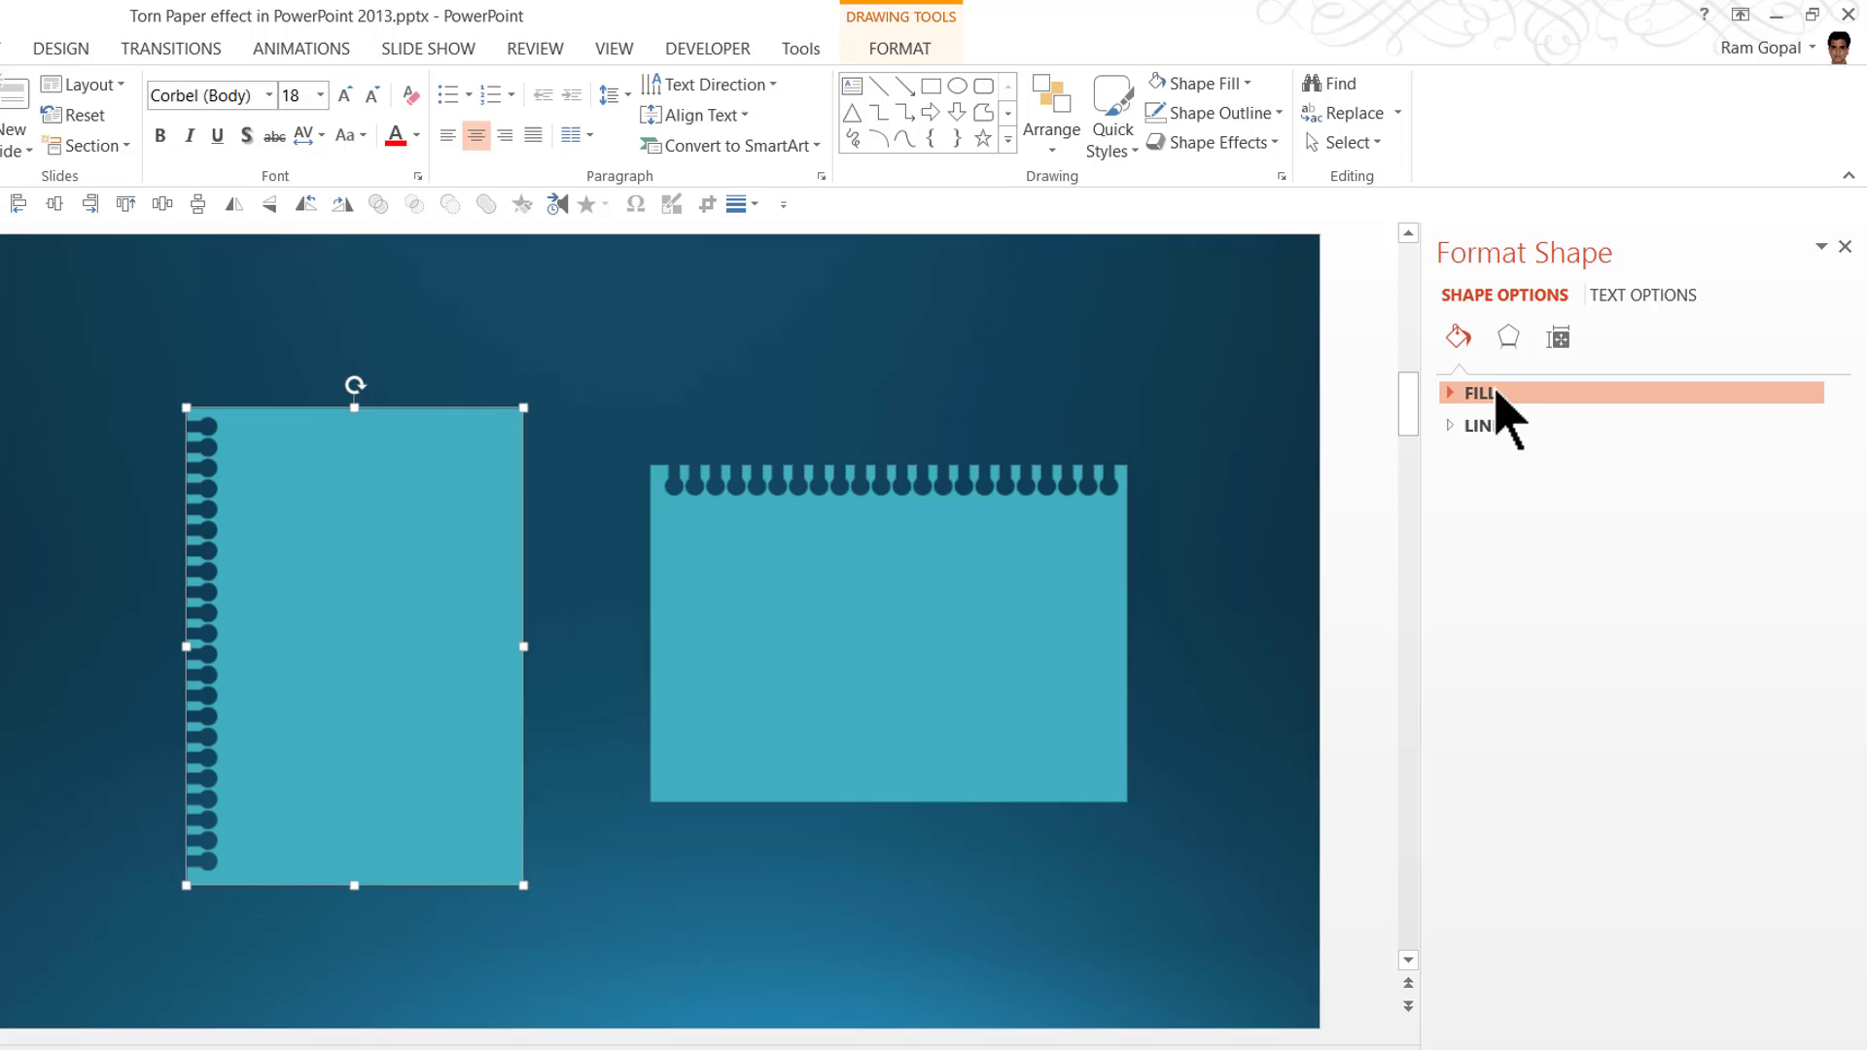
Give the tall left-punched shape a picture fill from the copied lined-paper image.
left_click(1478, 393)
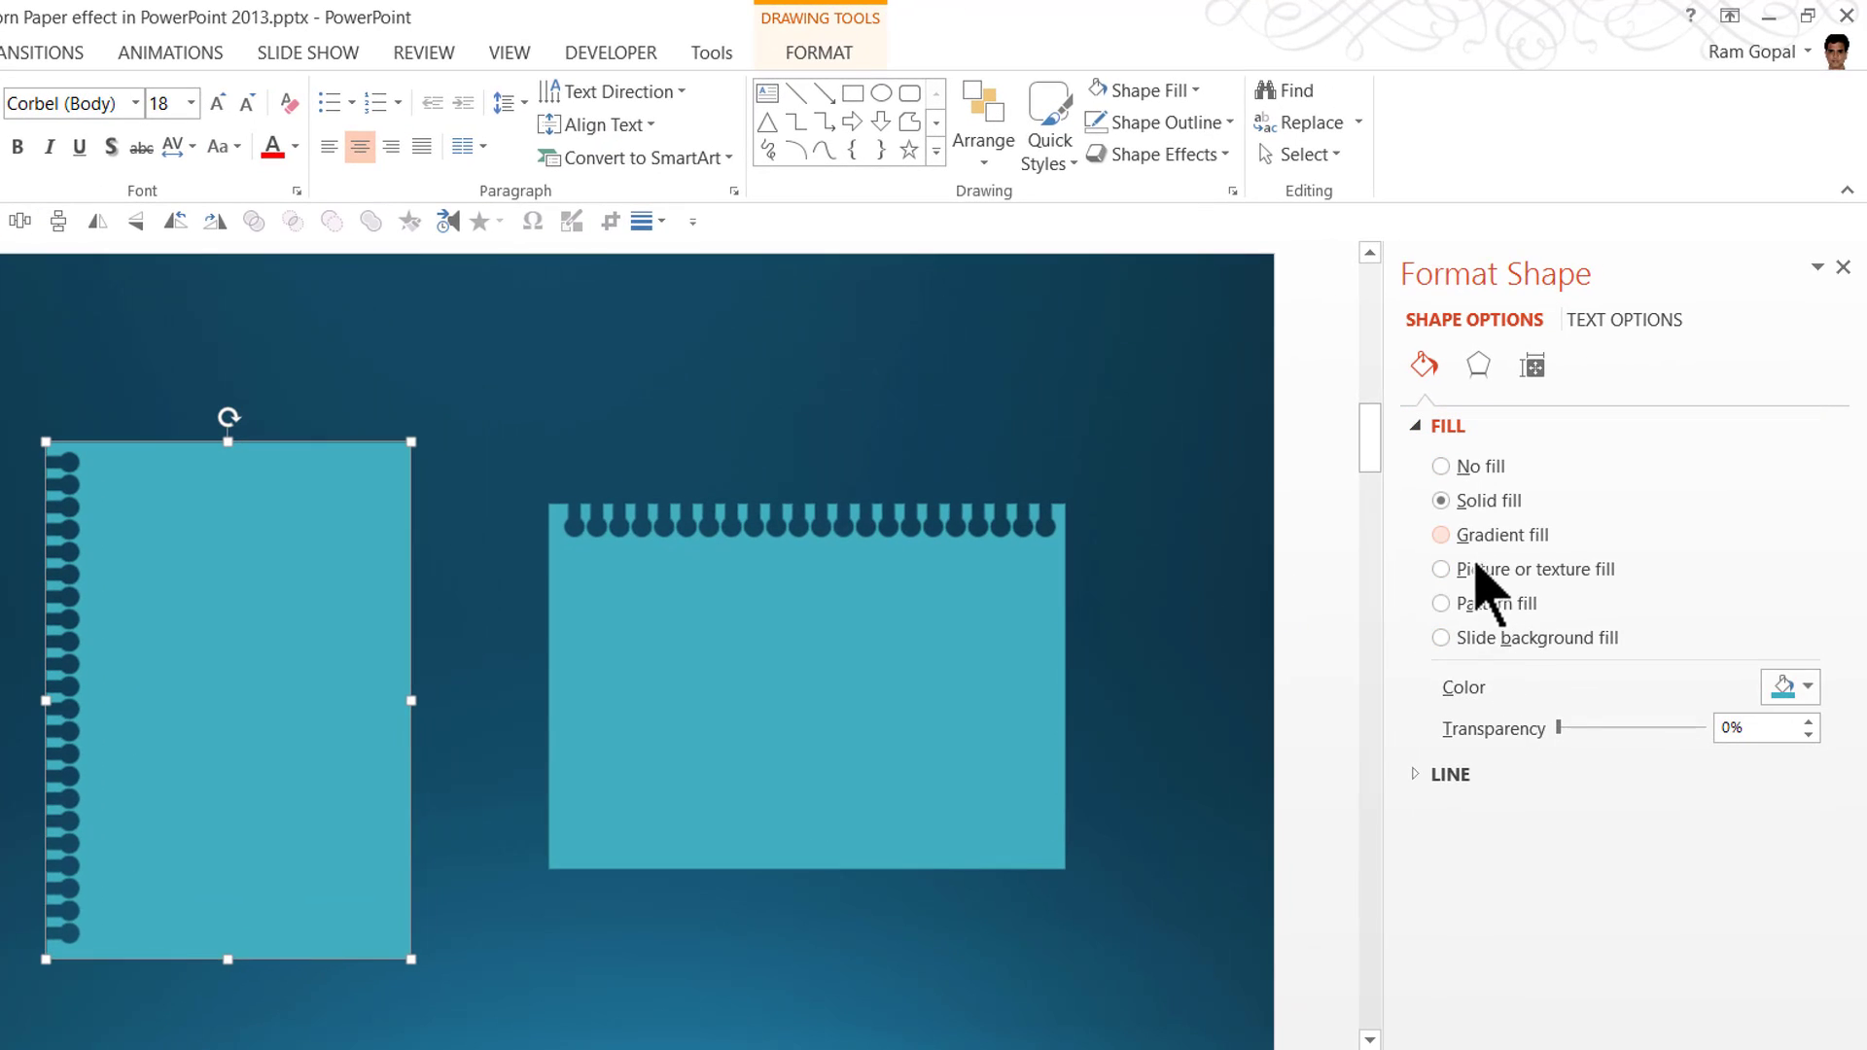
left_click(1439, 568)
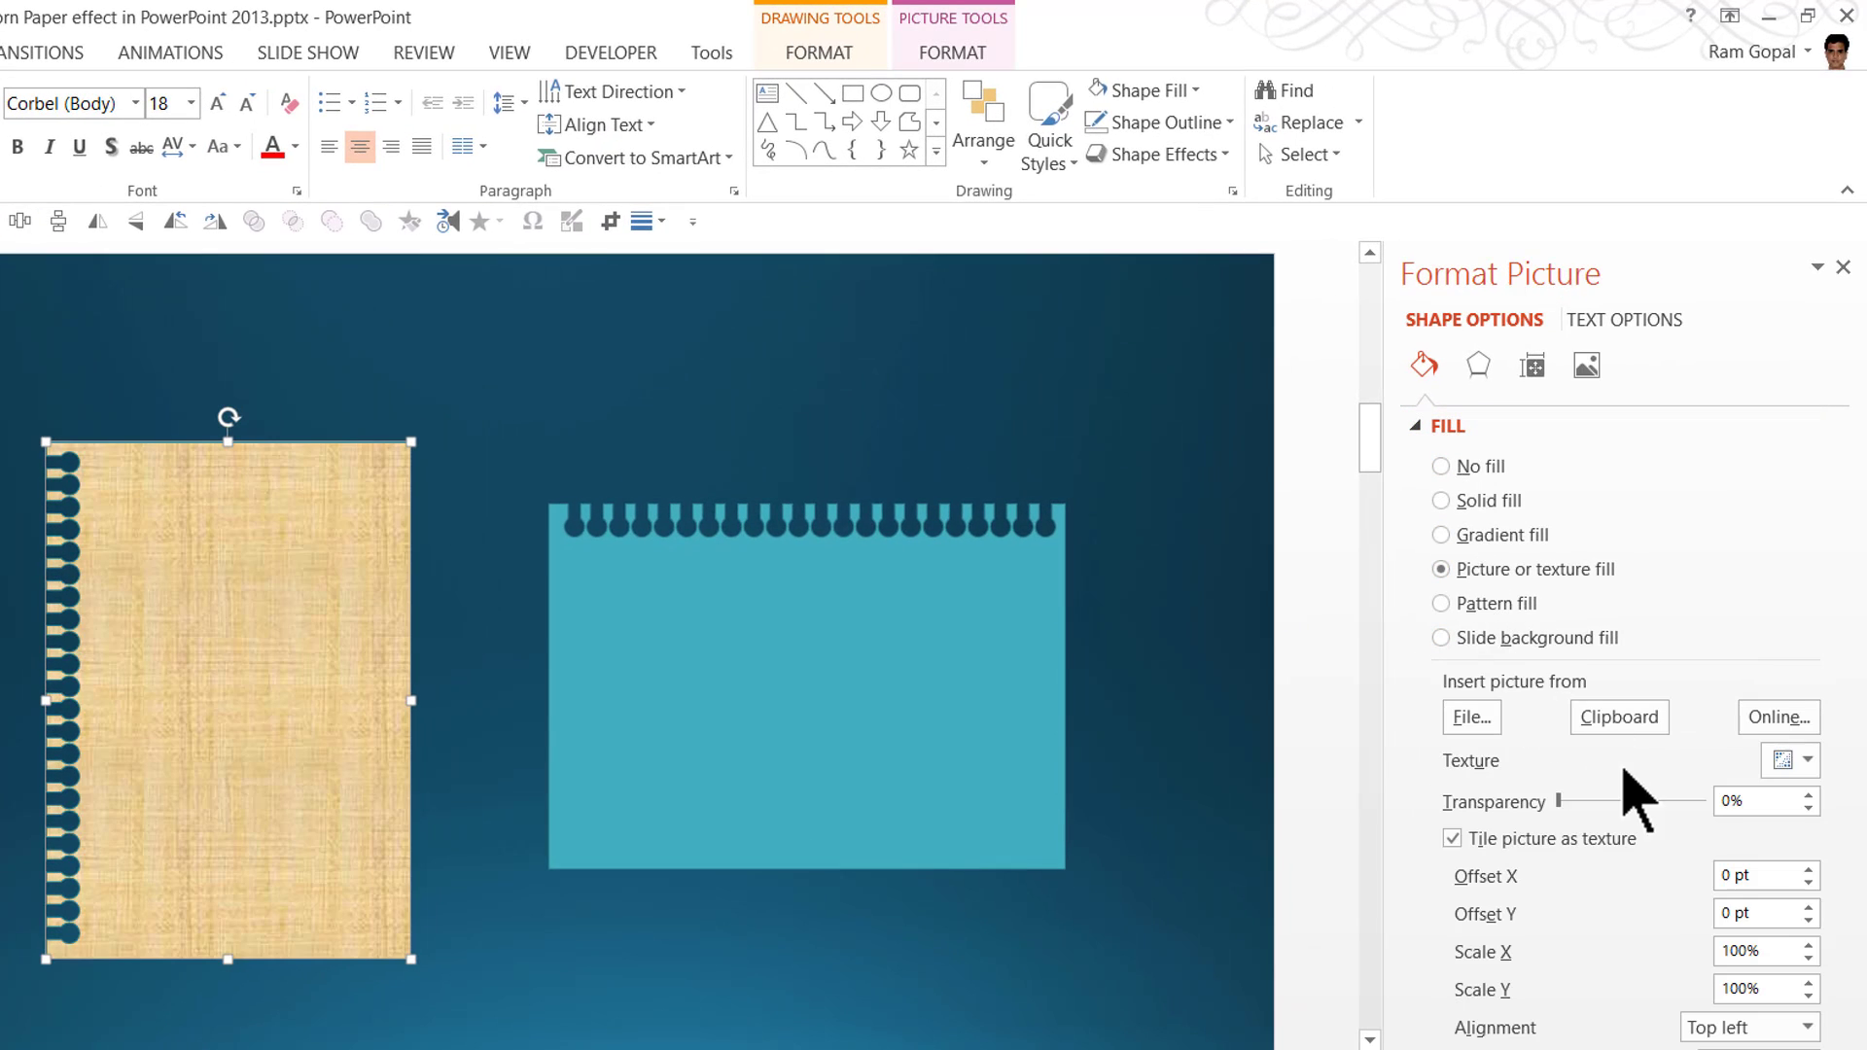
left_click(1619, 716)
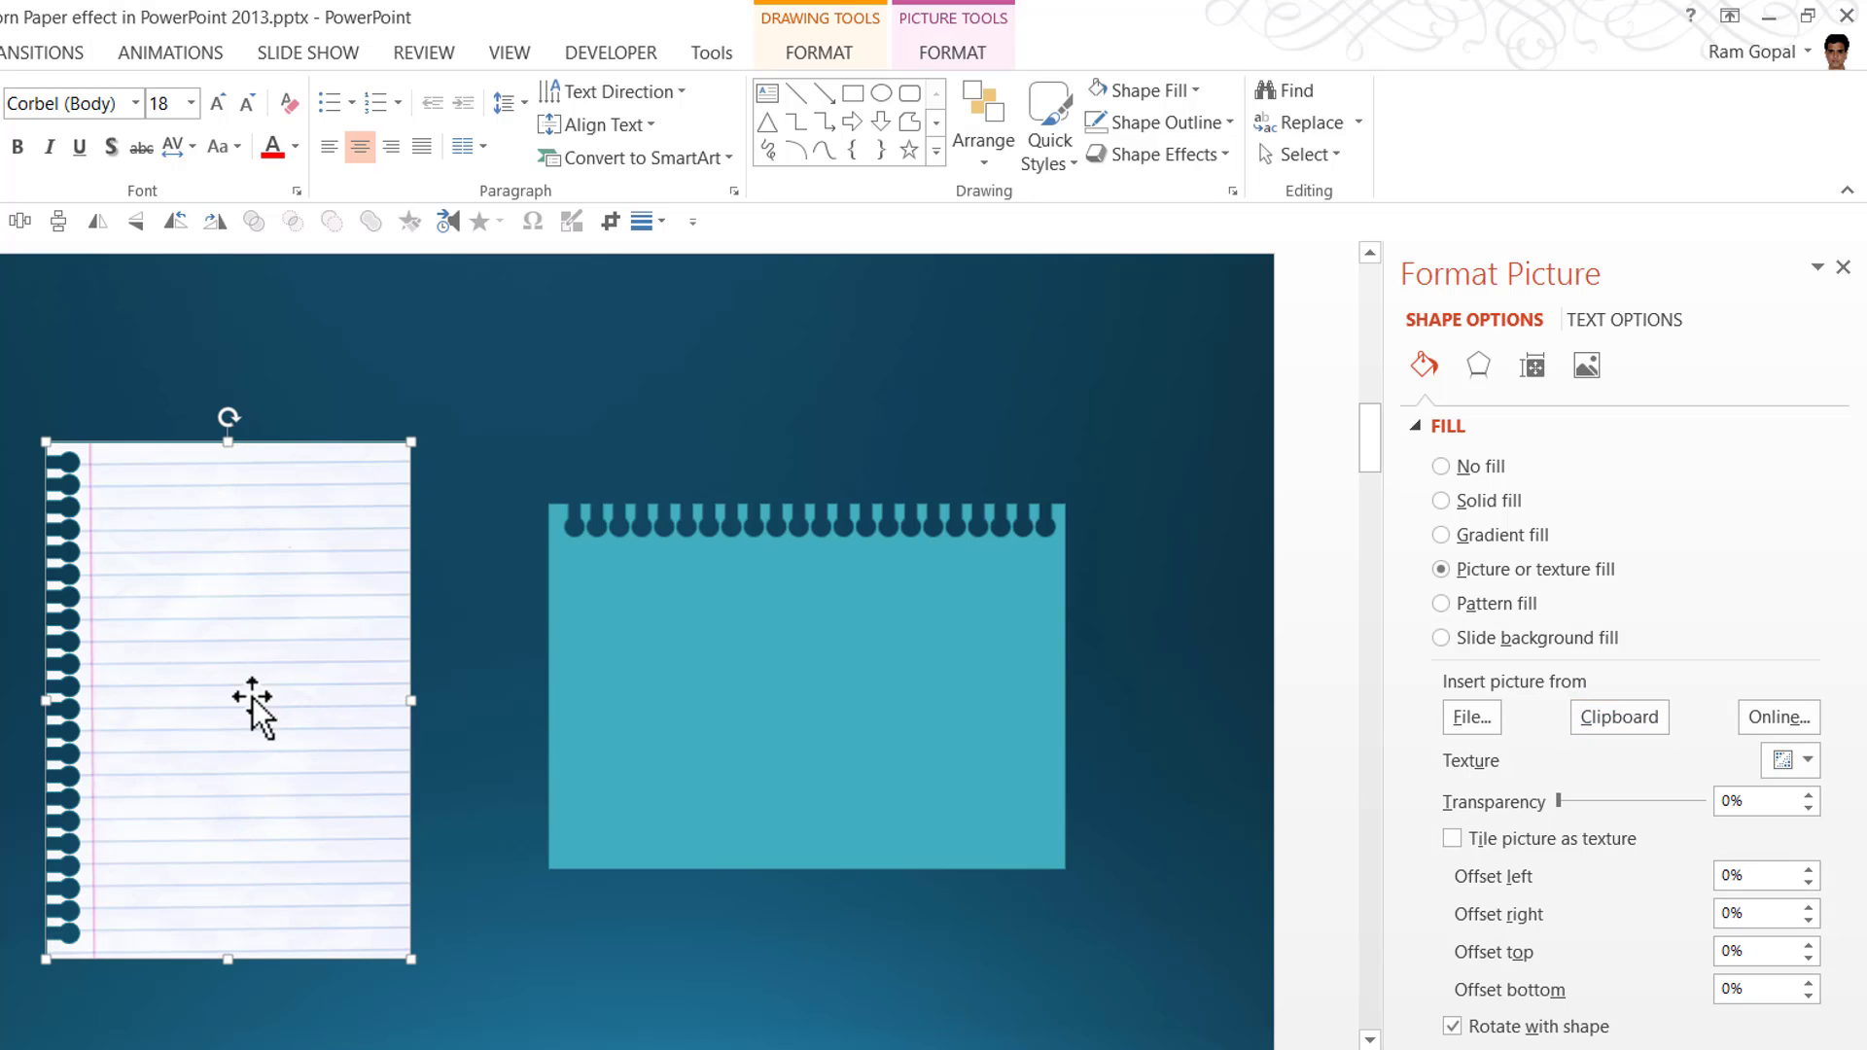
mouse_move(185, 953)
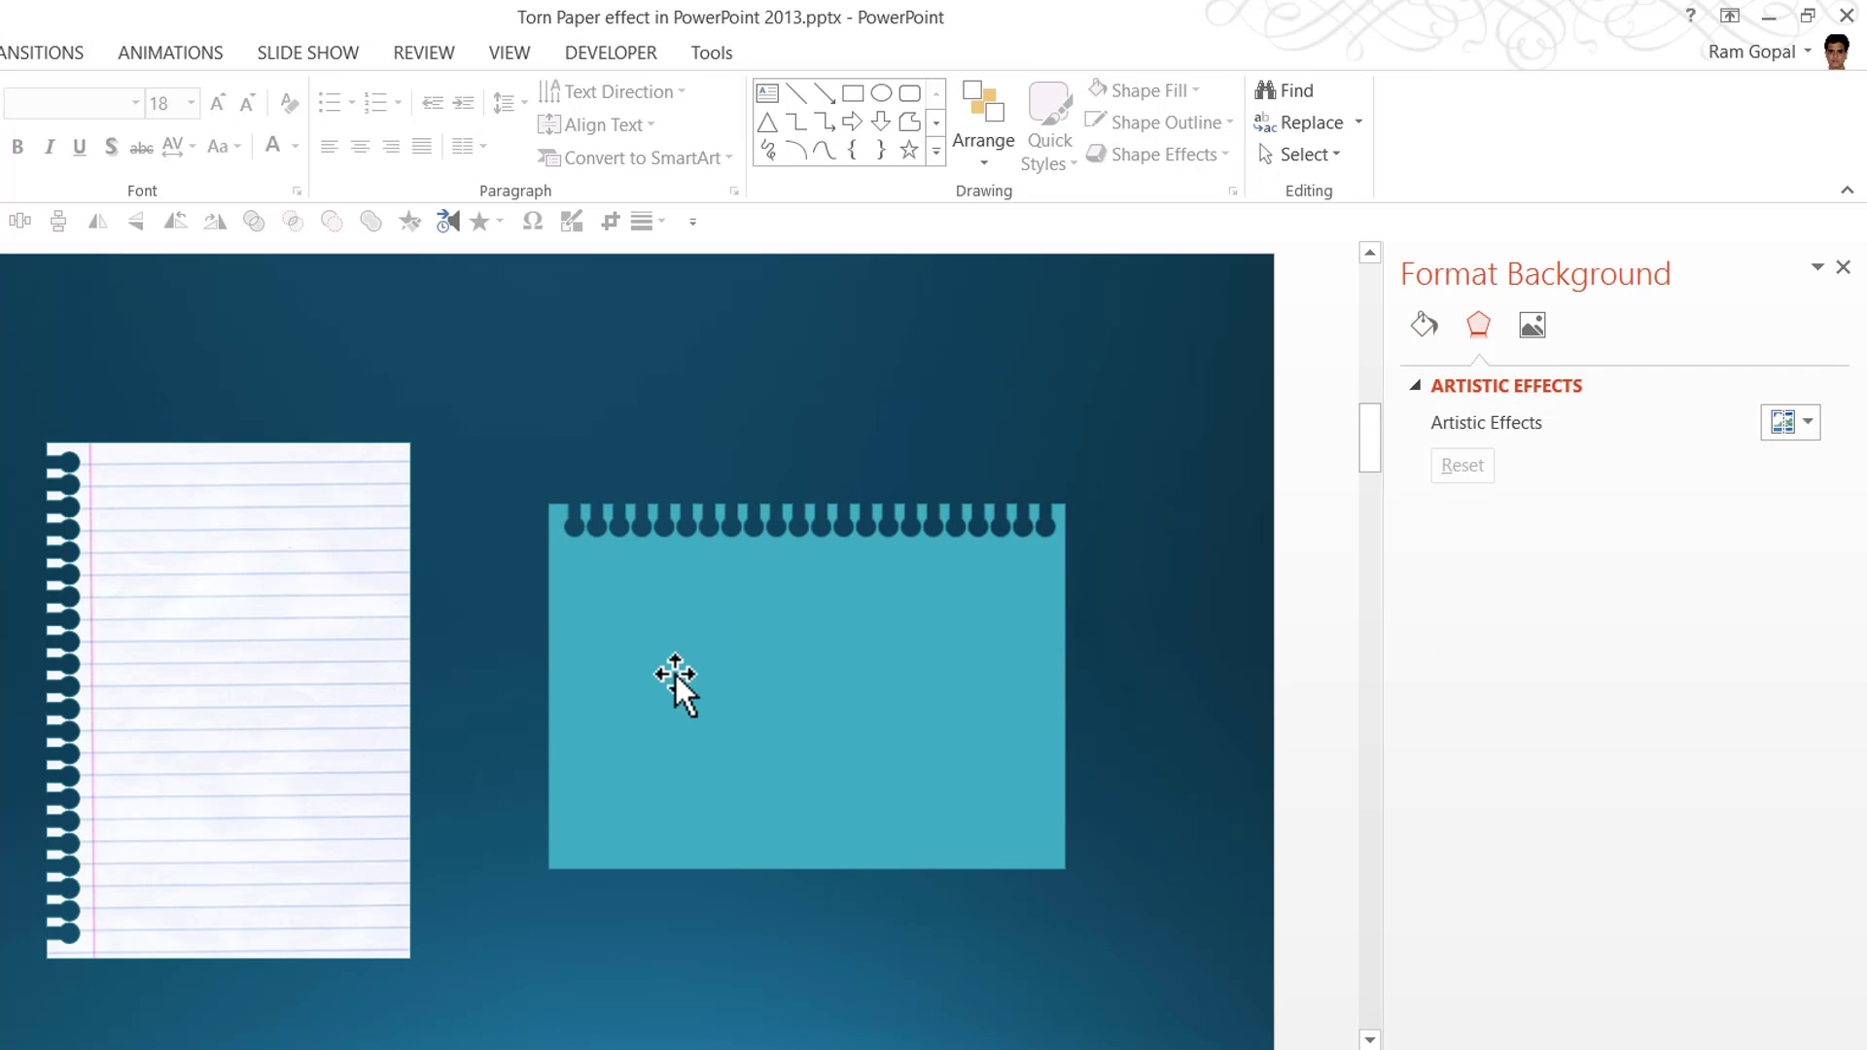
mouse_move(813, 689)
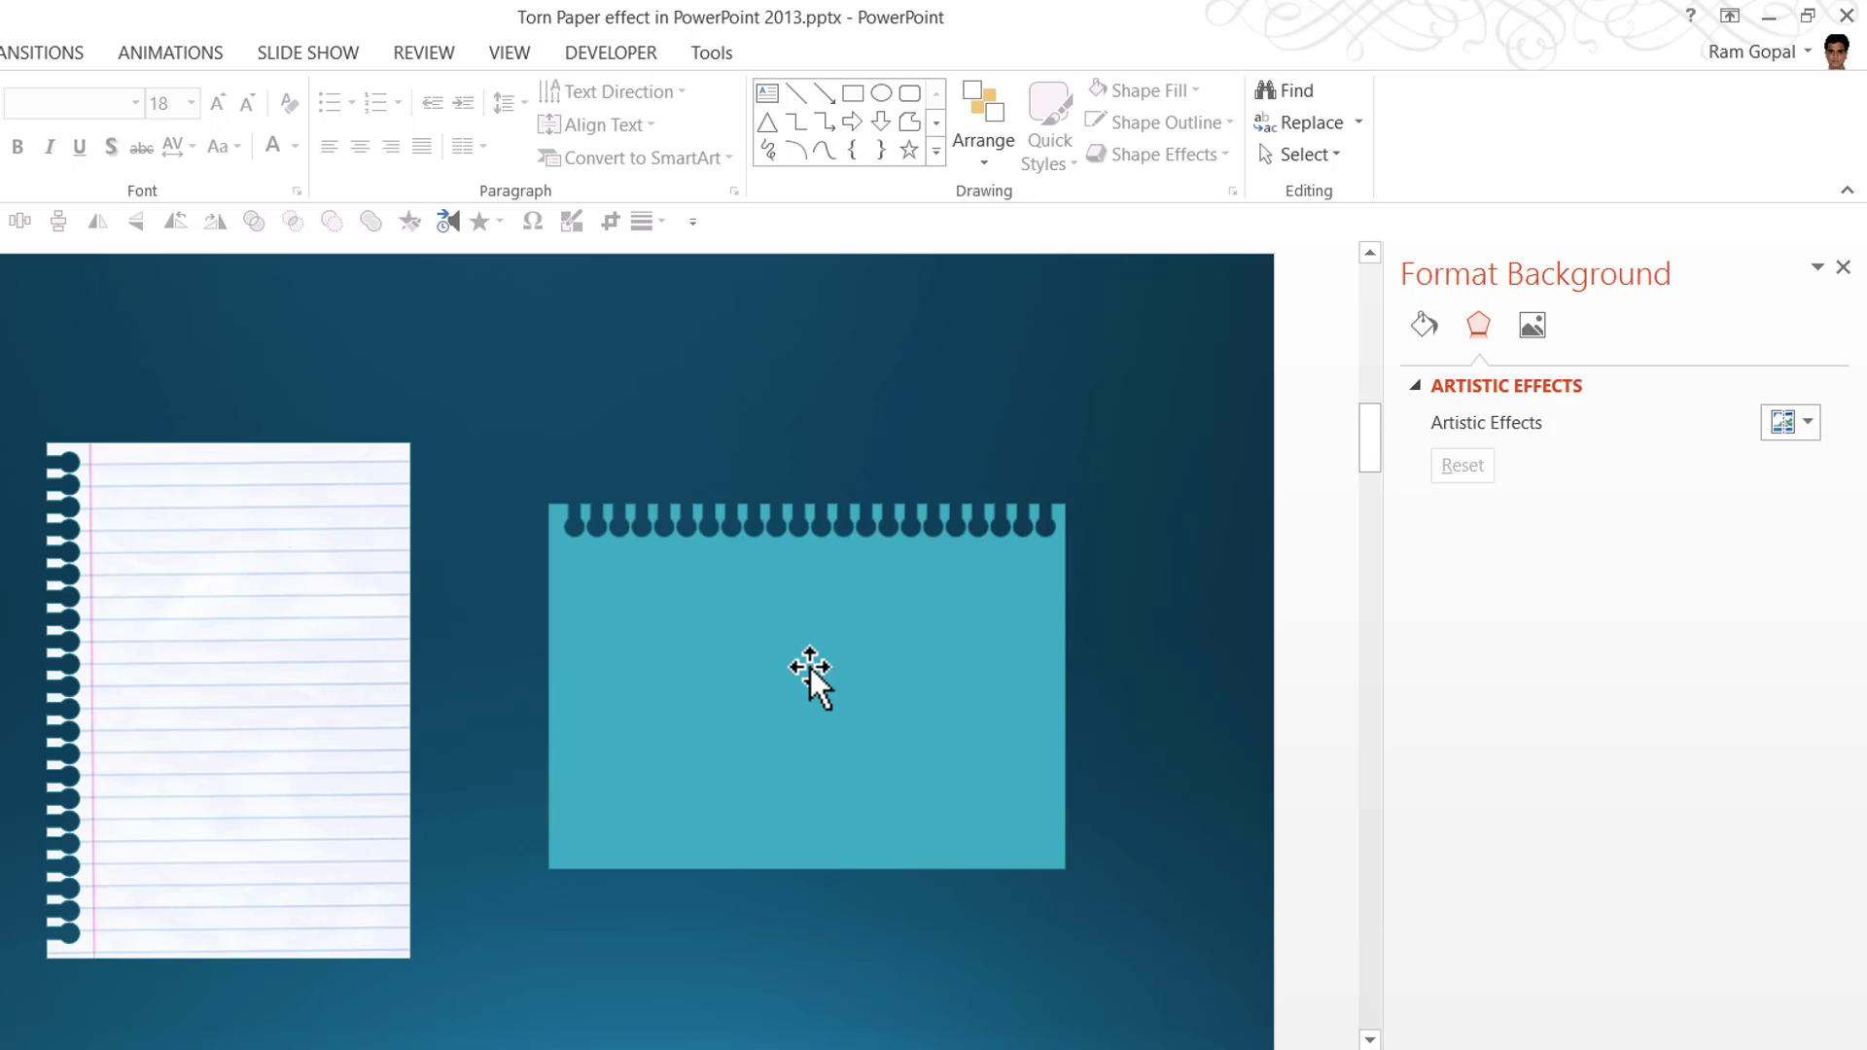
Give the wide top-punched shape a picture fill from the copied parchment image.
left_click(1424, 323)
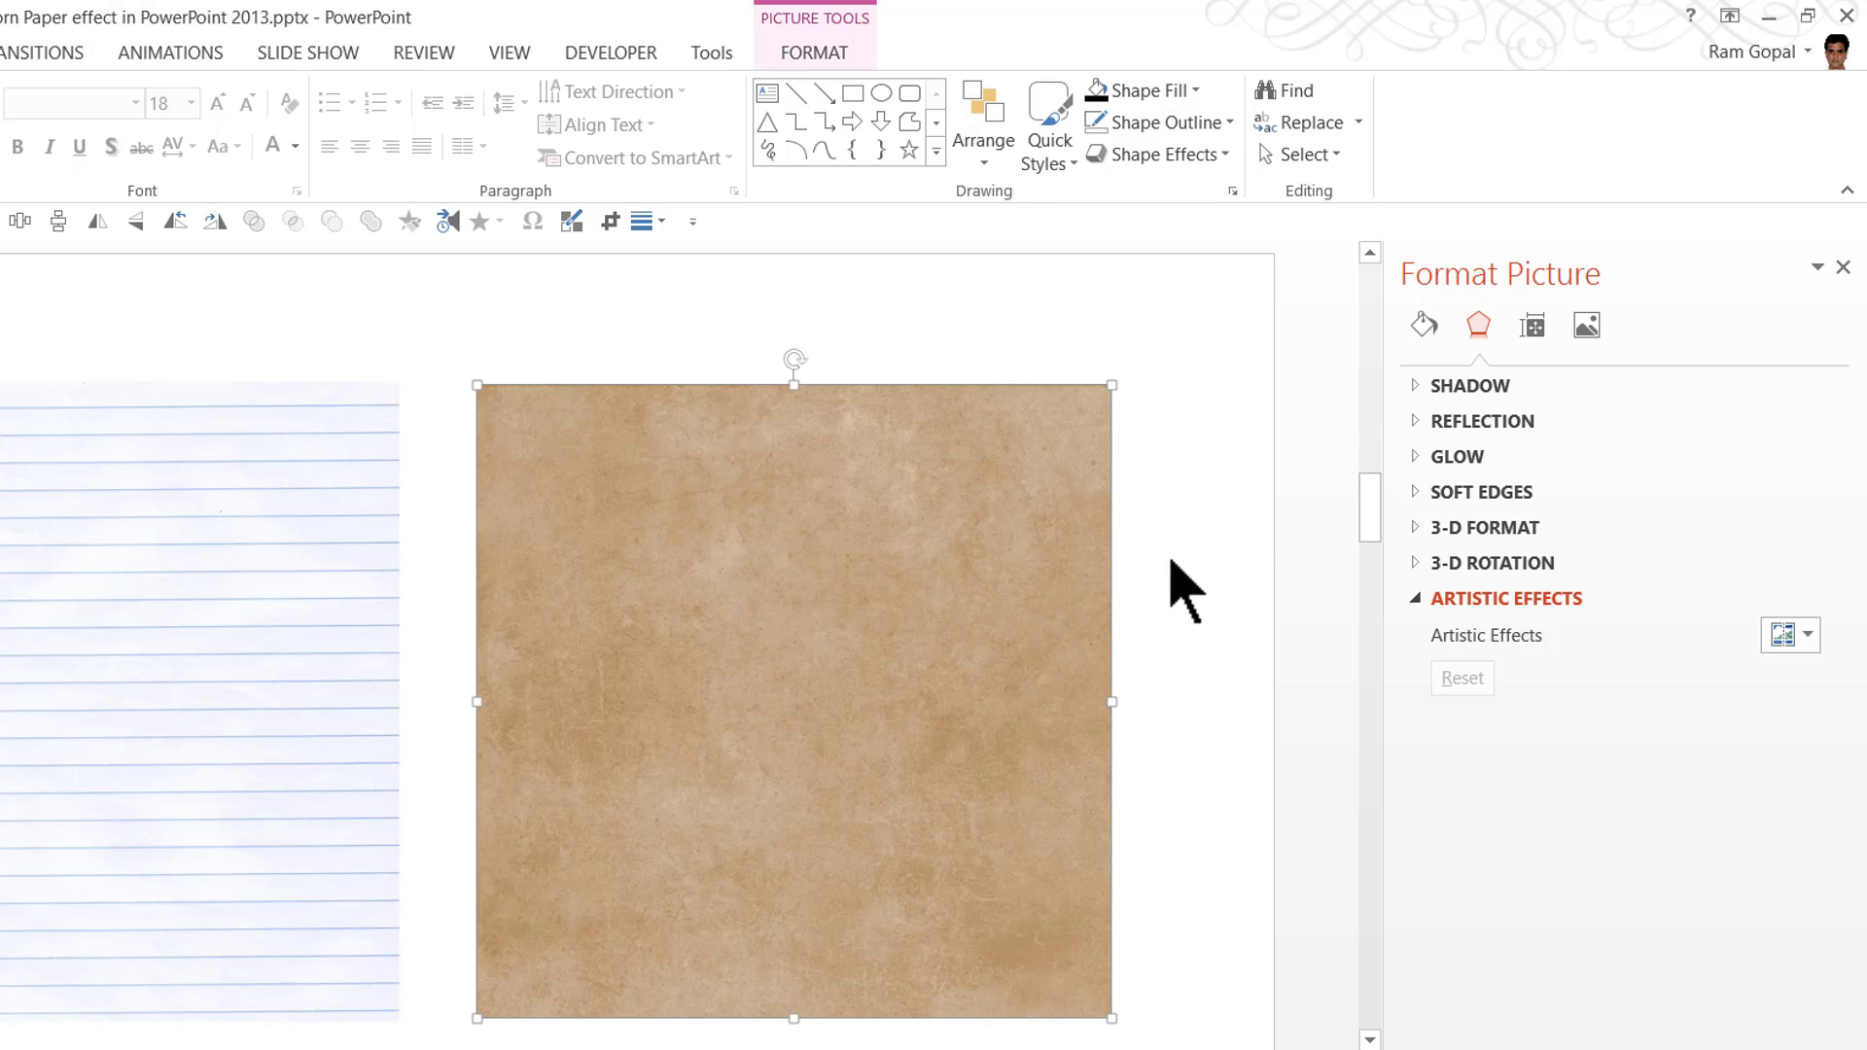
mouse_move(1148, 579)
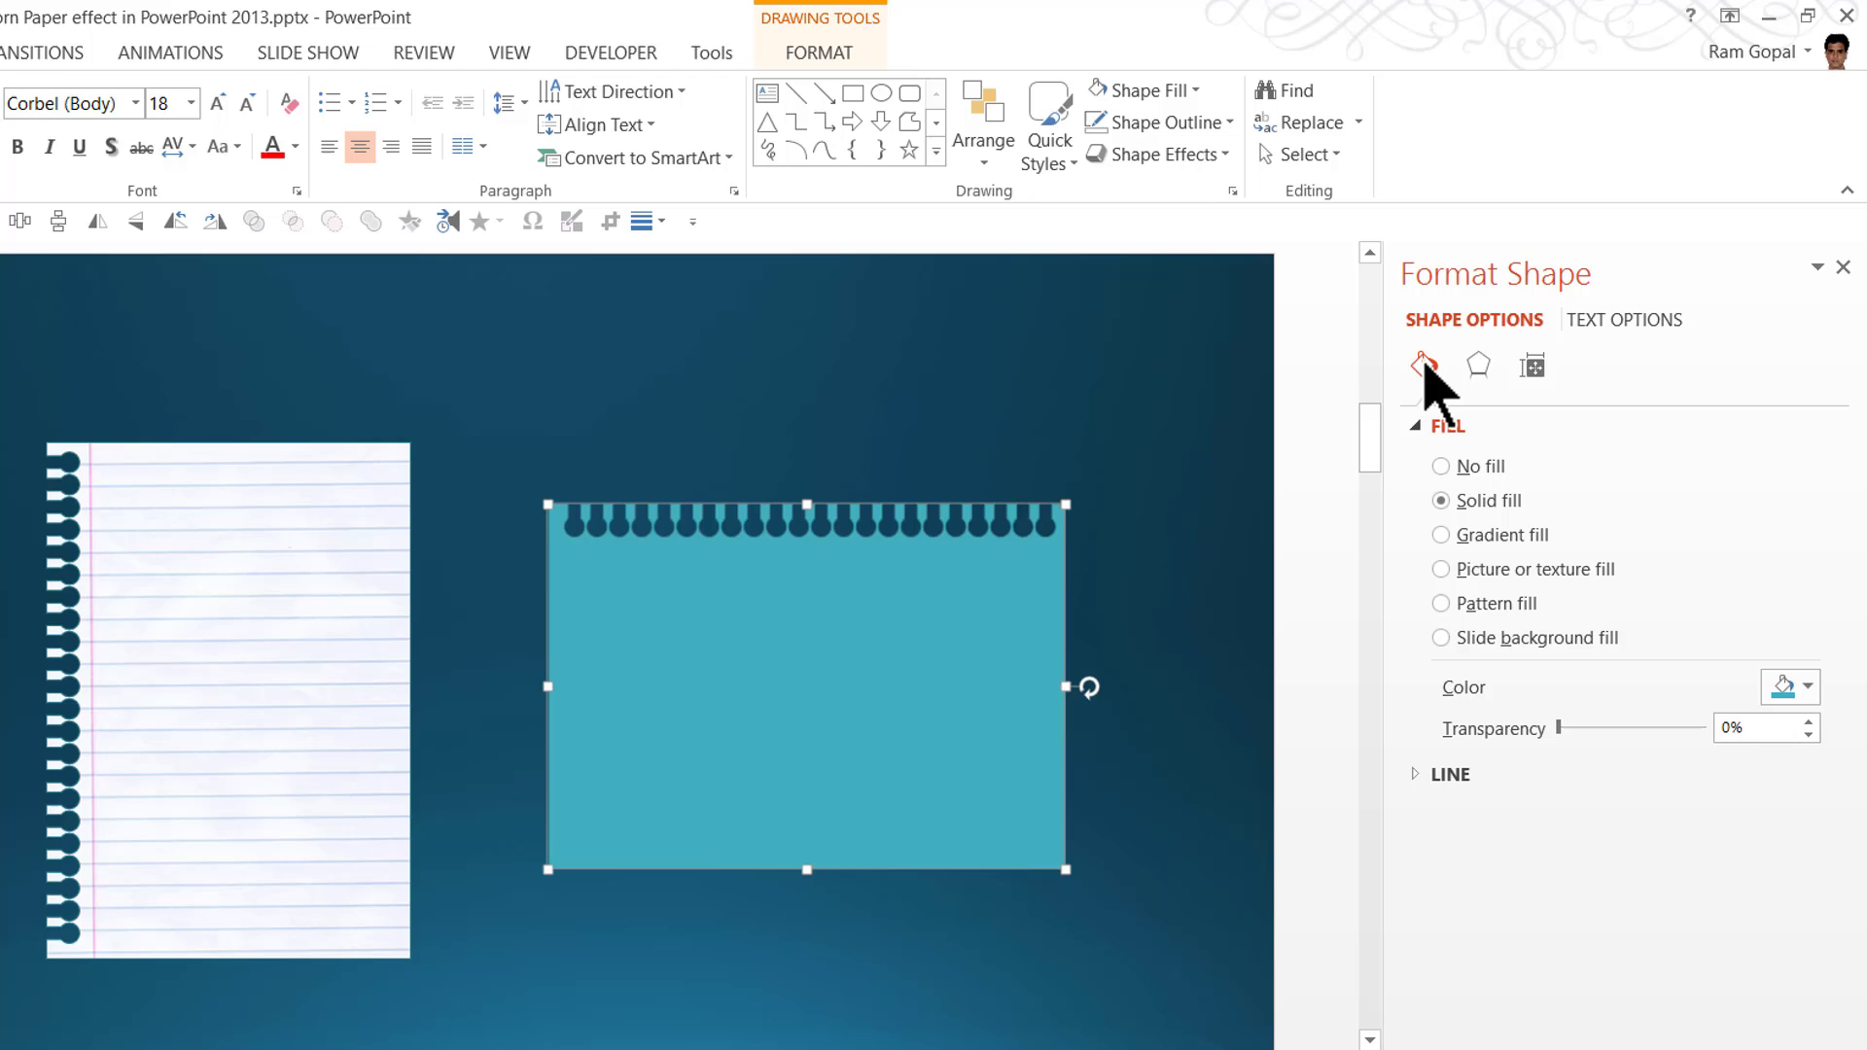
left_click(1441, 568)
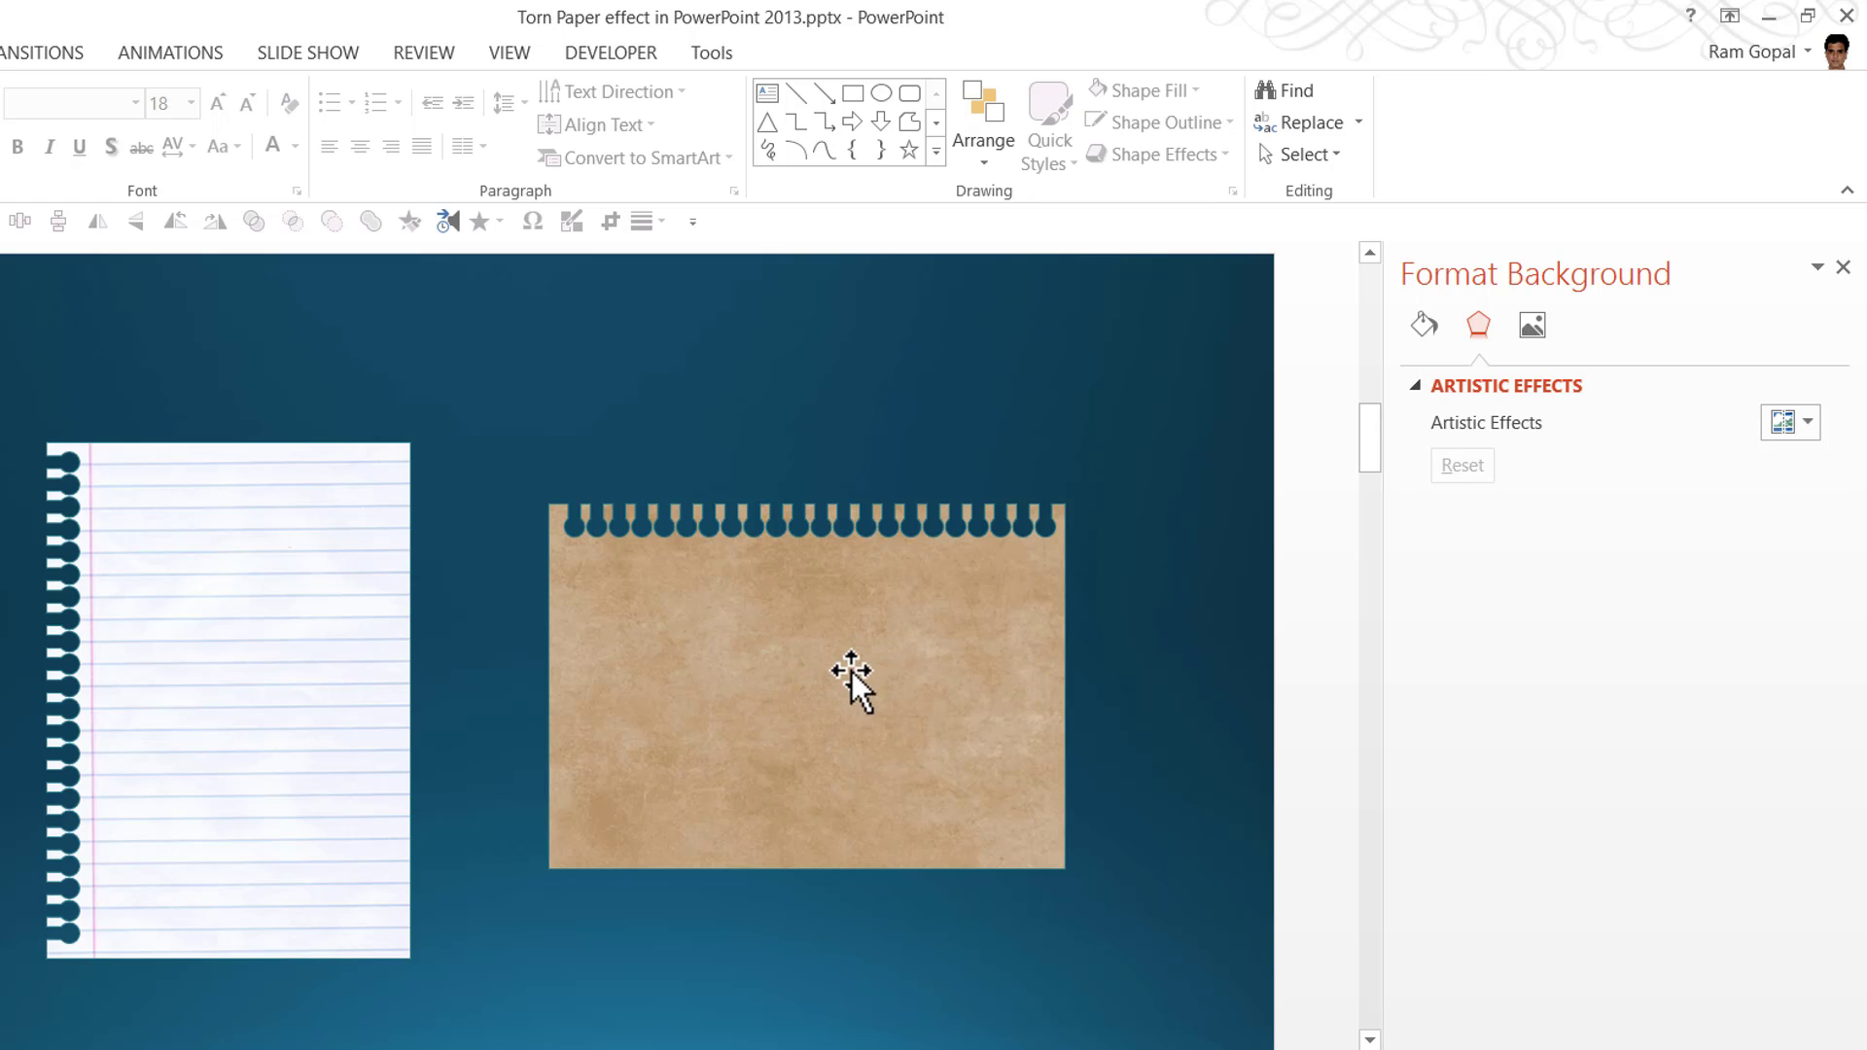
mouse_move(1155, 768)
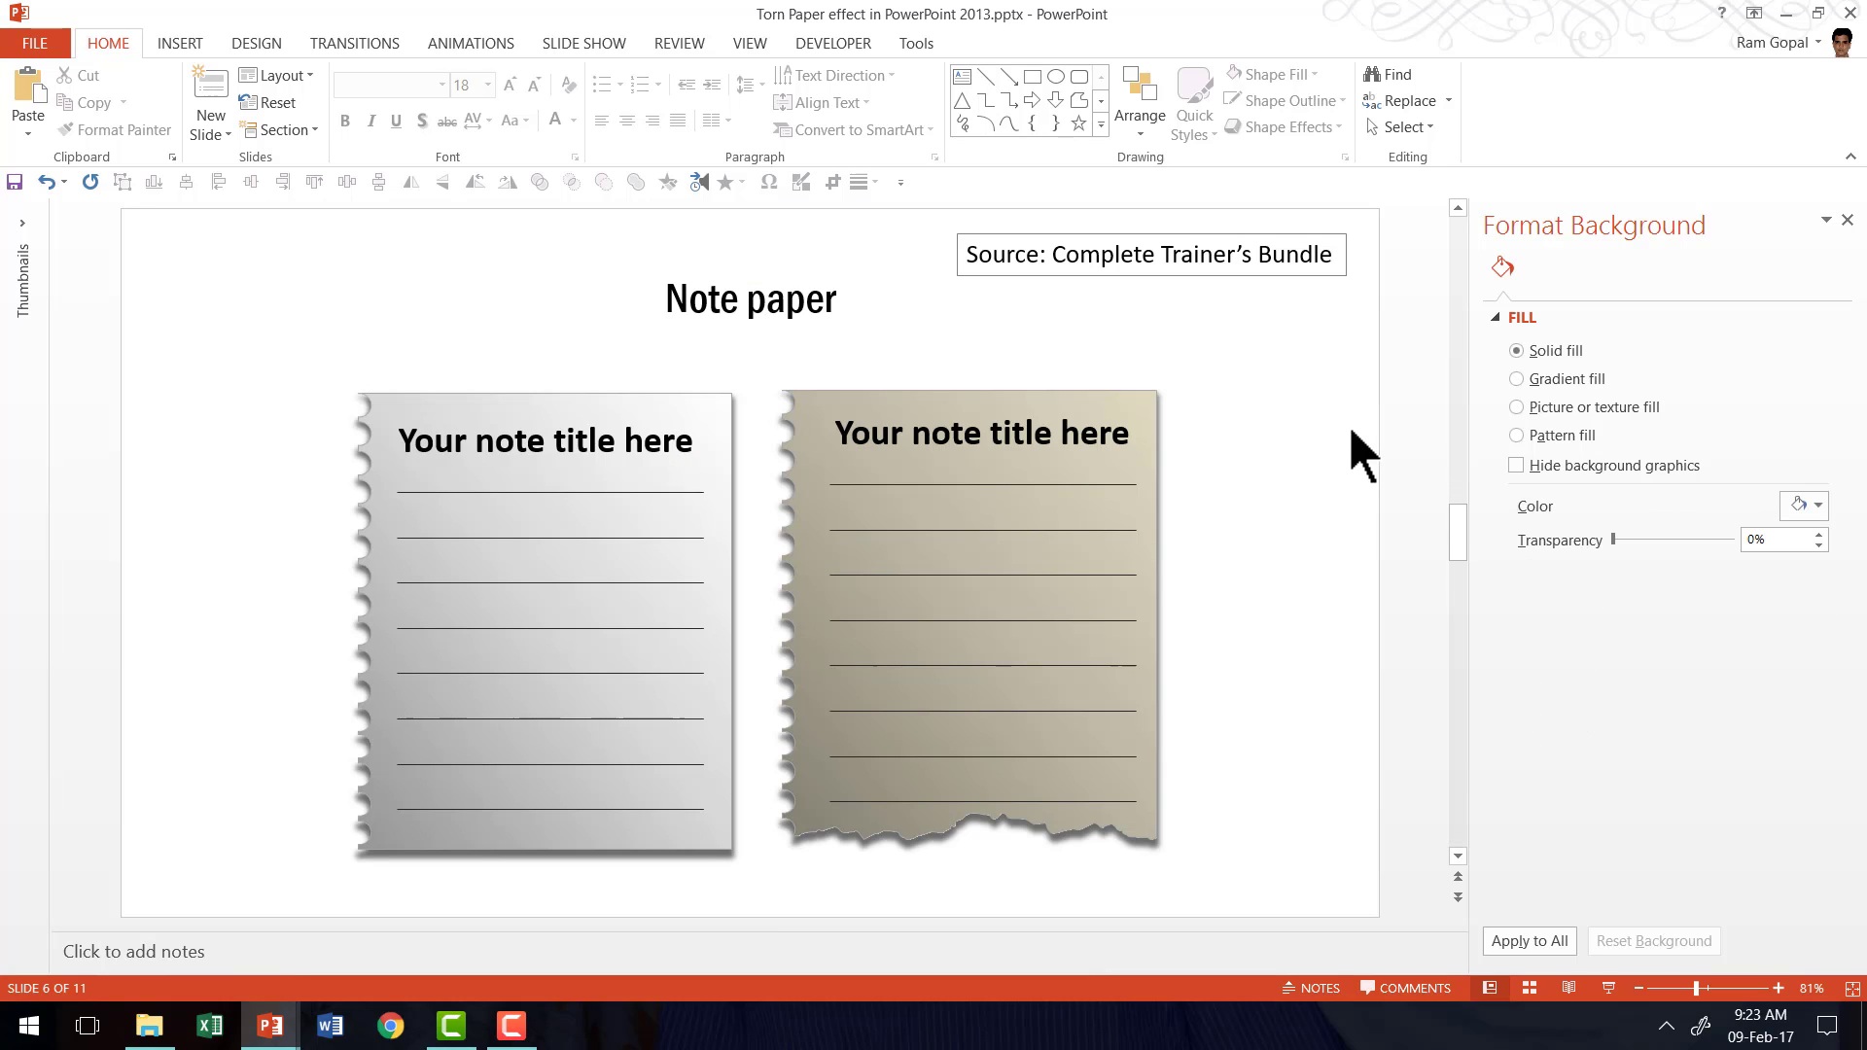
mouse_move(1295, 459)
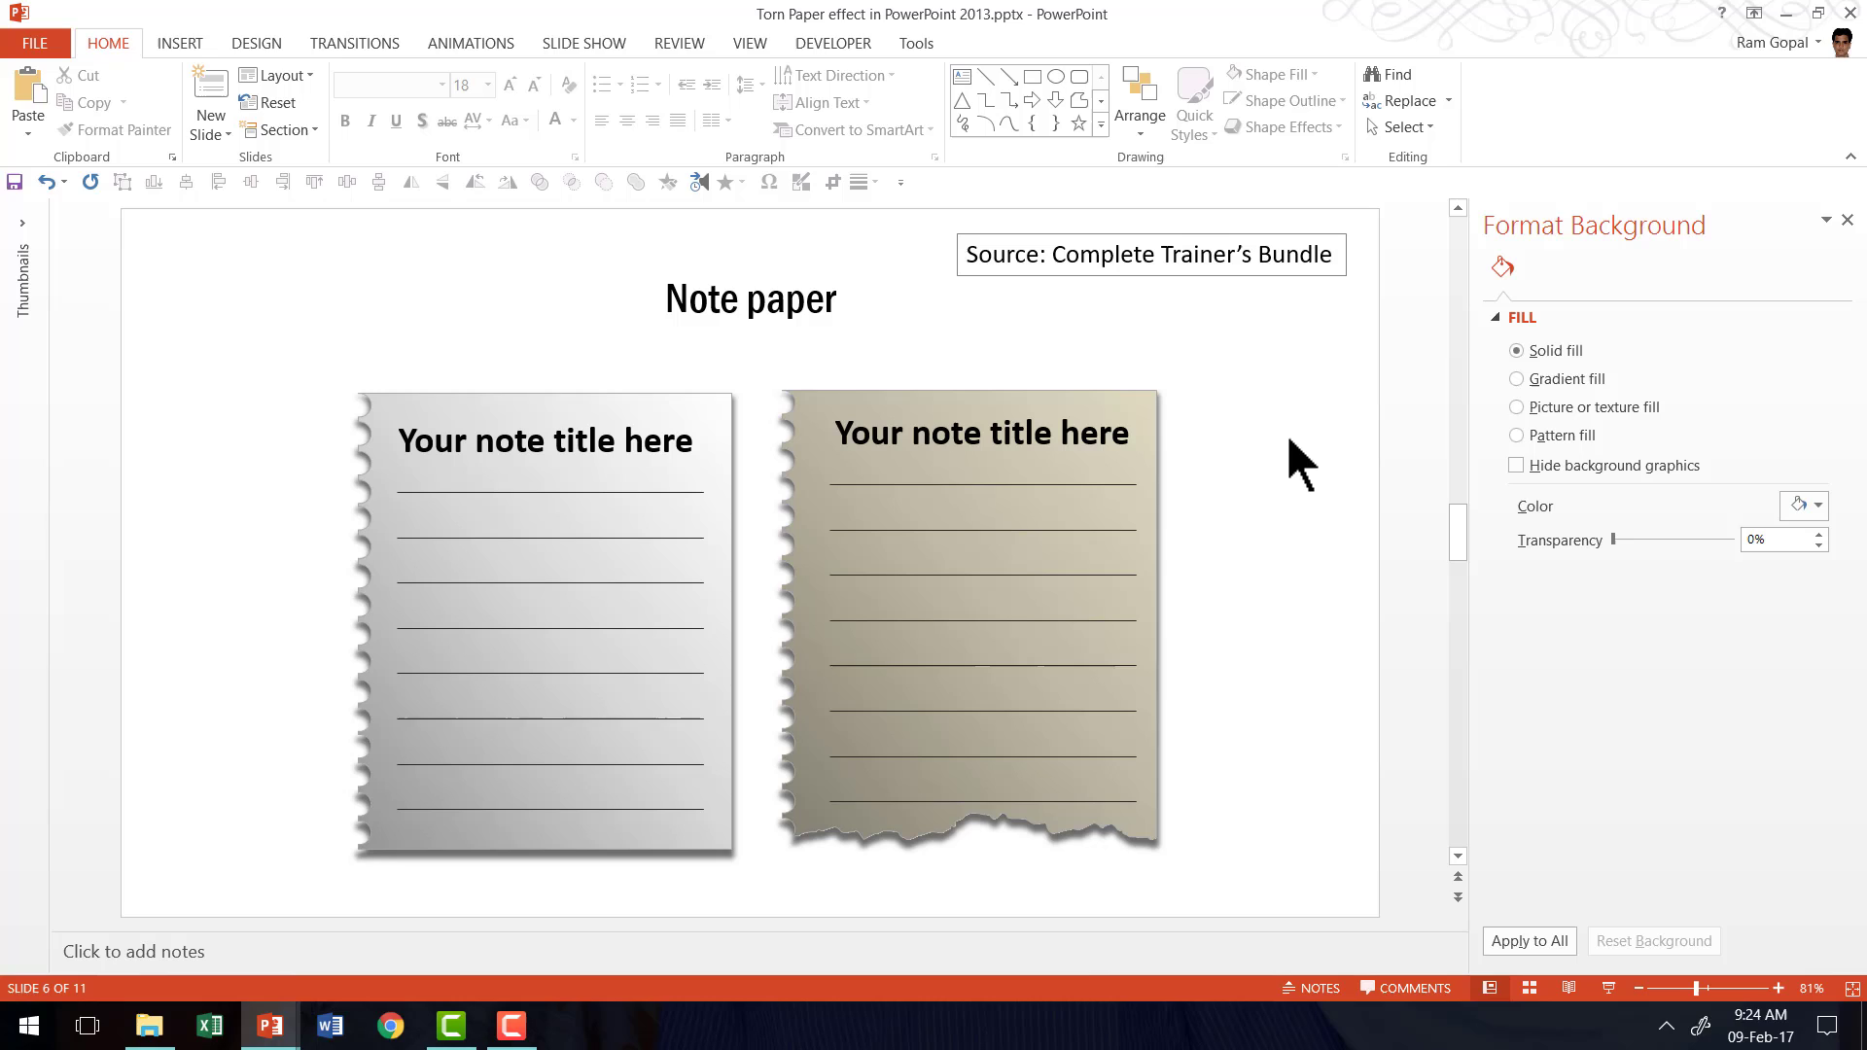
mouse_move(760, 580)
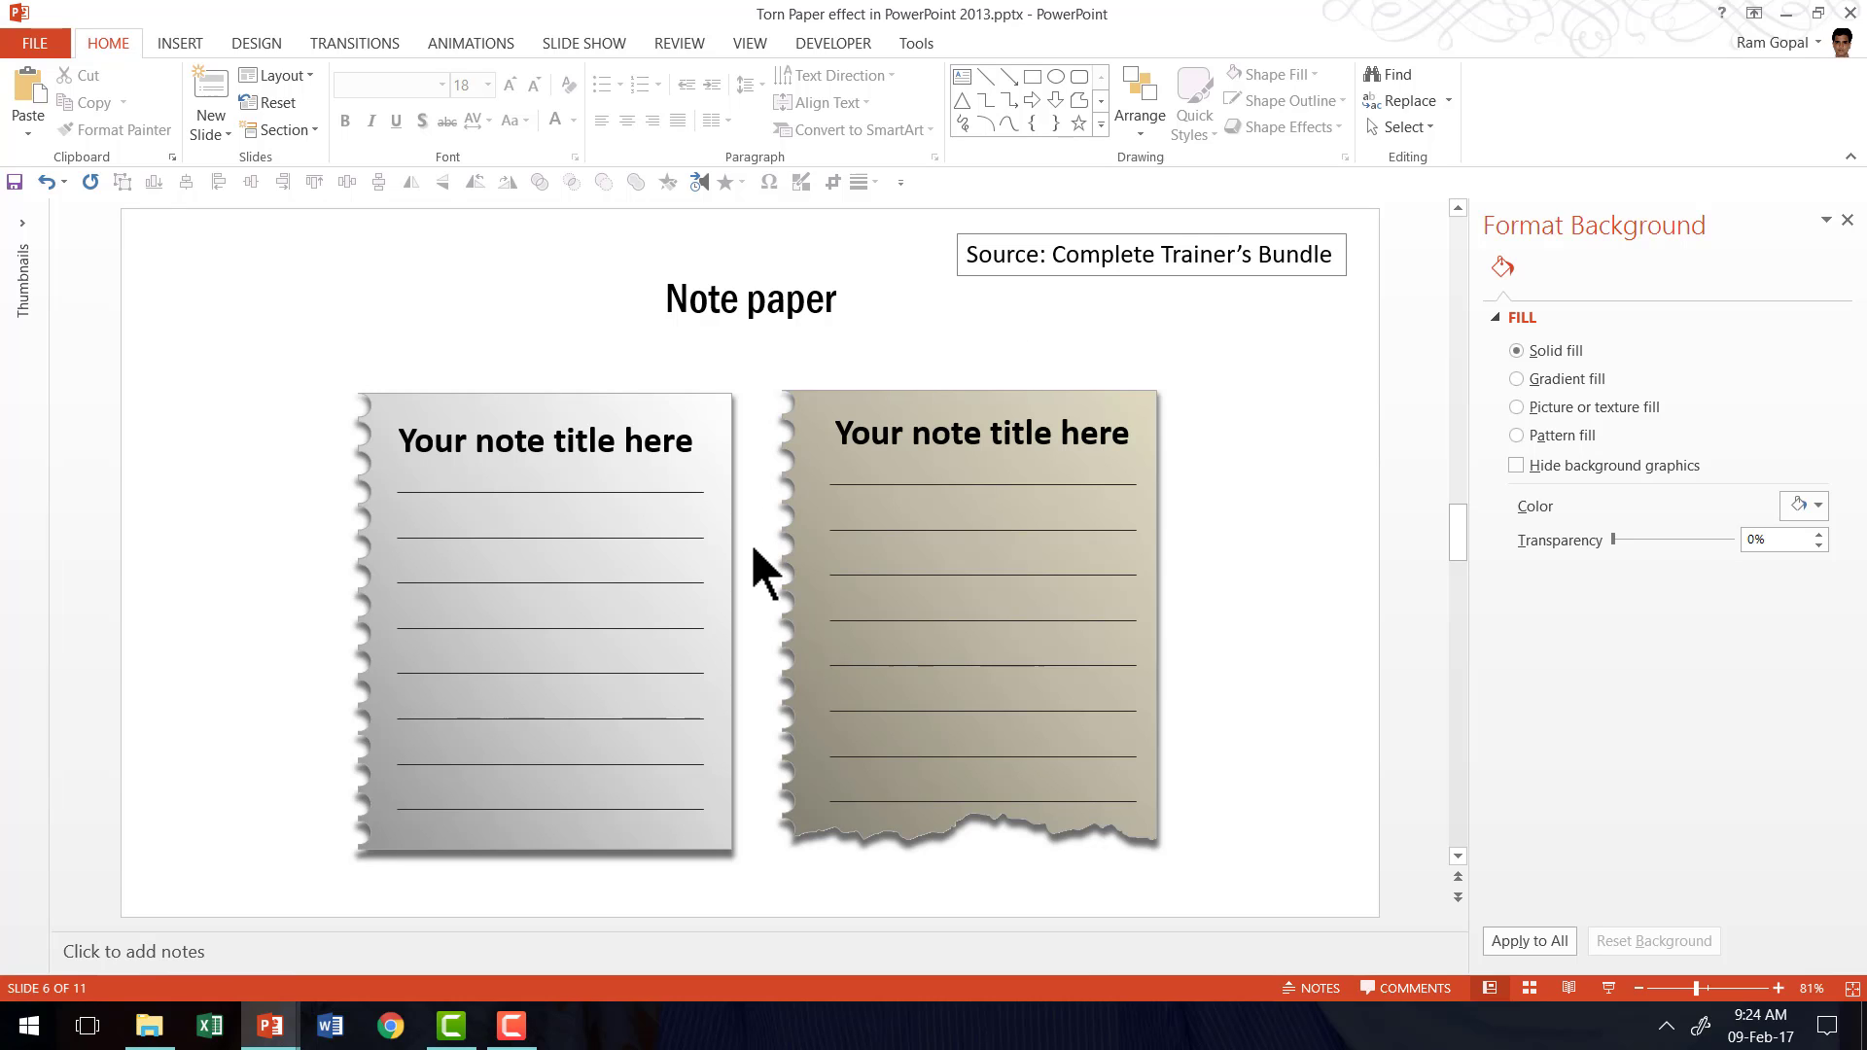
mouse_move(778, 591)
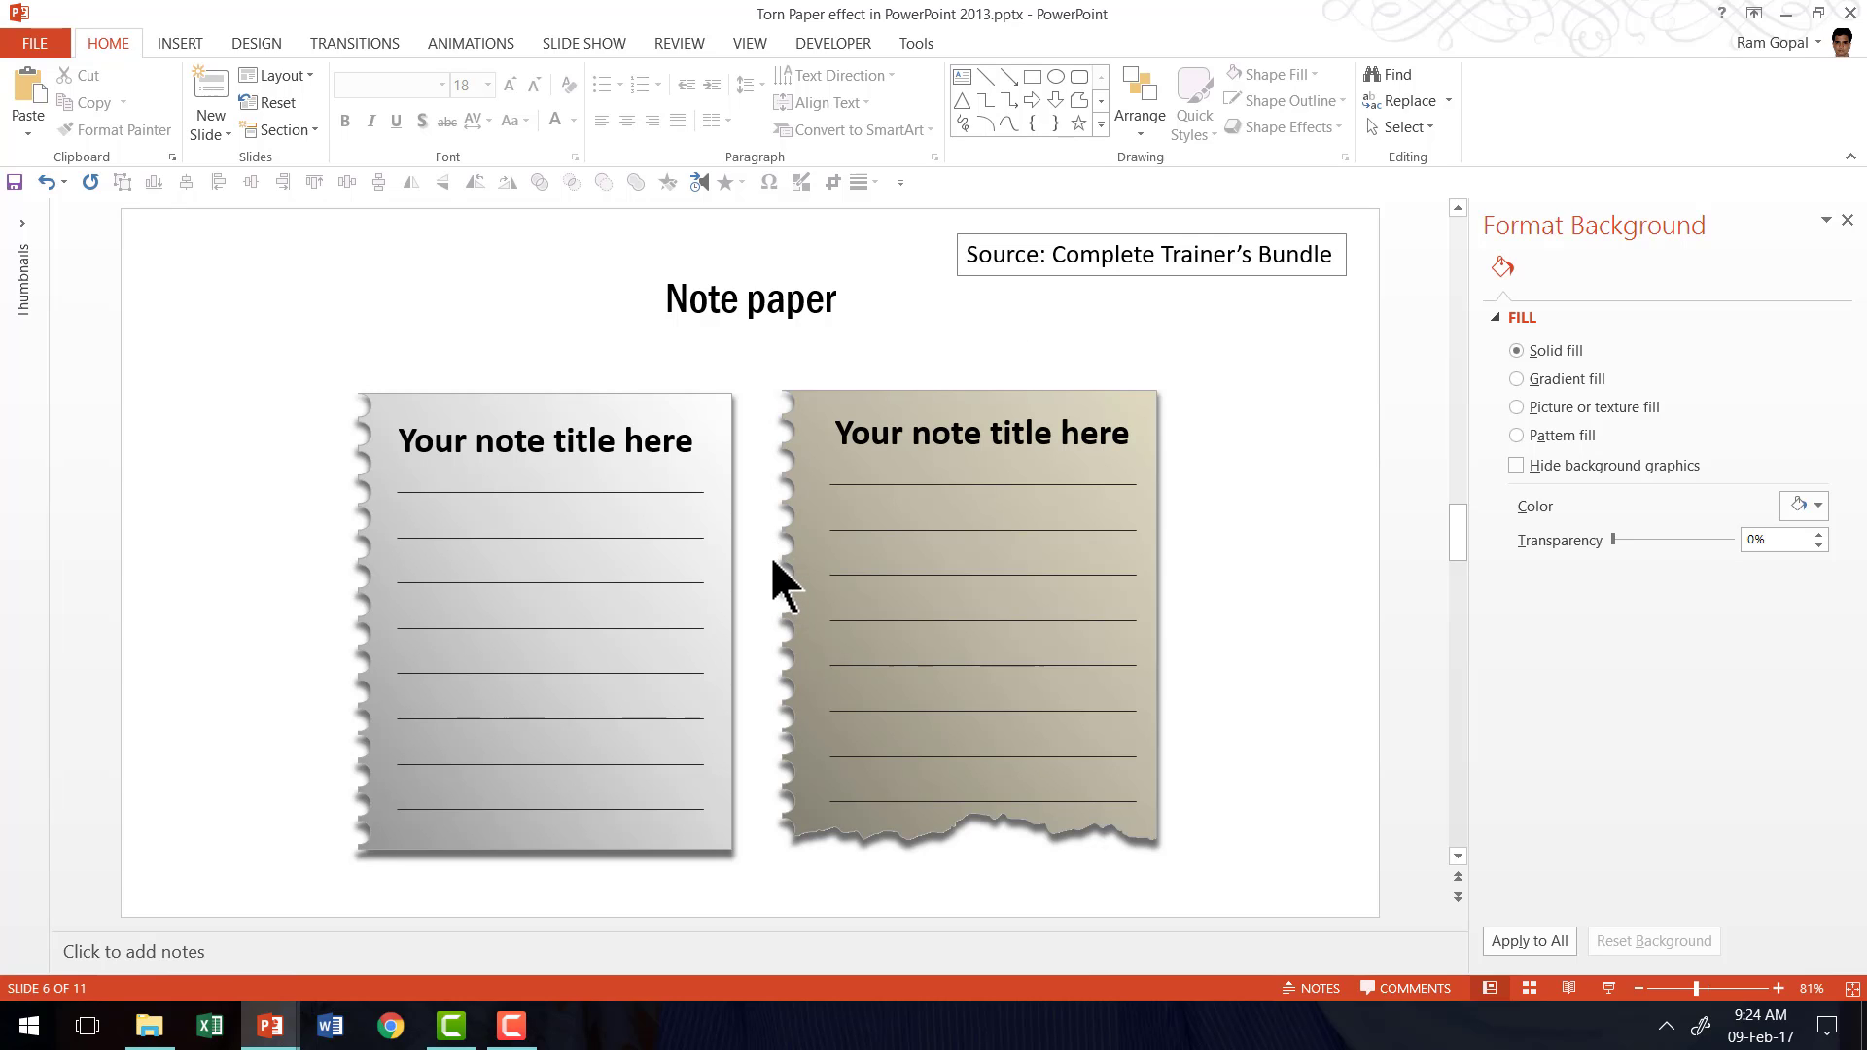
mouse_move(1214, 582)
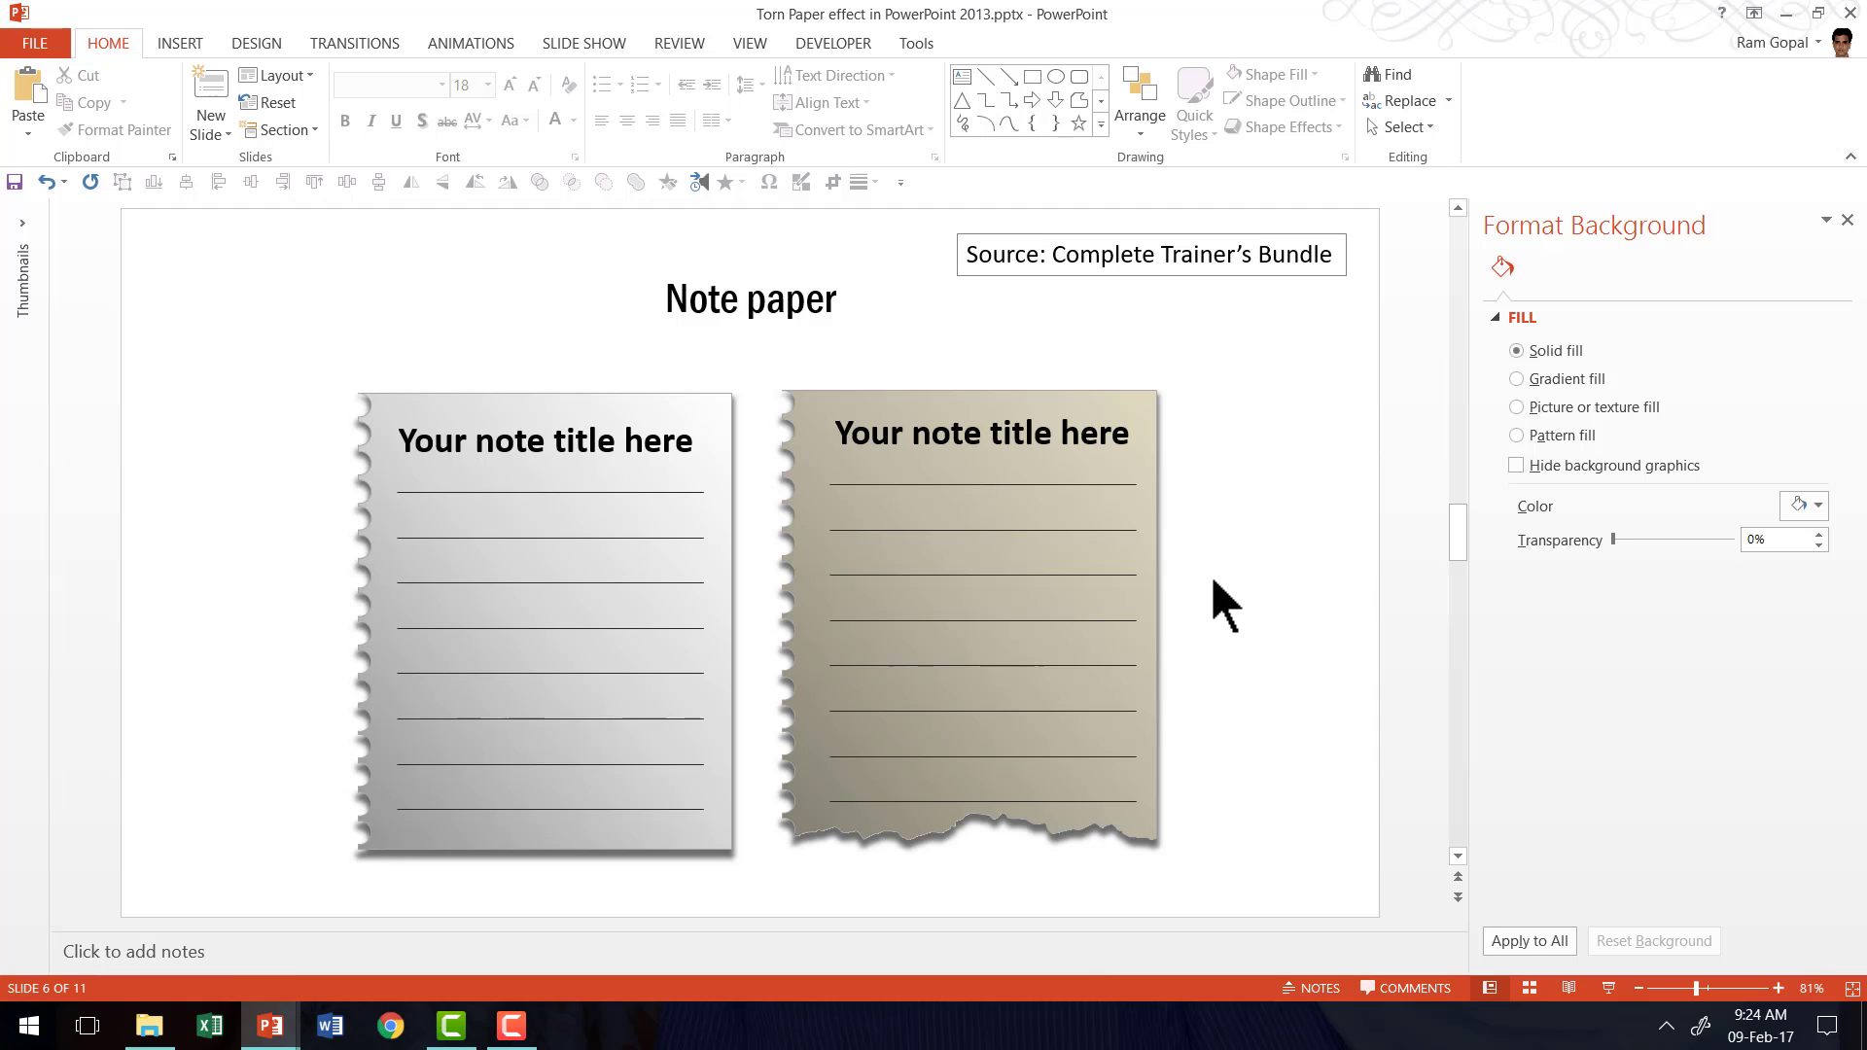